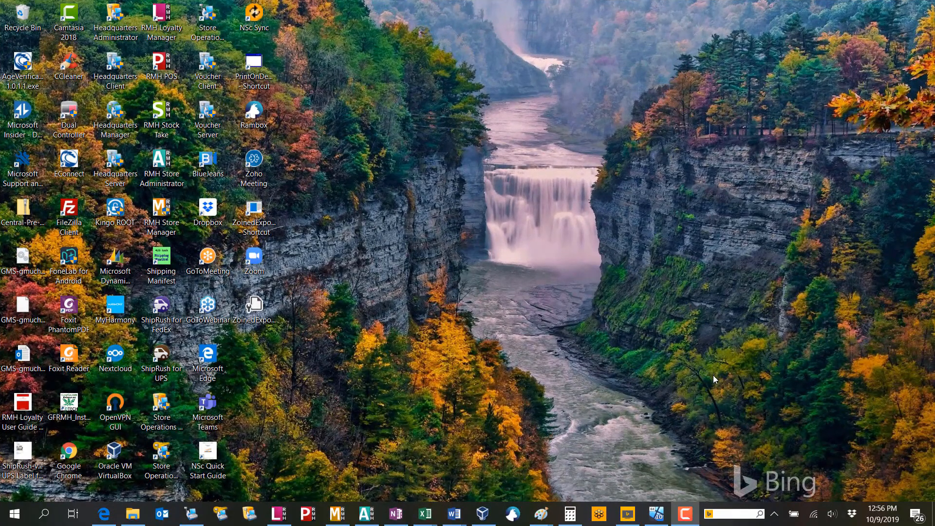
mouse_move(606, 394)
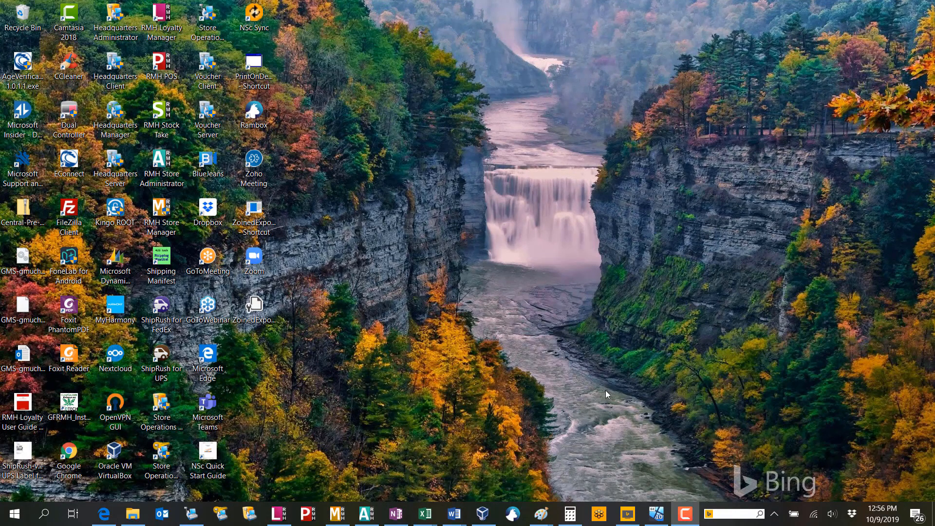
mouse_move(386, 390)
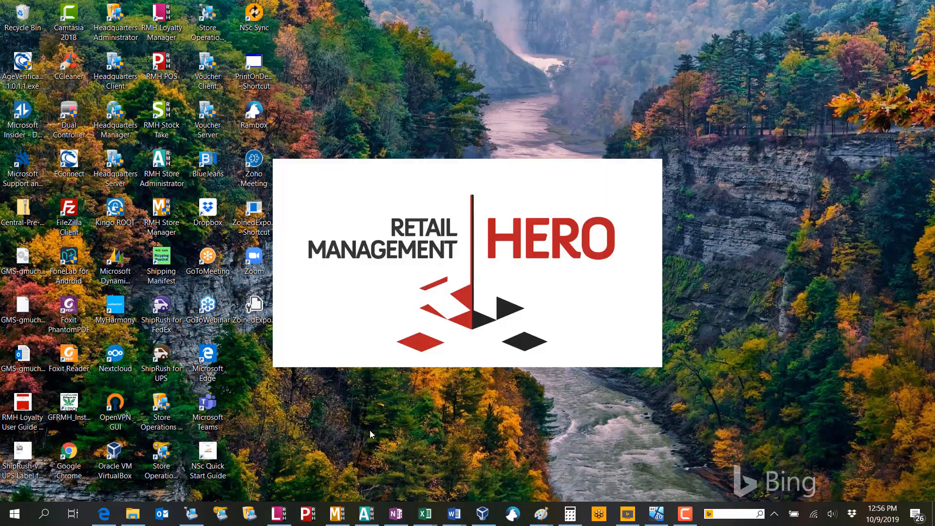
mouse_move(374, 434)
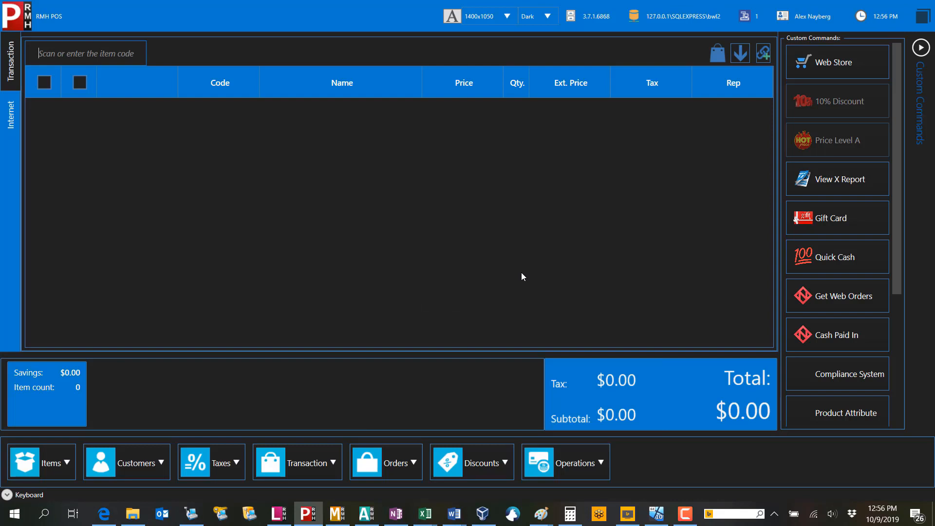
mouse_move(522, 274)
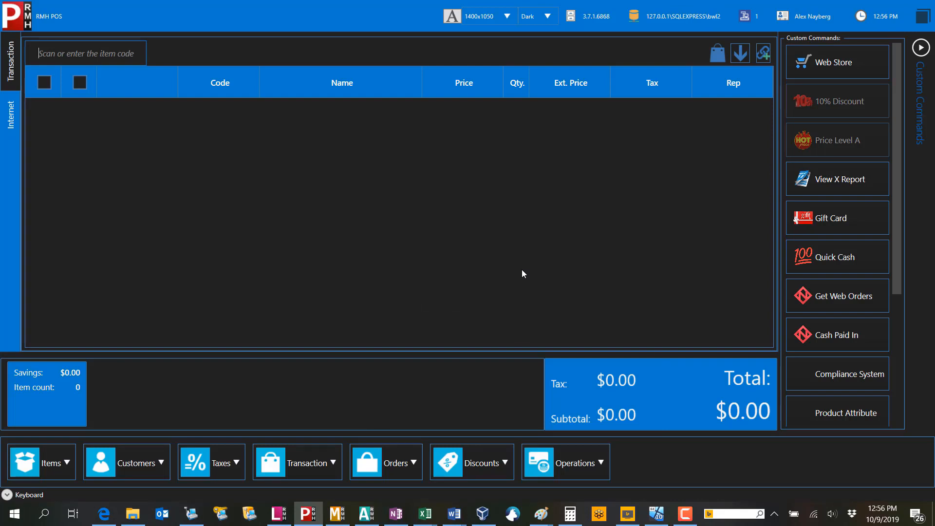
Step: Change the POS display theme from Dark to Light
click(536, 16)
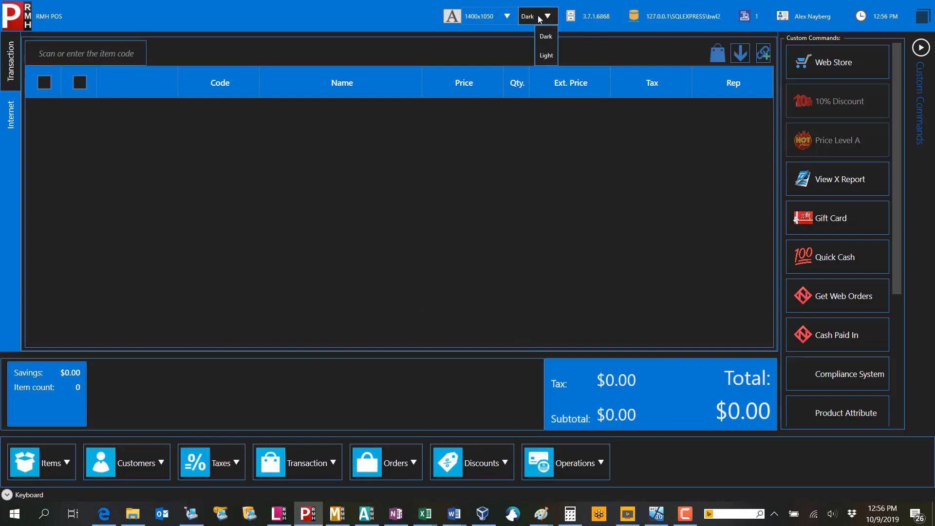
click(545, 55)
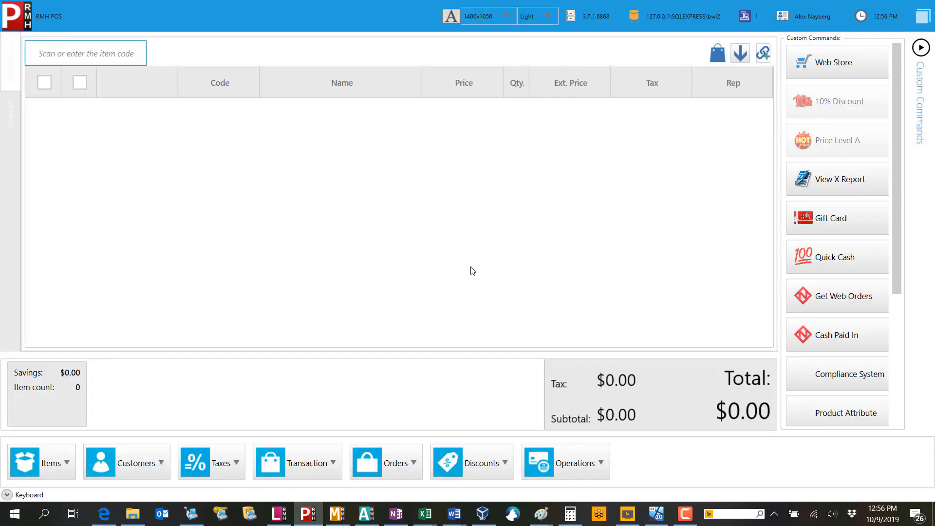
mouse_move(483, 218)
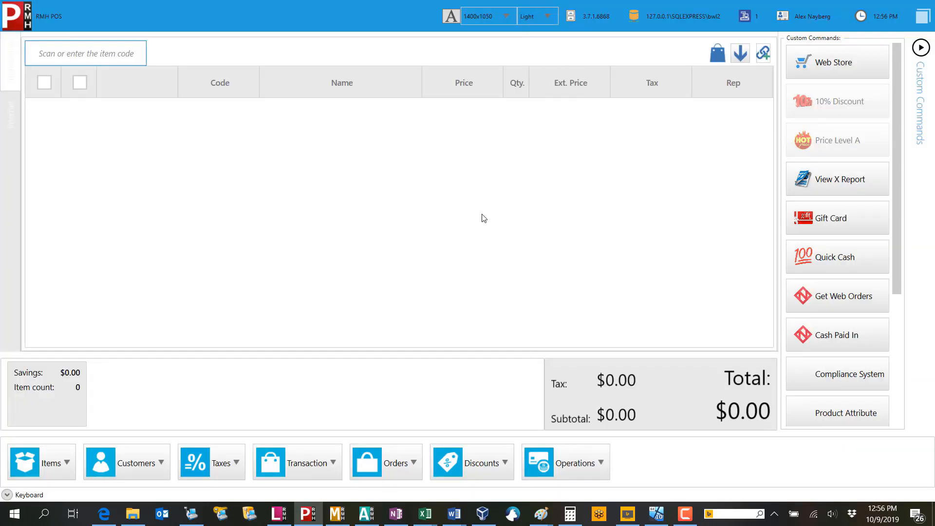
mouse_move(443, 210)
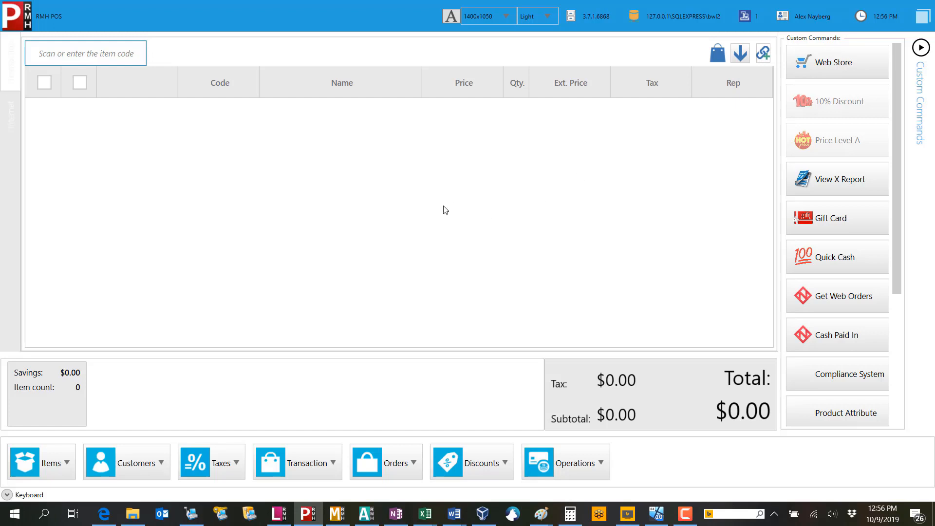
mouse_move(582, 475)
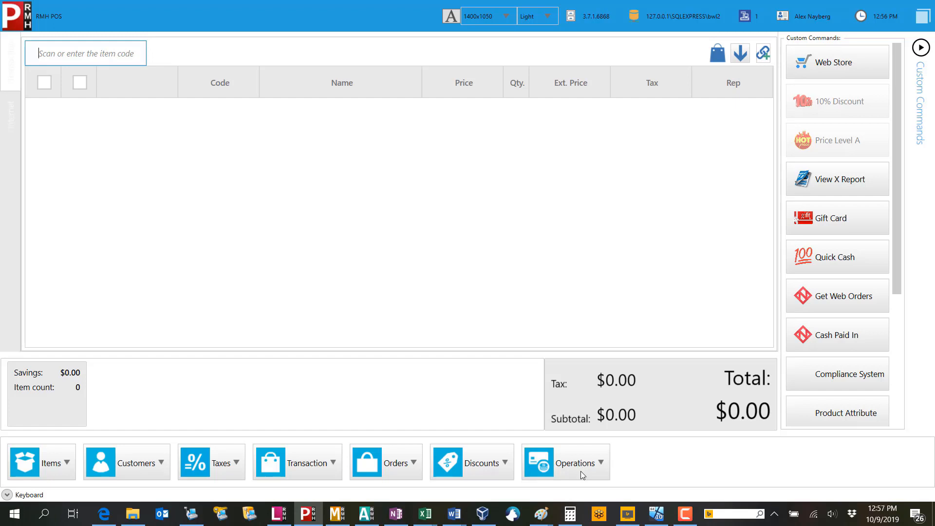
mouse_move(843, 123)
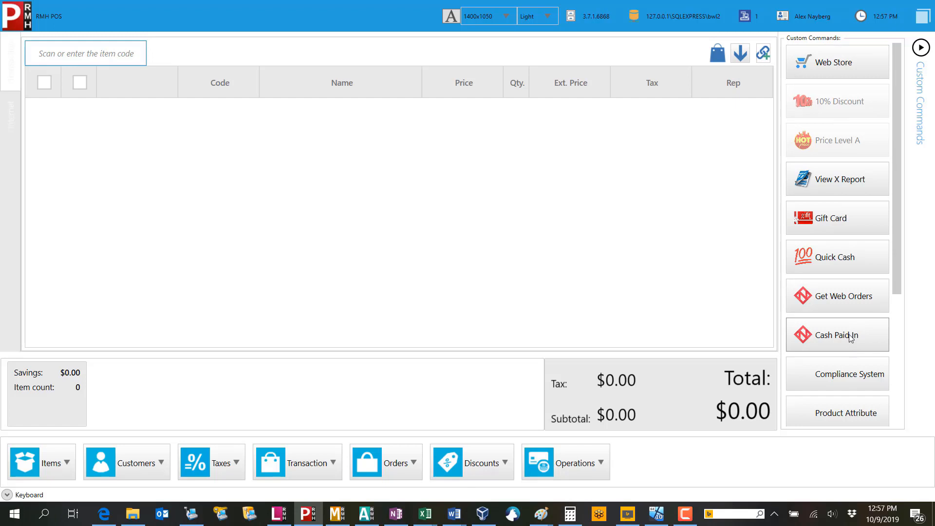
mouse_move(847, 267)
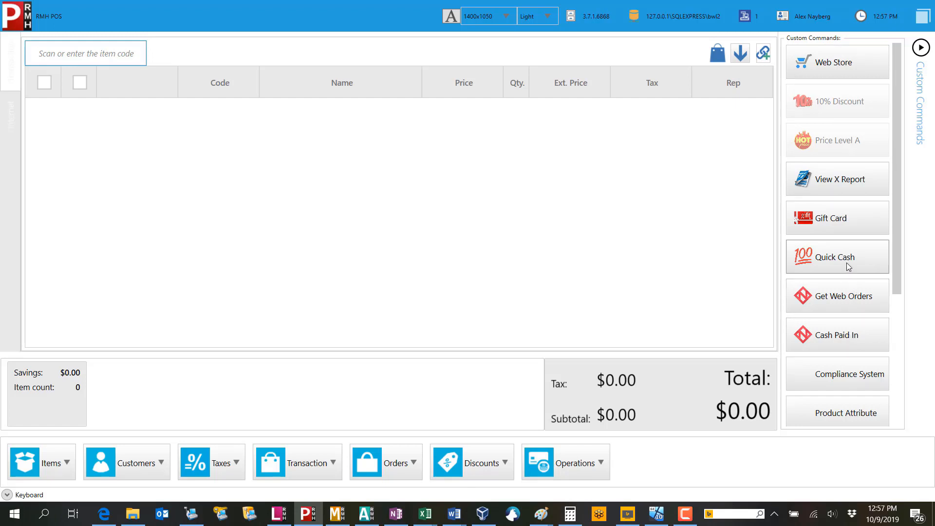
mouse_move(847, 271)
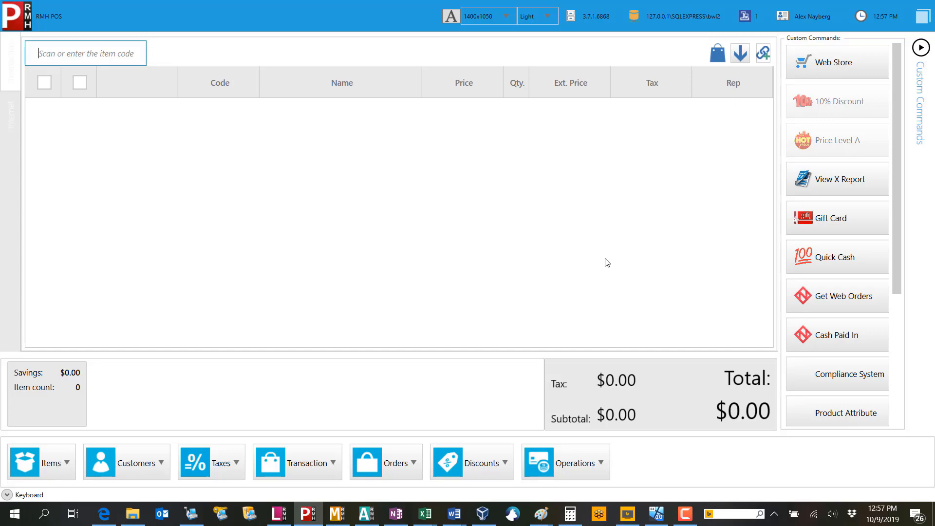
click(118, 462)
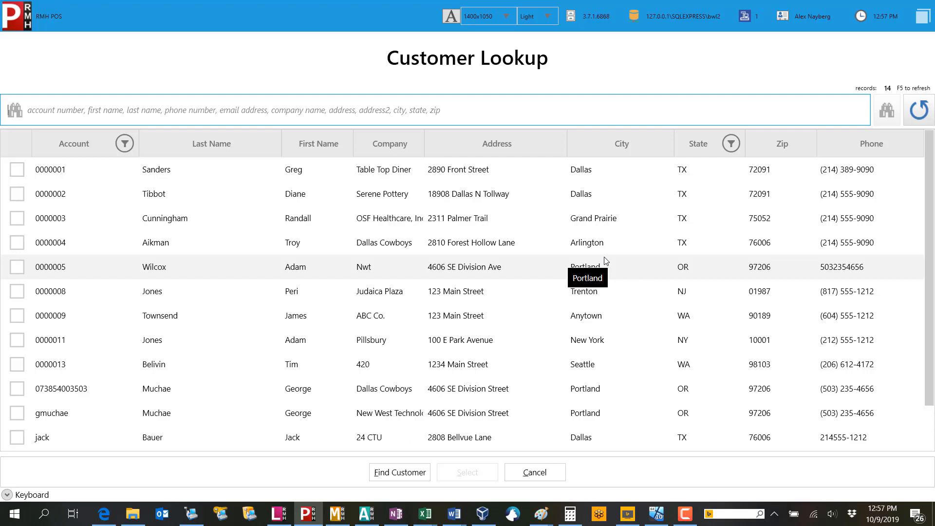
mouse_move(605, 260)
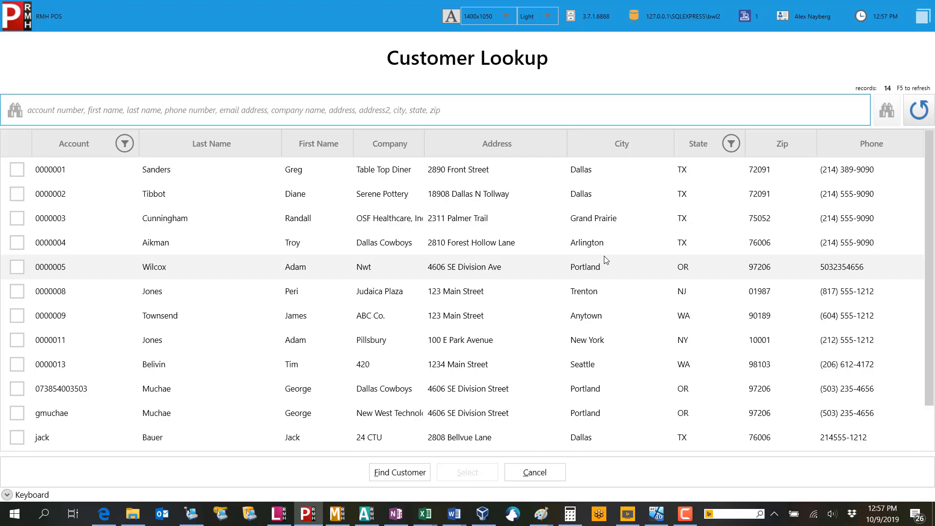
text(0738540)
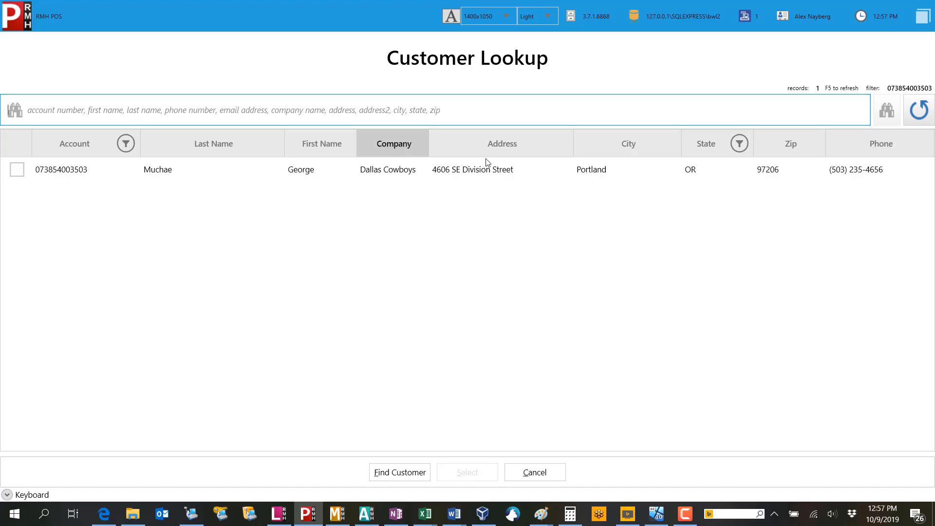
mouse_move(388, 169)
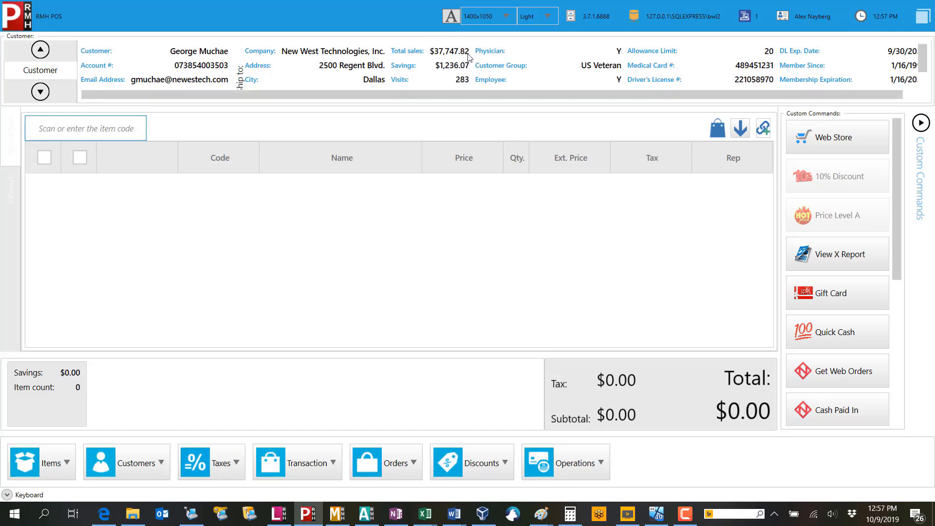
mouse_move(468, 104)
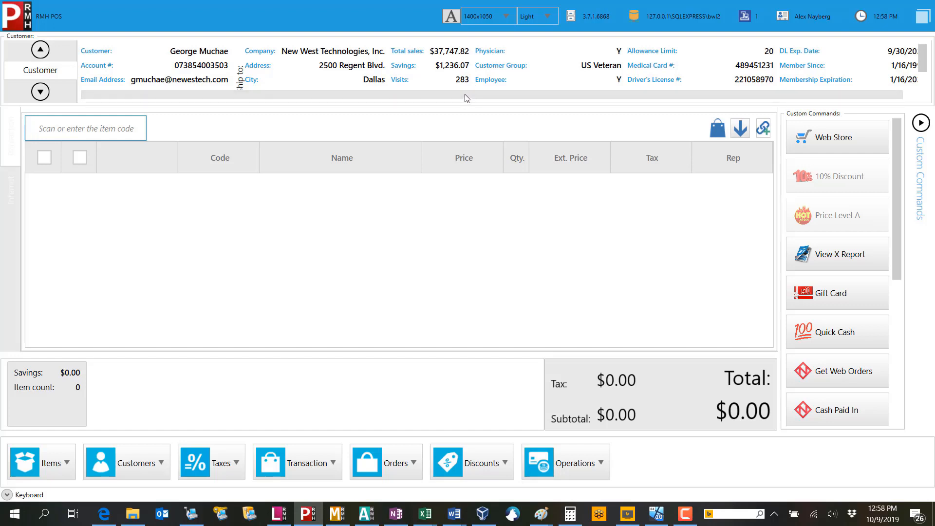
mouse_move(476, 321)
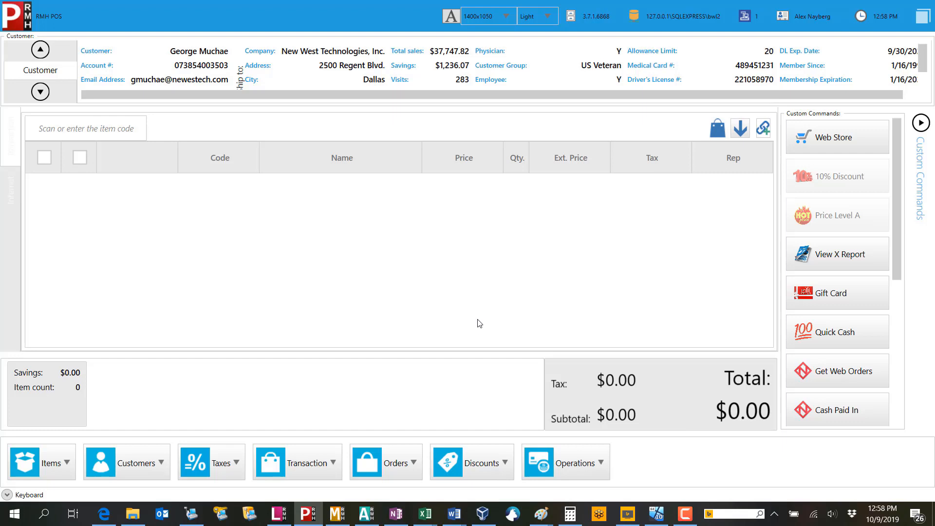
text(077914007128)
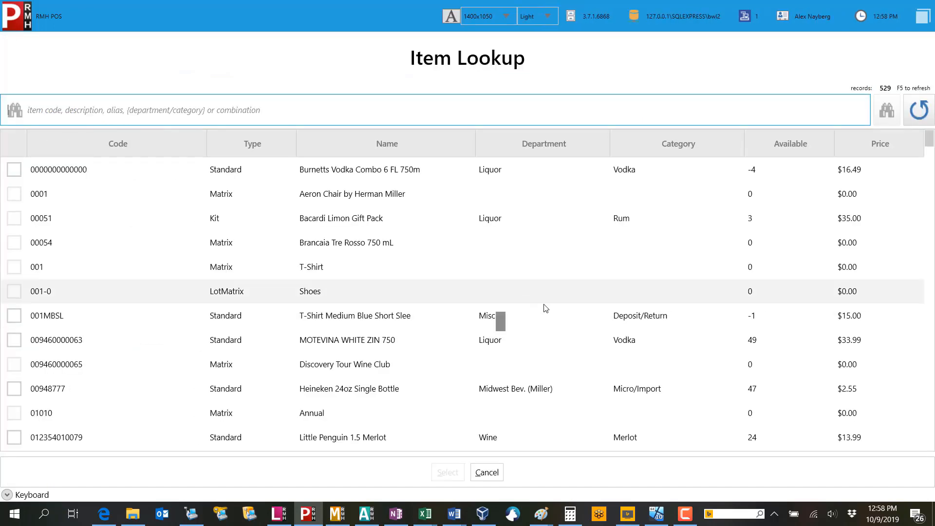
Step: Search items for 'merlot' and pick Sutter 750, Little Penguin 1.5 and FoxHorn 1.75
text(m)
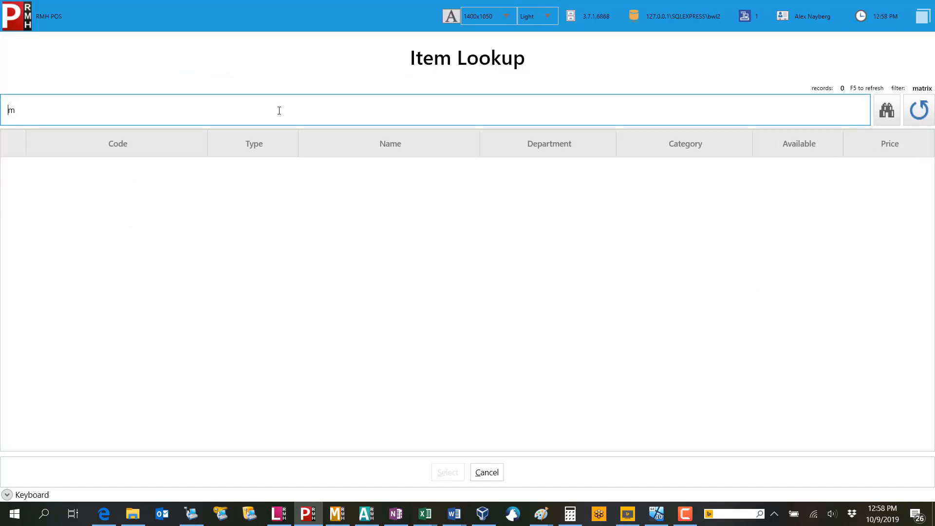
text(erlot)
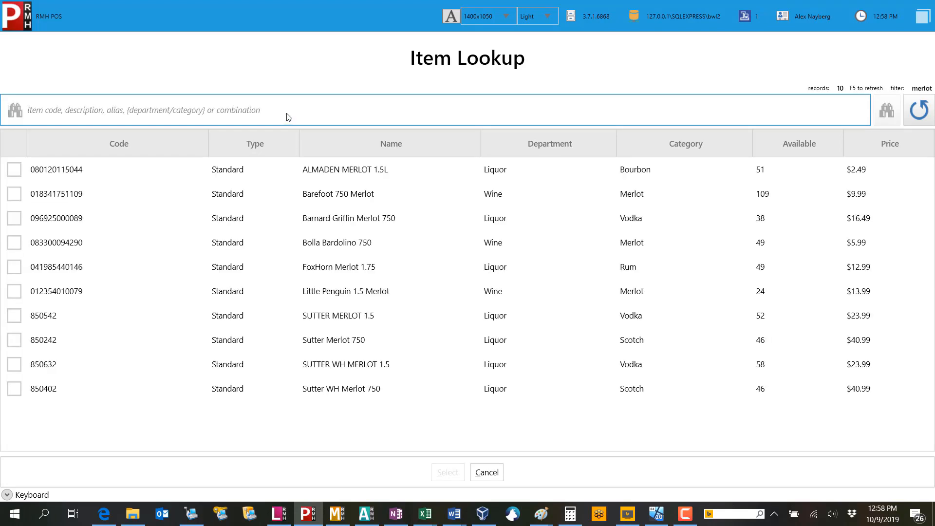
click(13, 340)
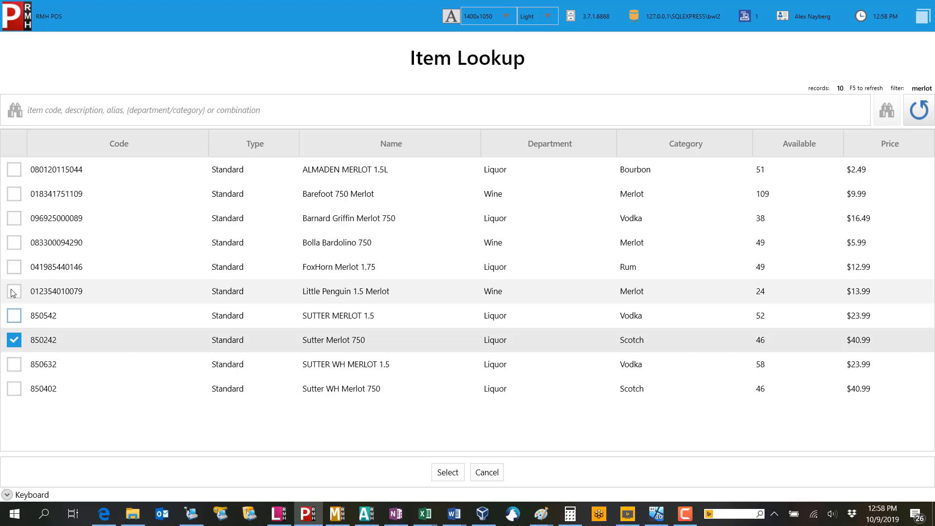
click(14, 267)
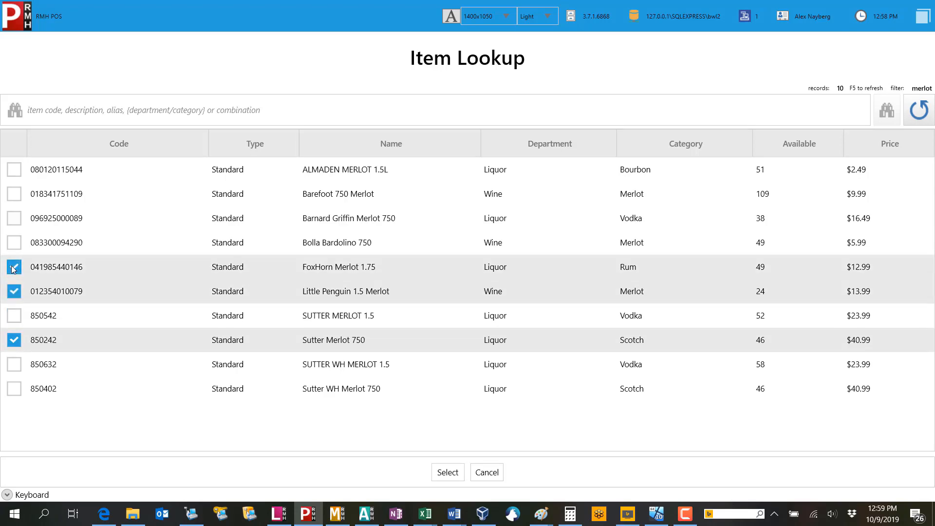
click(448, 472)
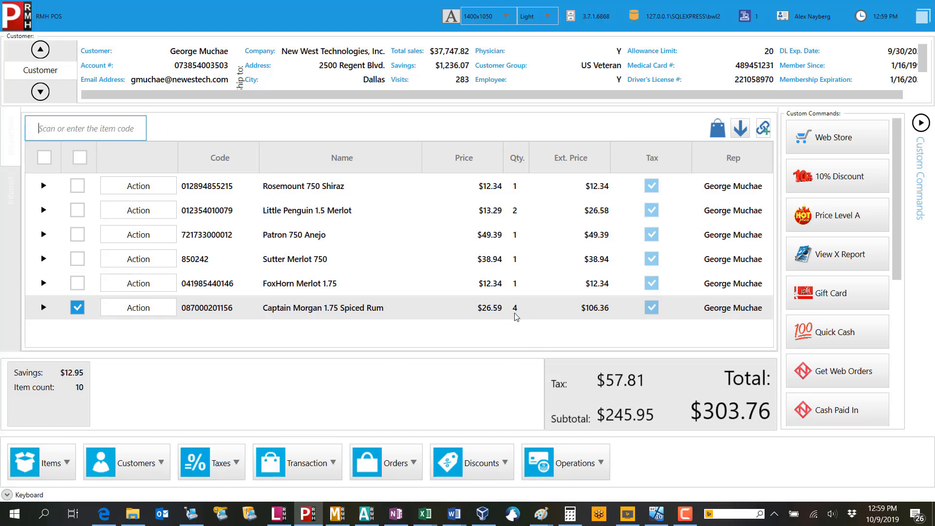
click(138, 307)
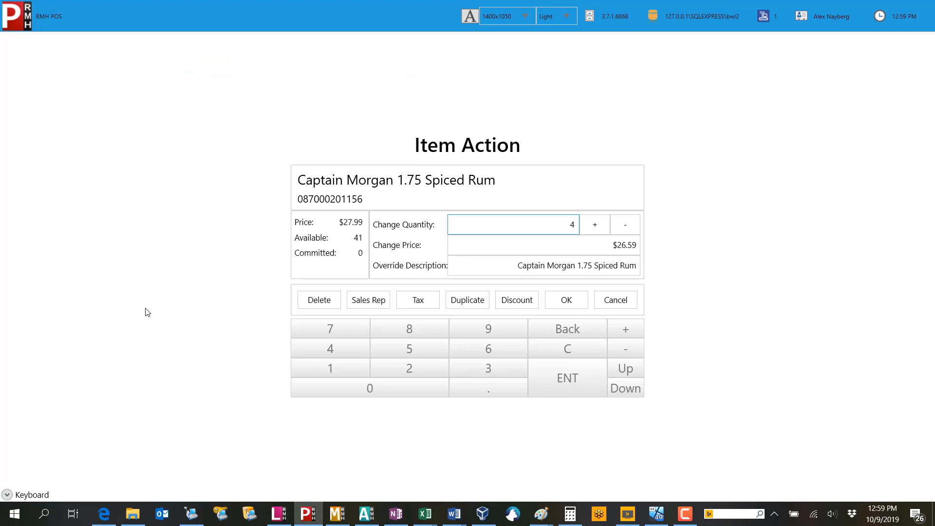
text(6)
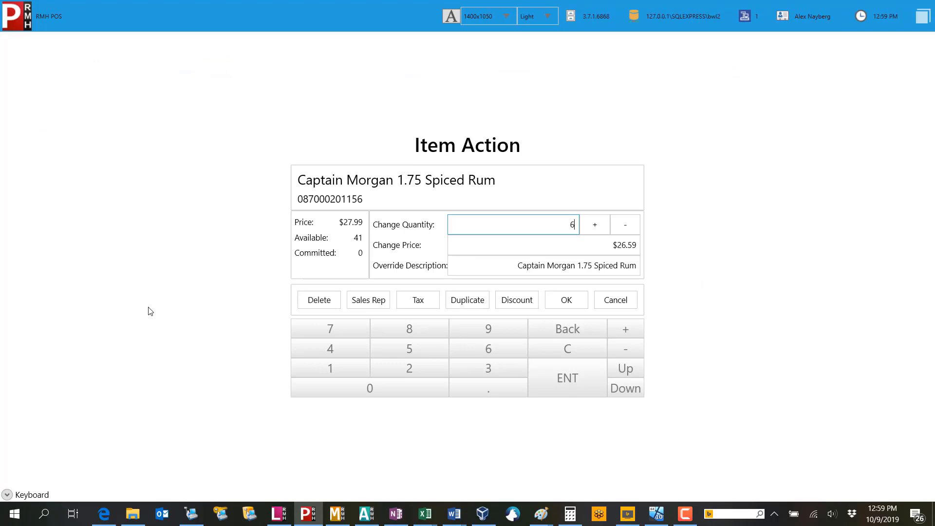
click(564, 300)
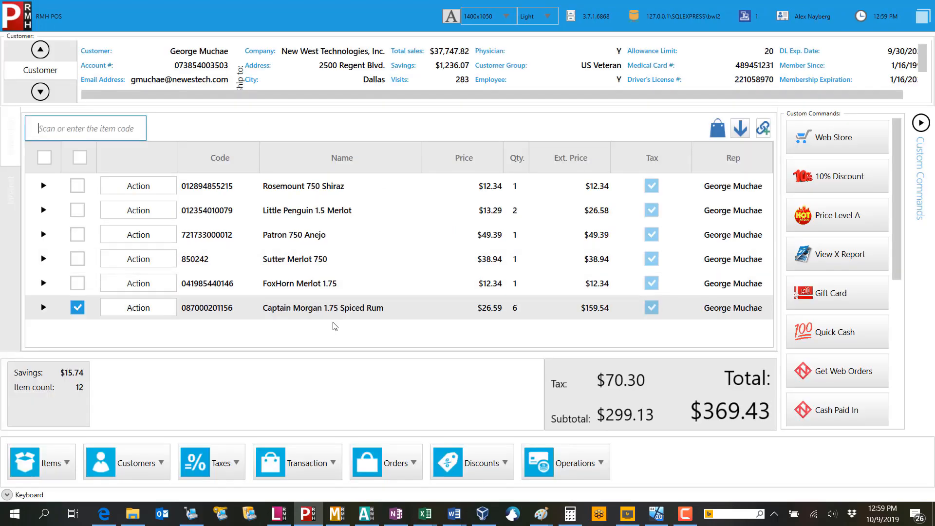
mouse_move(137, 334)
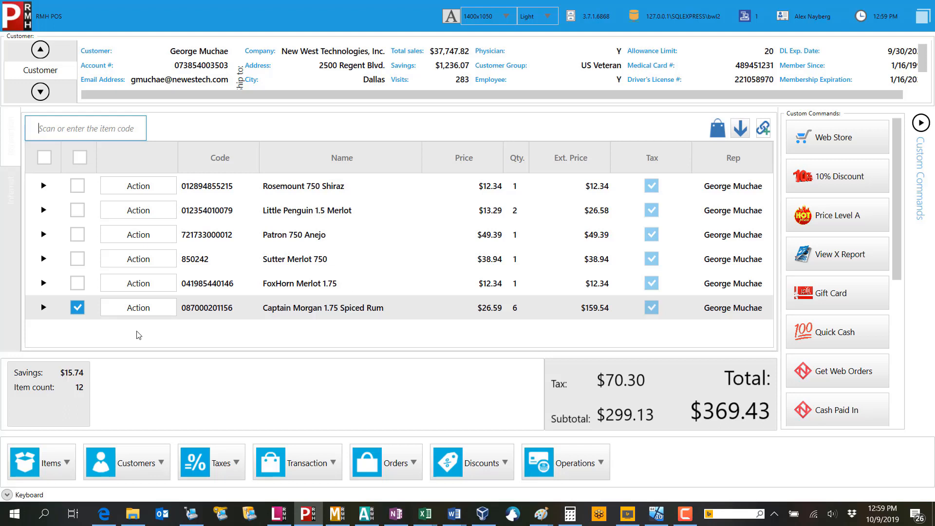
mouse_move(87, 409)
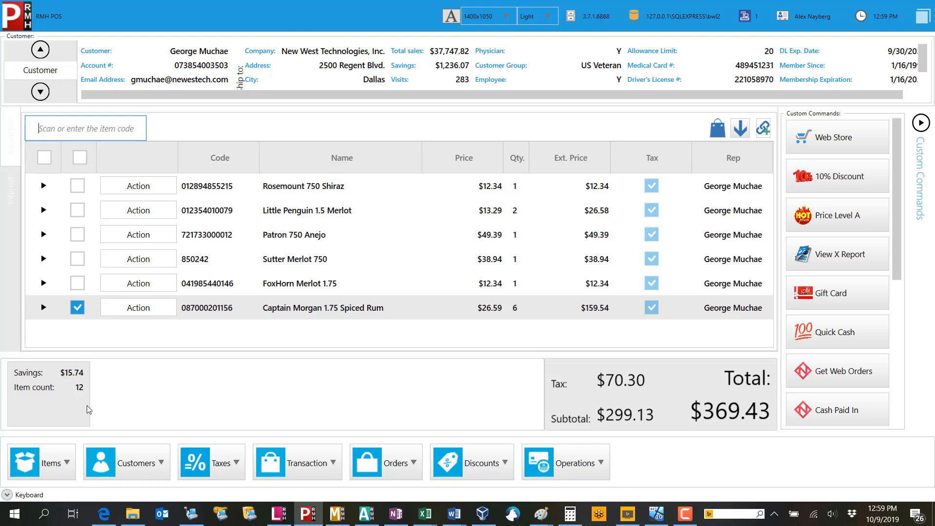
mouse_move(381, 209)
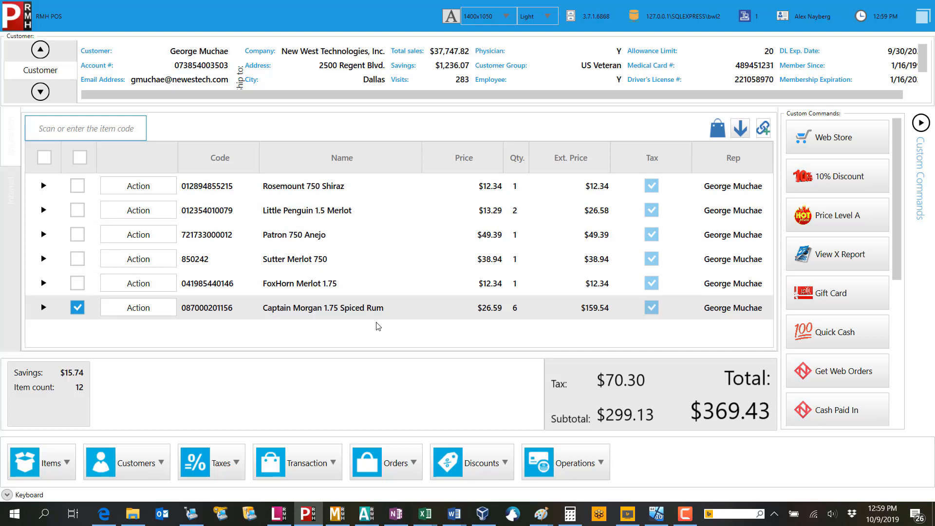
mouse_move(346, 199)
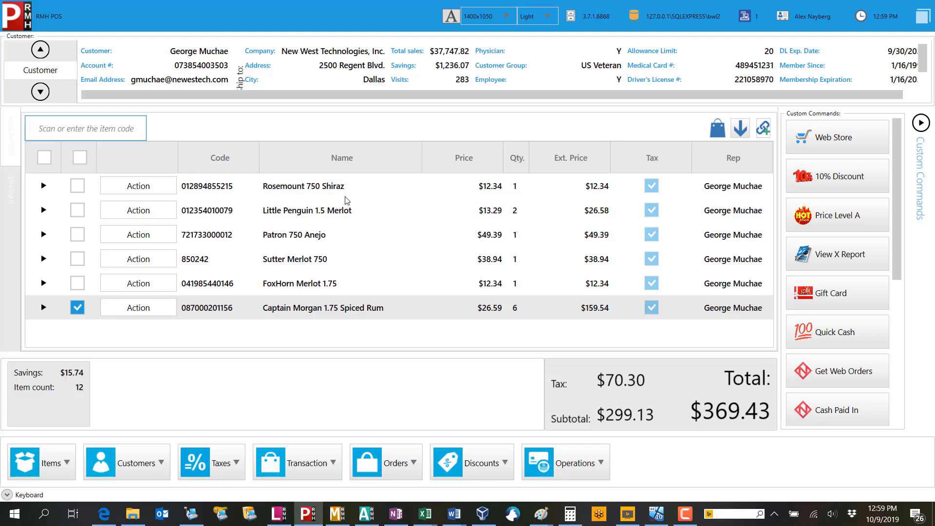
mouse_move(318, 317)
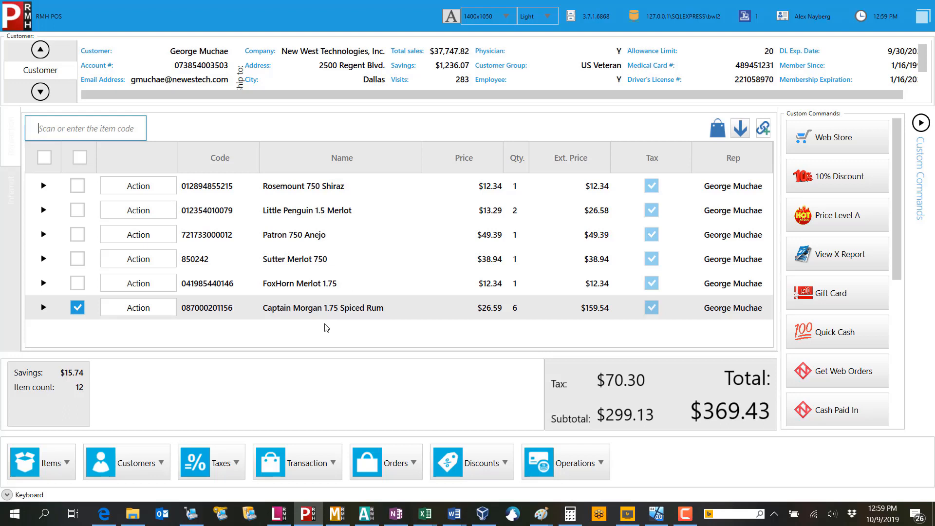
mouse_move(103, 321)
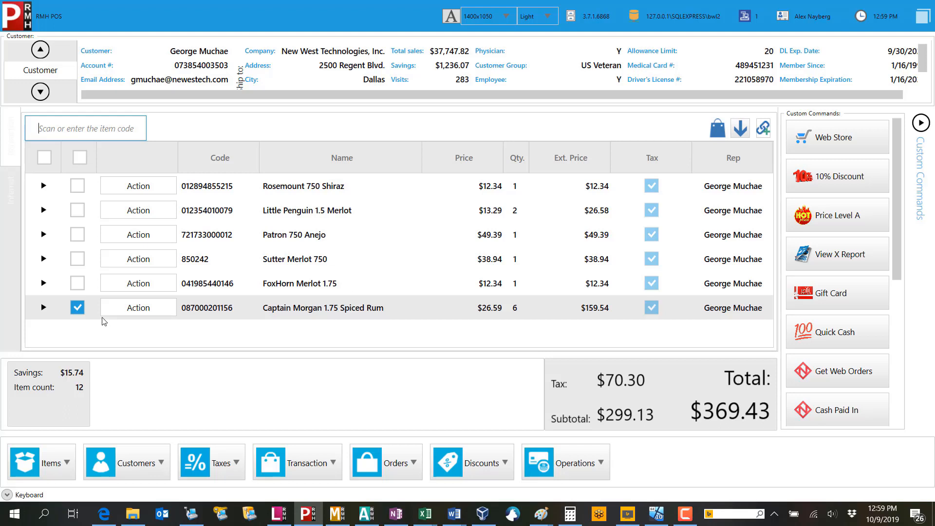
Step: Tender the $369.43 sale and close it out at the email receipt prompt
click(42, 307)
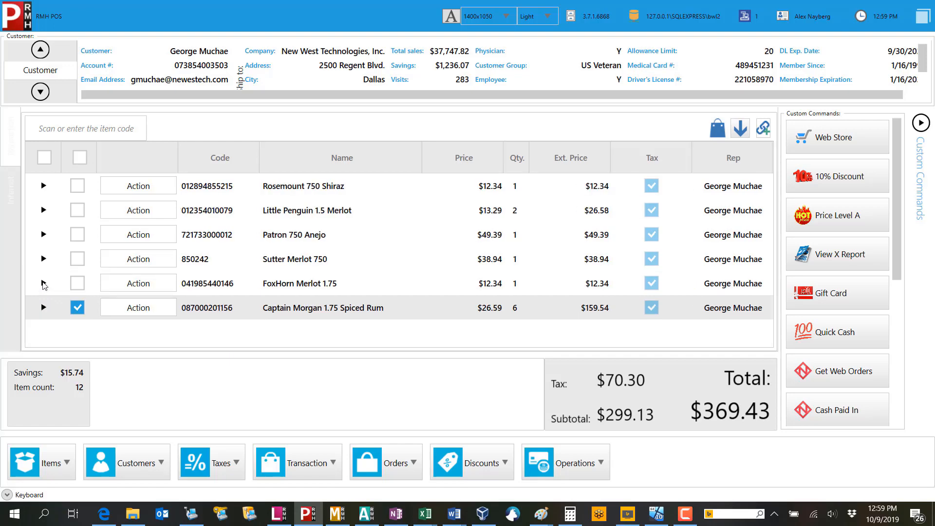
mouse_move(268, 343)
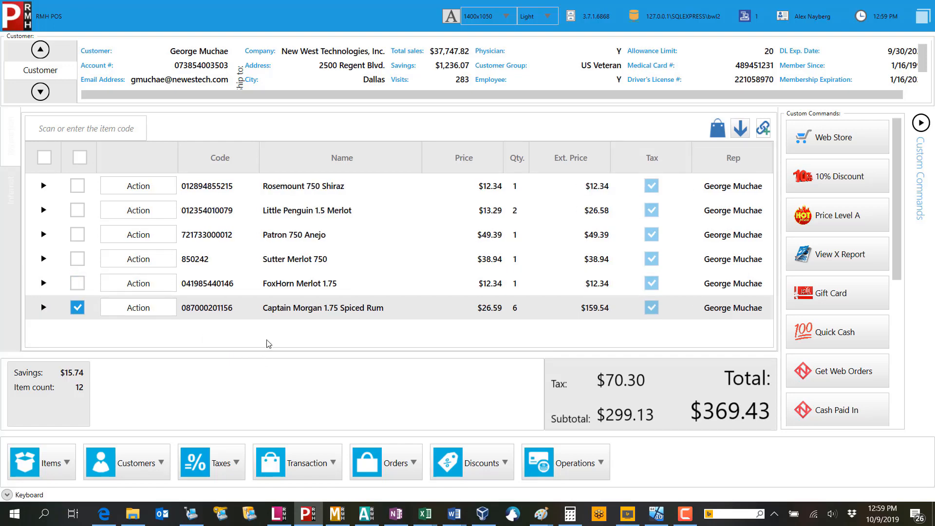
click(85, 128)
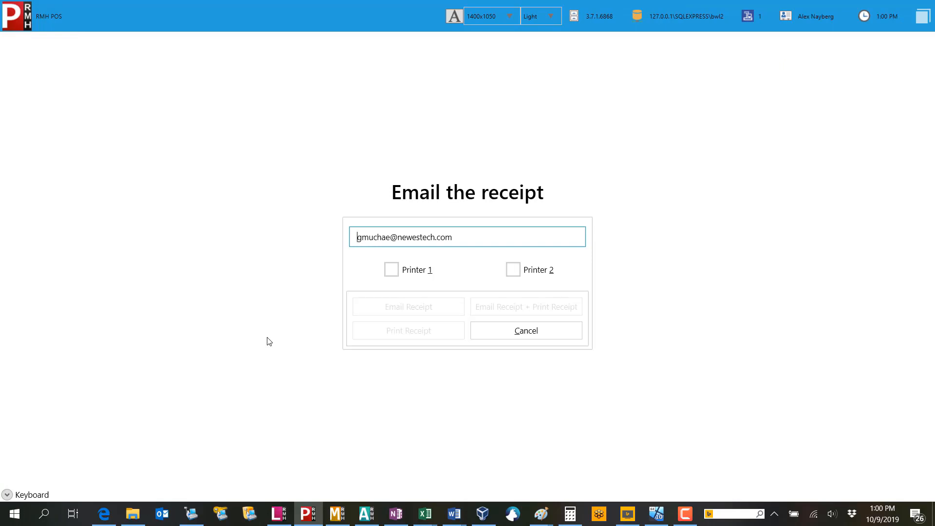
click(525, 330)
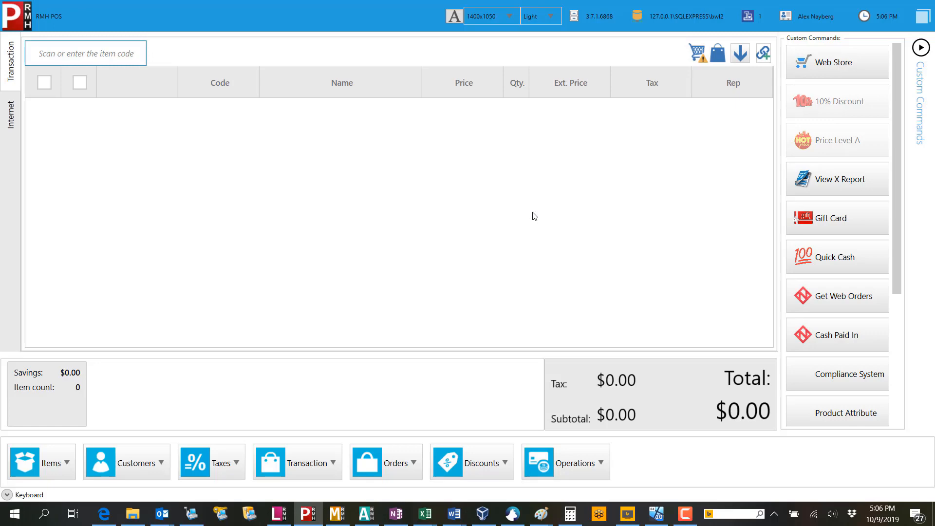
click(120, 462)
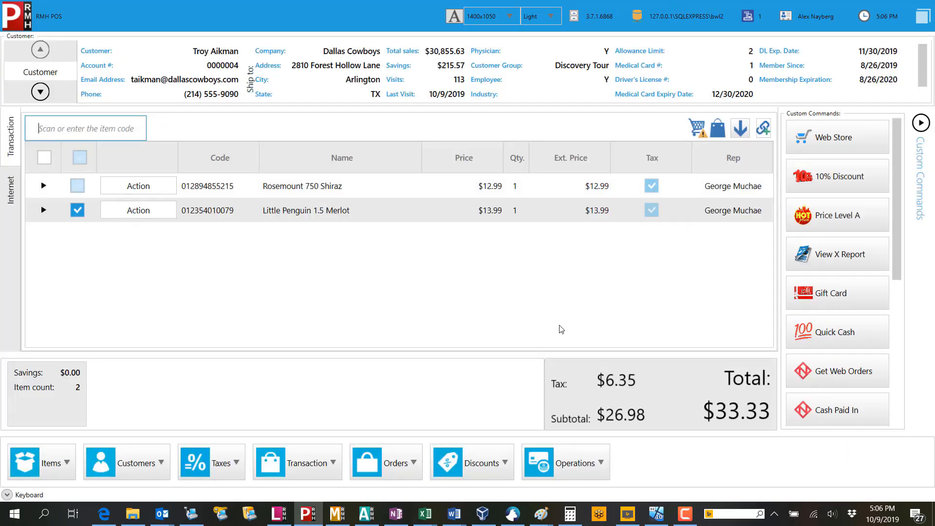
text(073854003503)
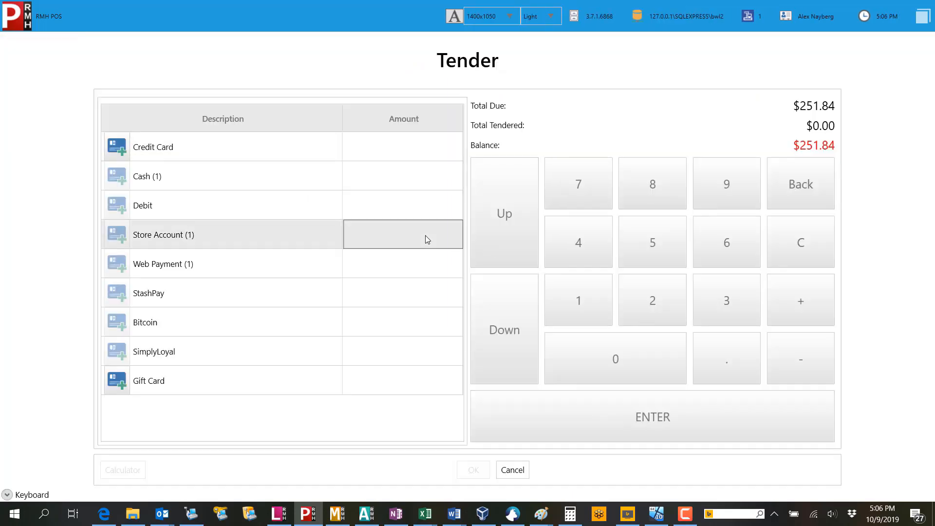
Step: Put the $251.84 balance on Store Account and finish the transaction
click(162, 234)
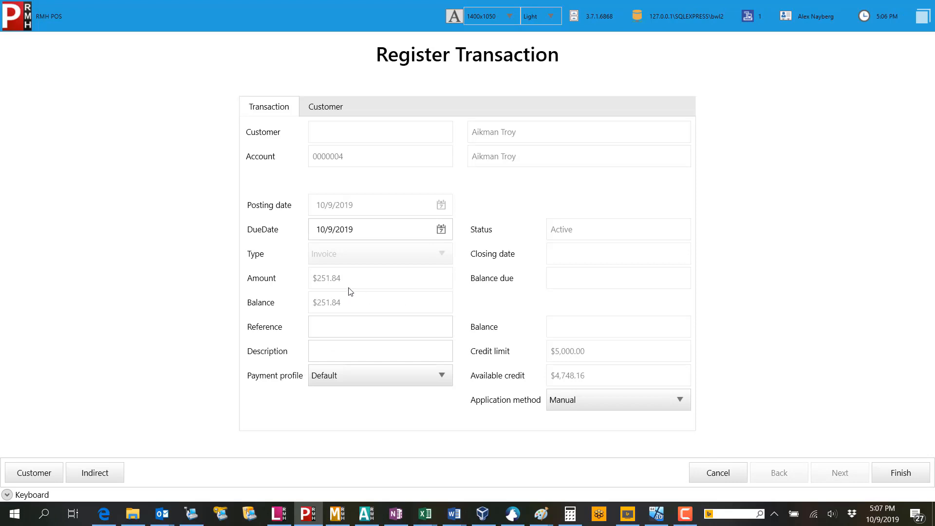
mouse_move(364, 294)
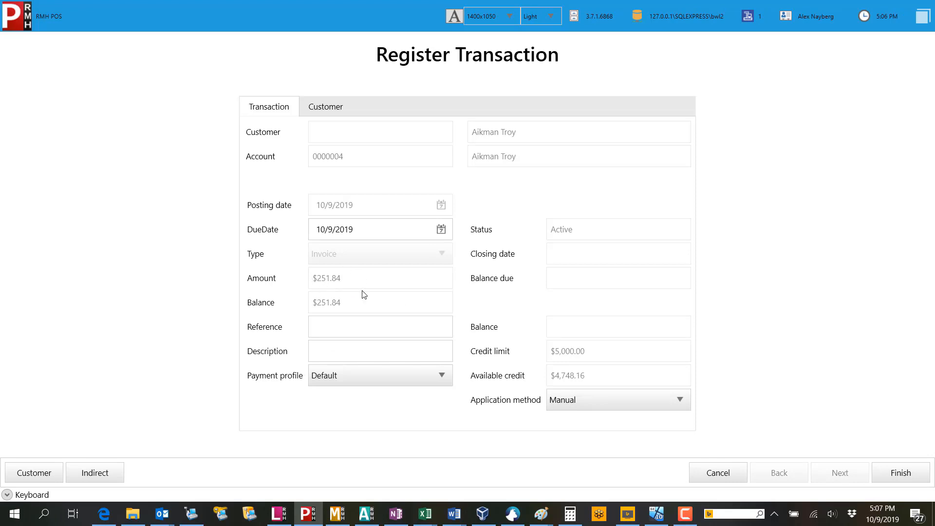
mouse_move(339, 316)
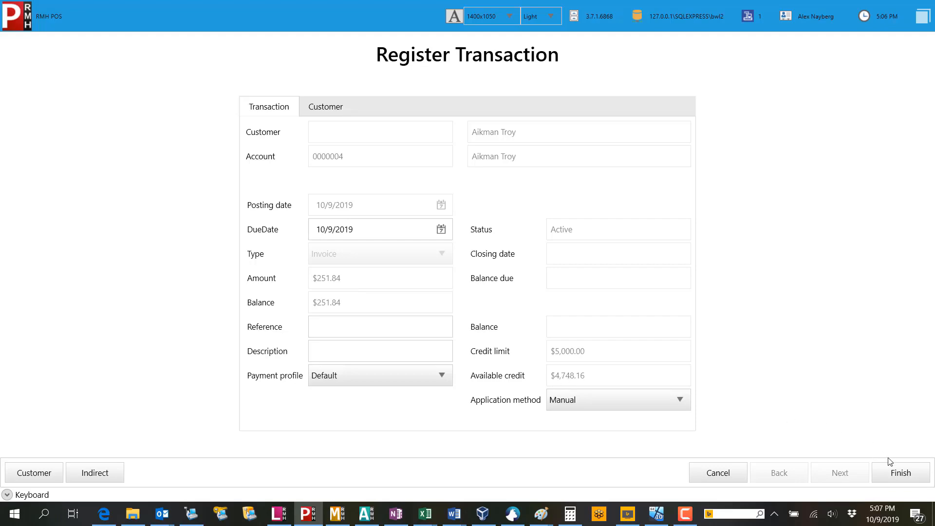
click(901, 473)
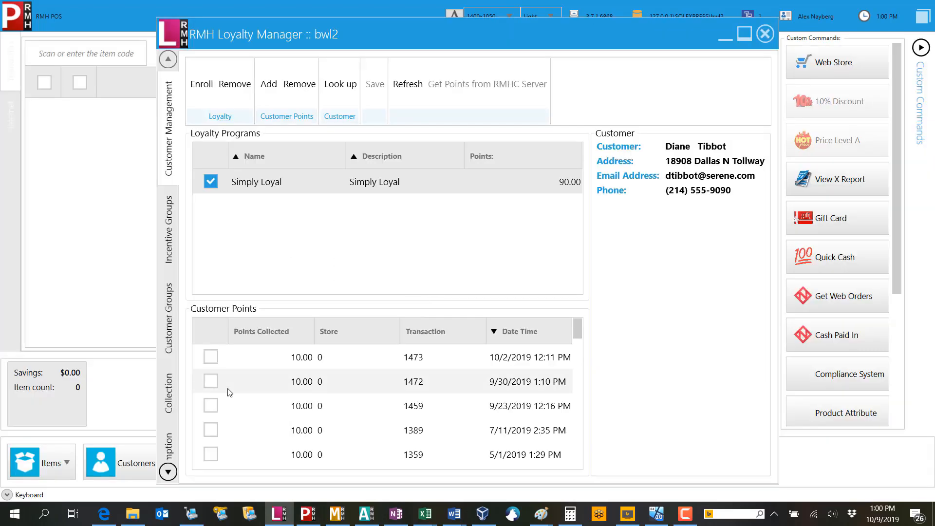
Step: Show the Simply Loyal program and its Basket Points collection rule
click(168, 471)
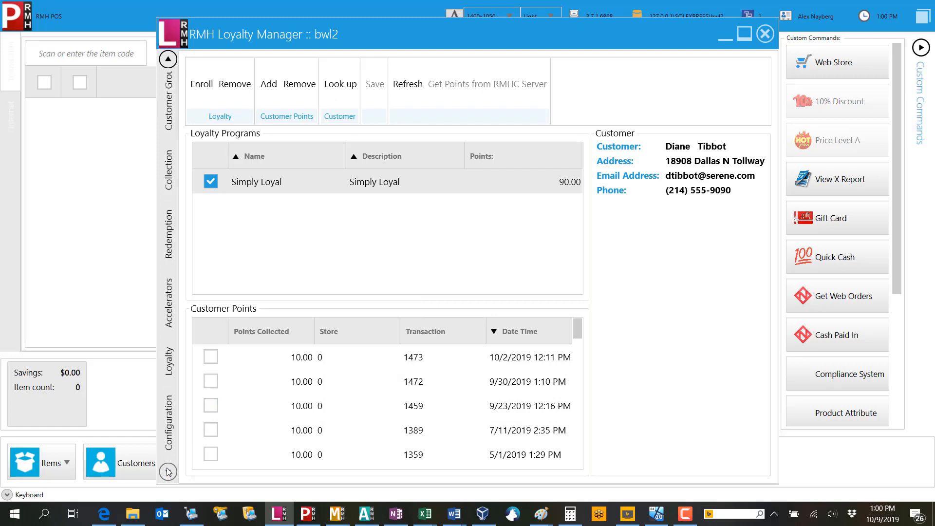
click(169, 360)
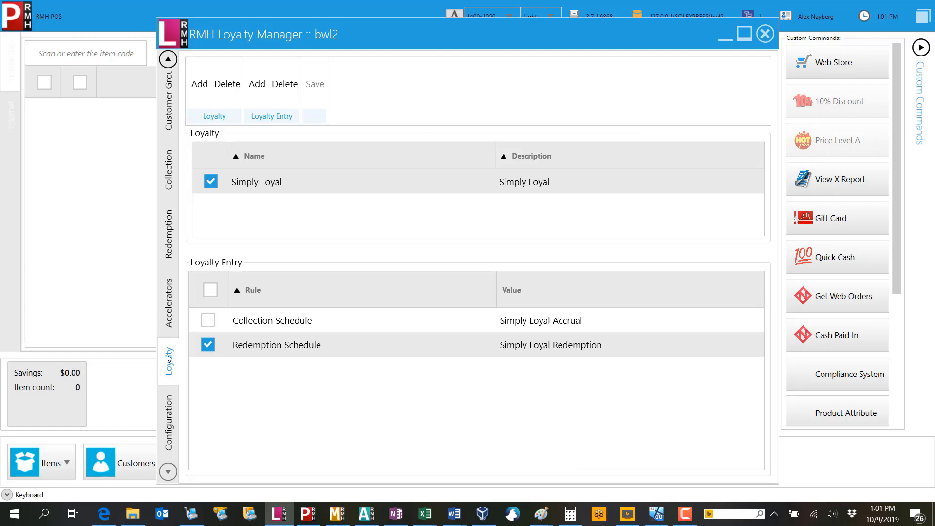
mouse_move(169, 357)
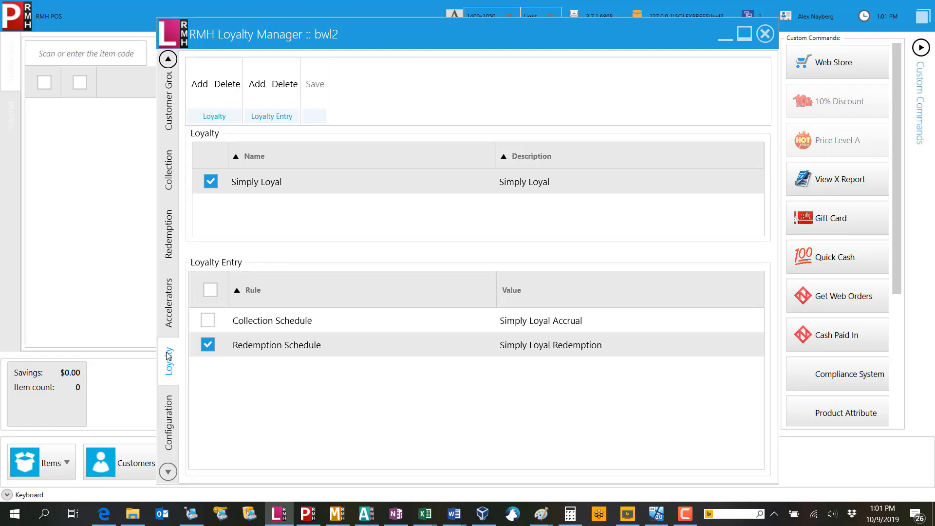
mouse_move(180, 205)
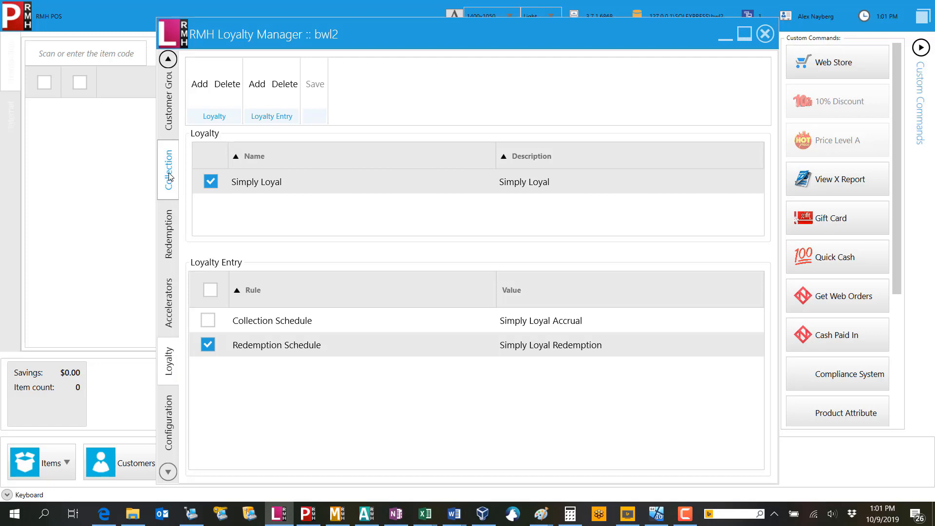
mouse_move(171, 177)
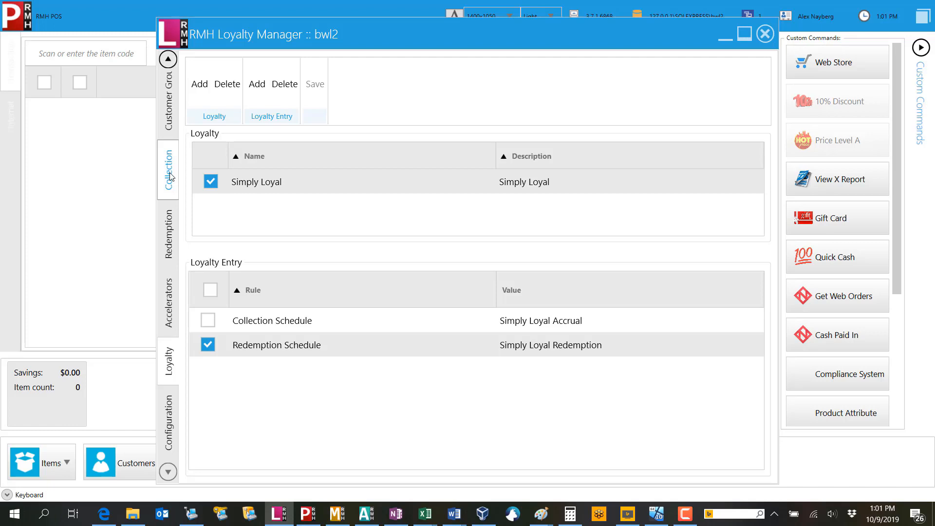
mouse_move(170, 176)
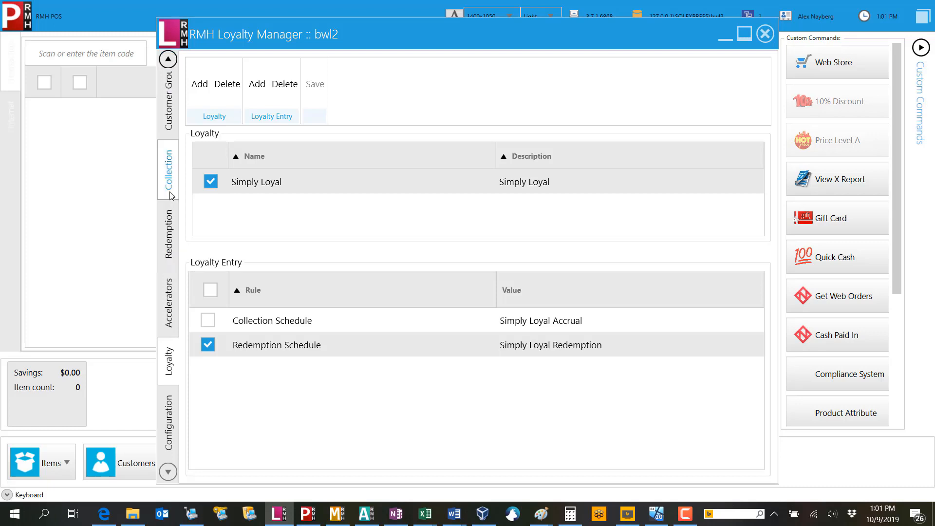
click(169, 170)
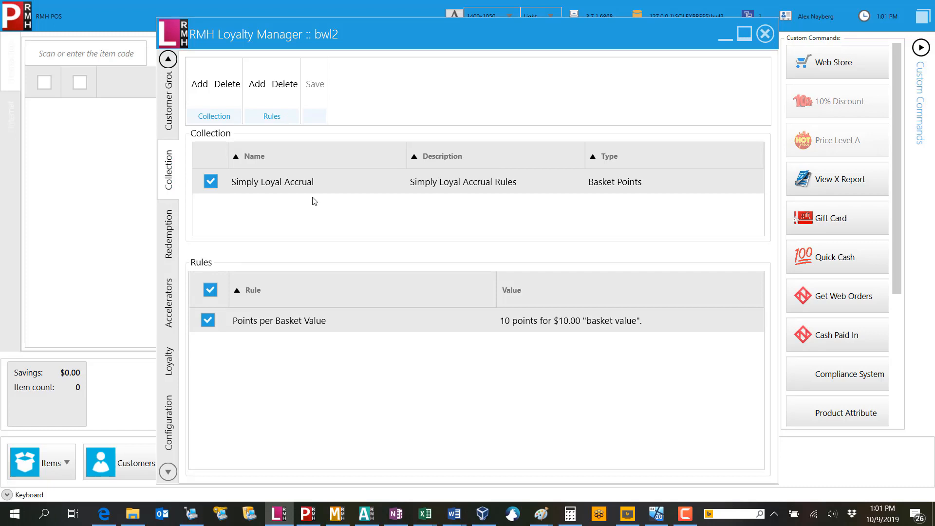
mouse_move(343, 229)
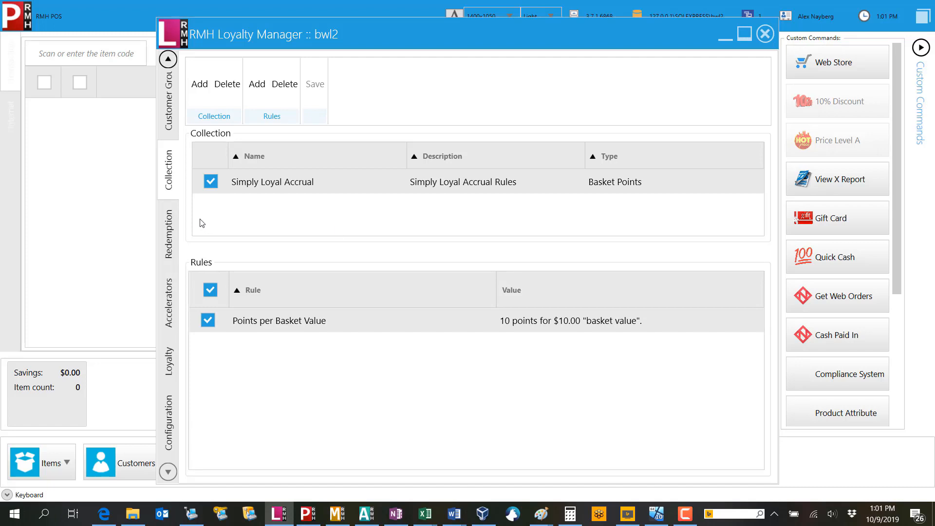
Step: Review the $10-off-per-100-points redemption rule, then minimize Loyalty Manager
click(168, 235)
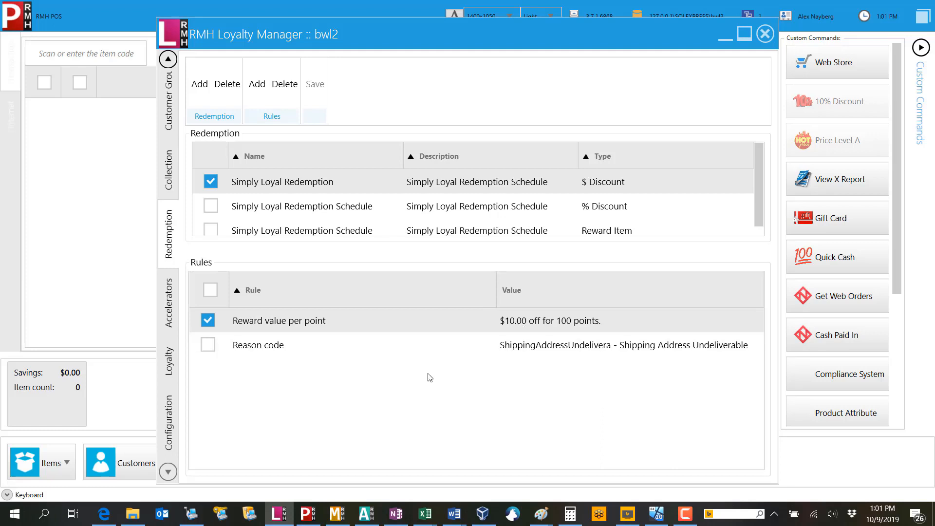
mouse_move(626, 276)
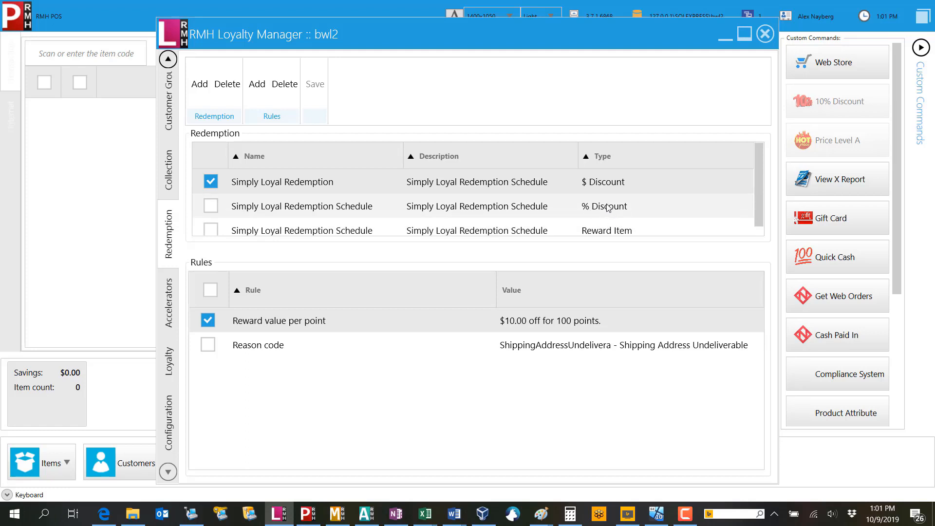
mouse_move(693, 201)
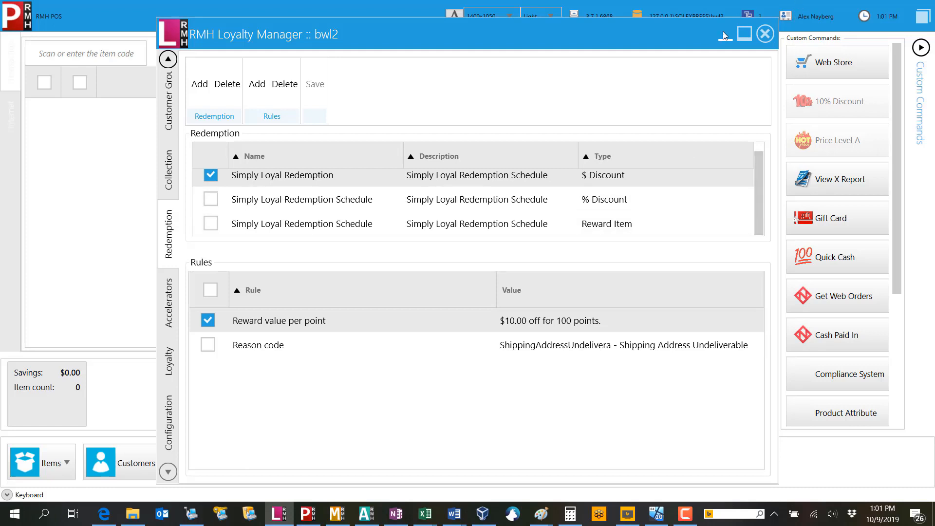
click(765, 33)
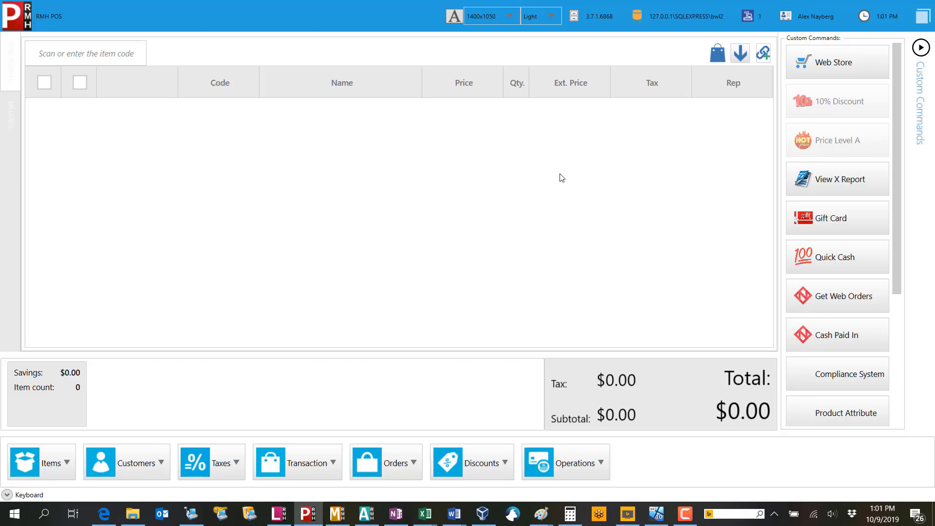
click(119, 463)
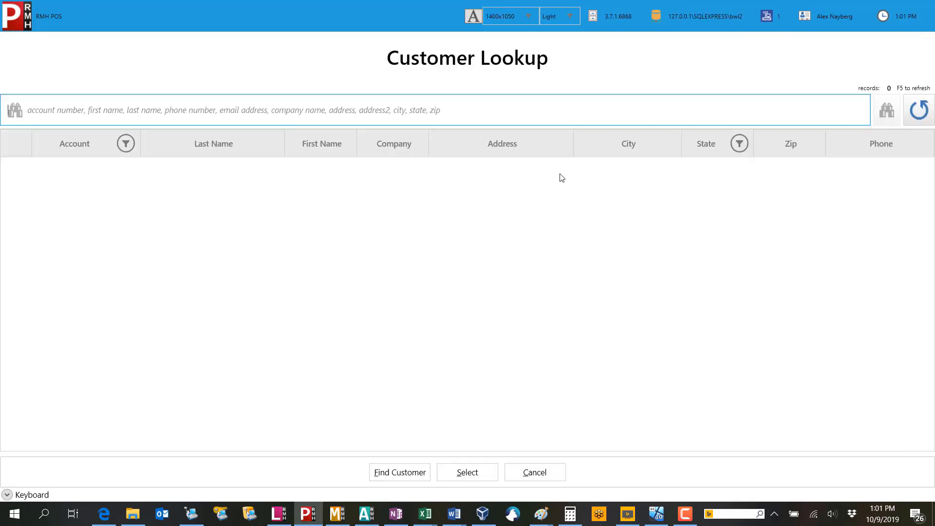
text(diane)
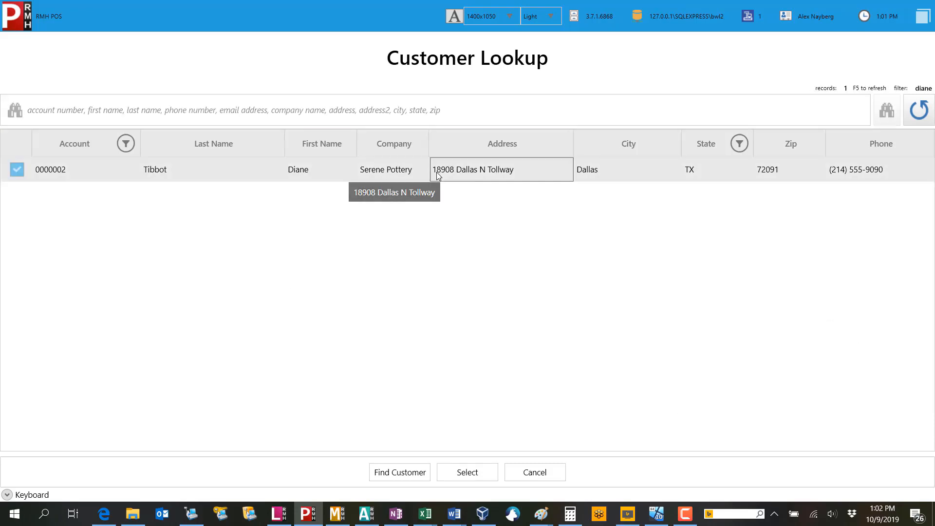
click(467, 472)
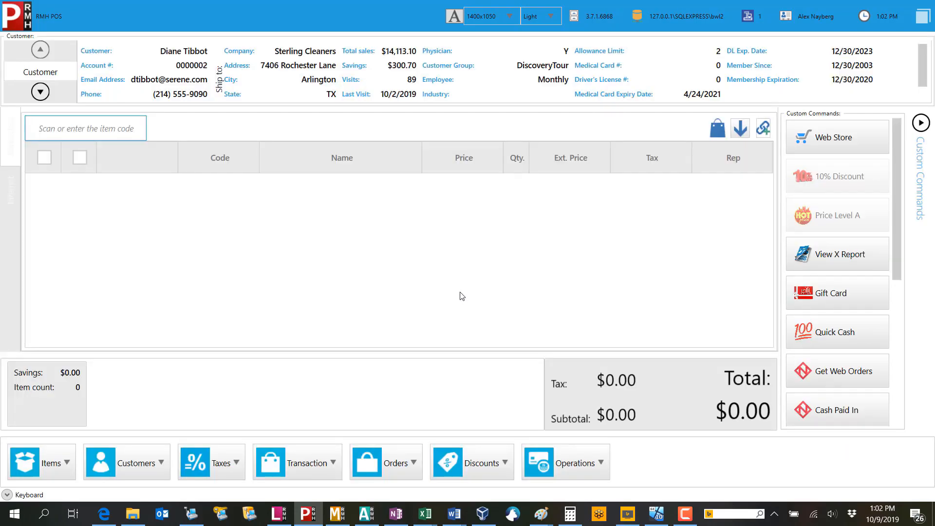
text(073854003503)
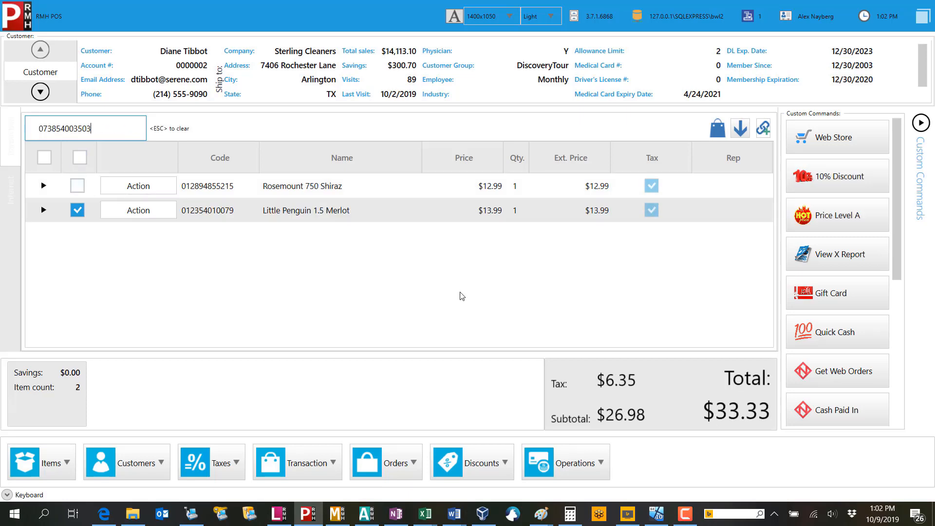
text(016500080046)
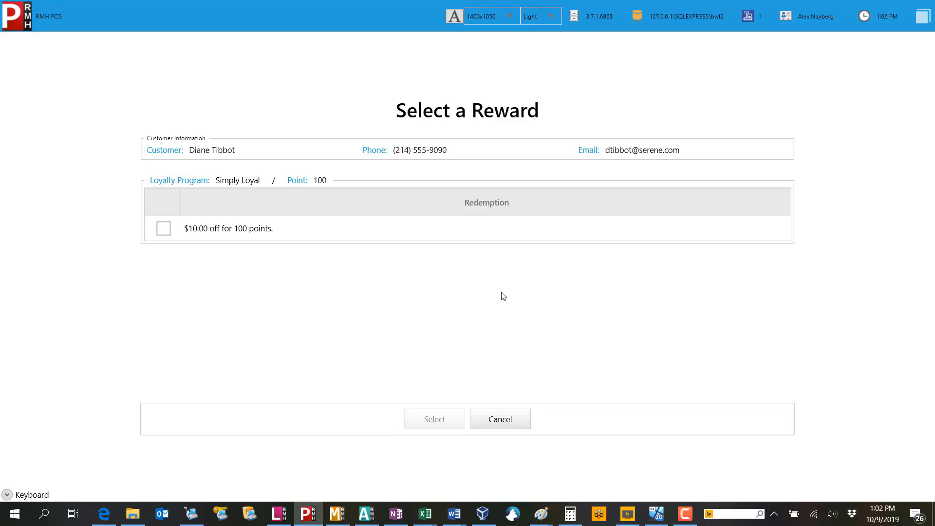
mouse_move(321, 189)
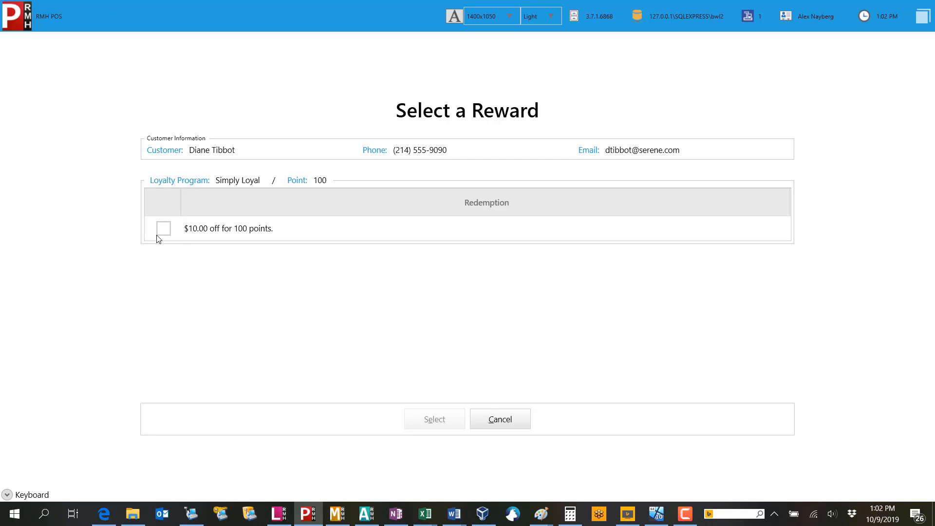
Step: Redeem the $10.00 off for 100 points reward and skip emailing the receipt
click(163, 228)
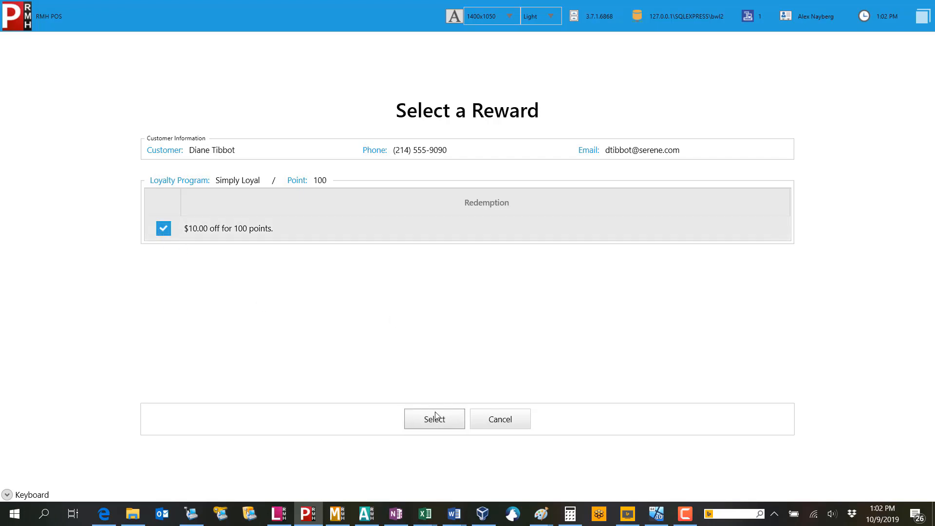
click(433, 419)
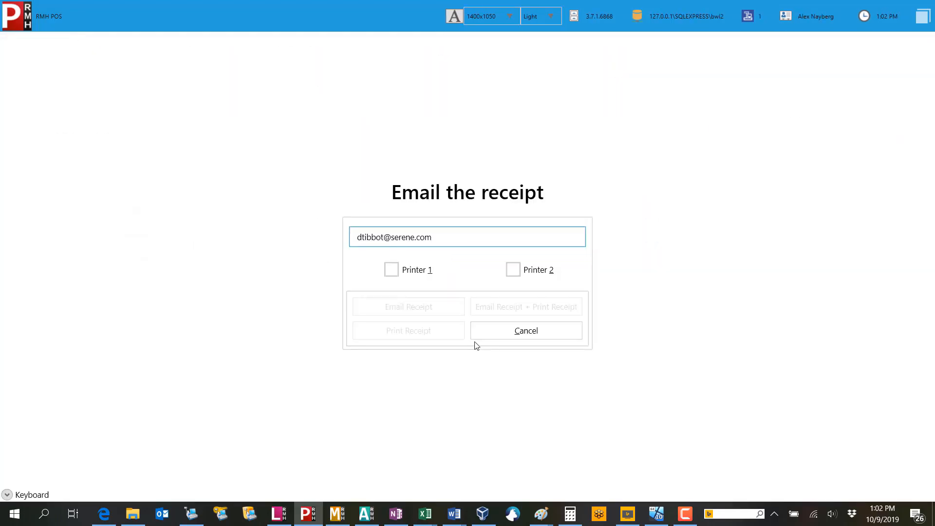
click(526, 330)
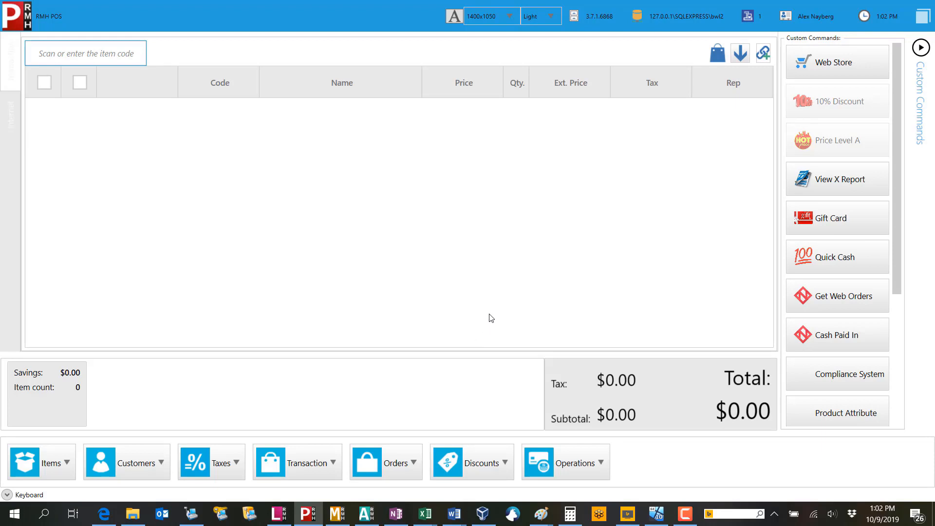
mouse_move(494, 311)
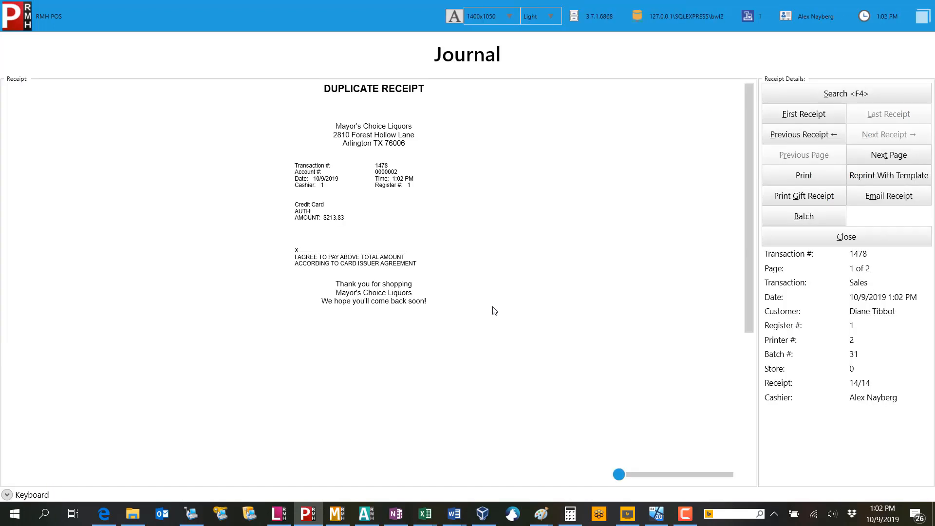
mouse_move(630, 321)
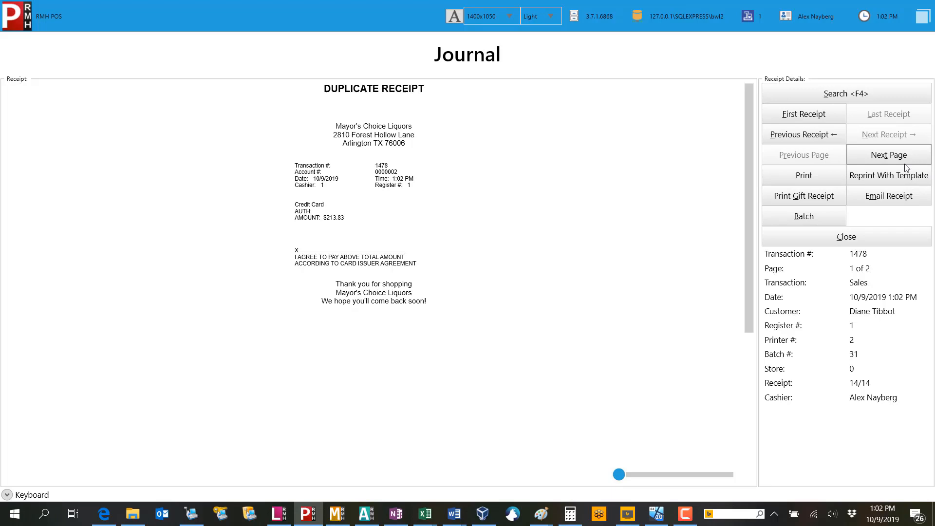
click(888, 154)
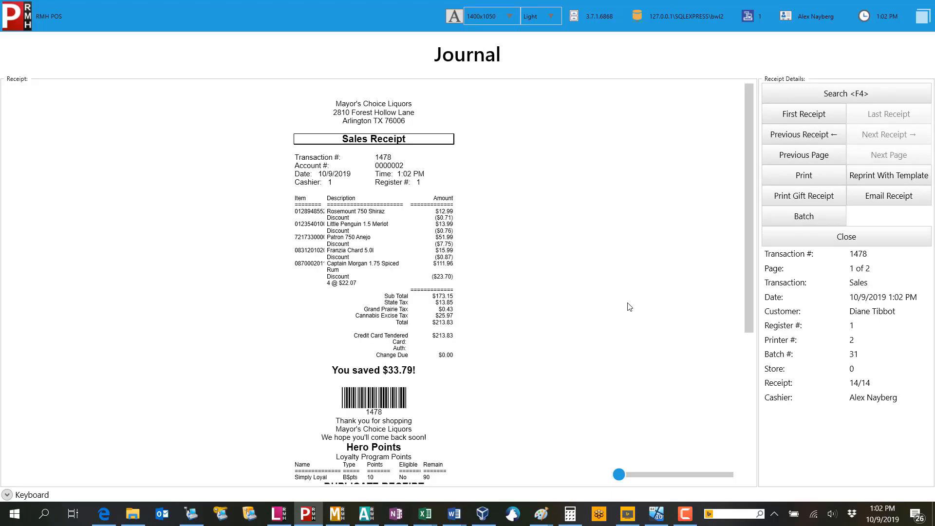
mouse_move(651, 414)
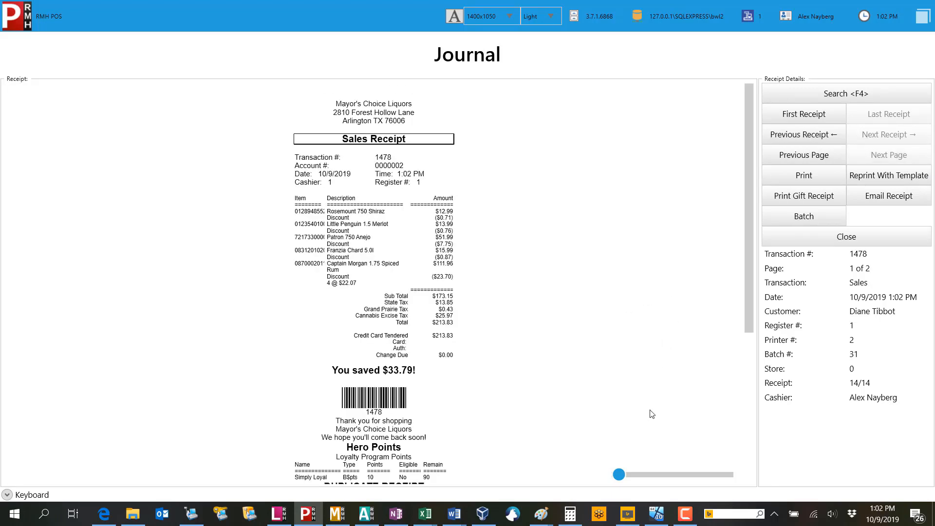
drag(619, 475, 626, 475)
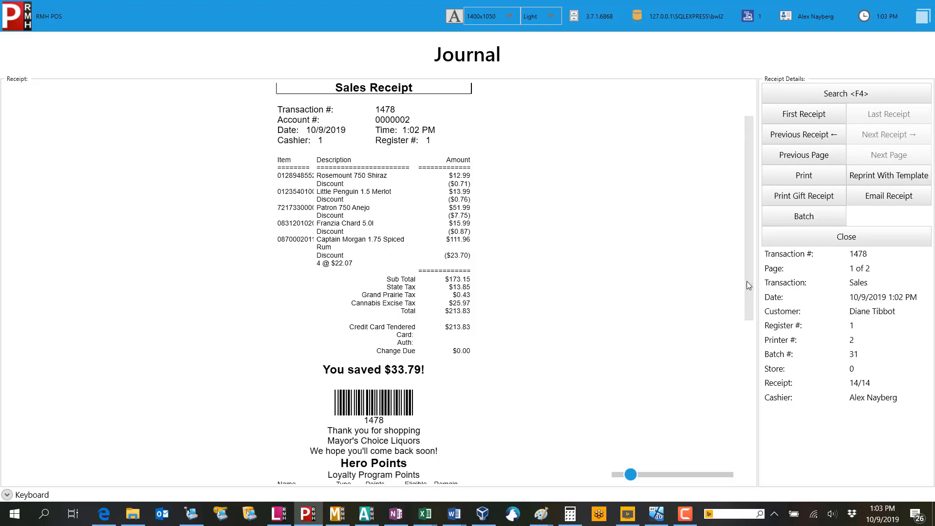
scroll(down, 3)
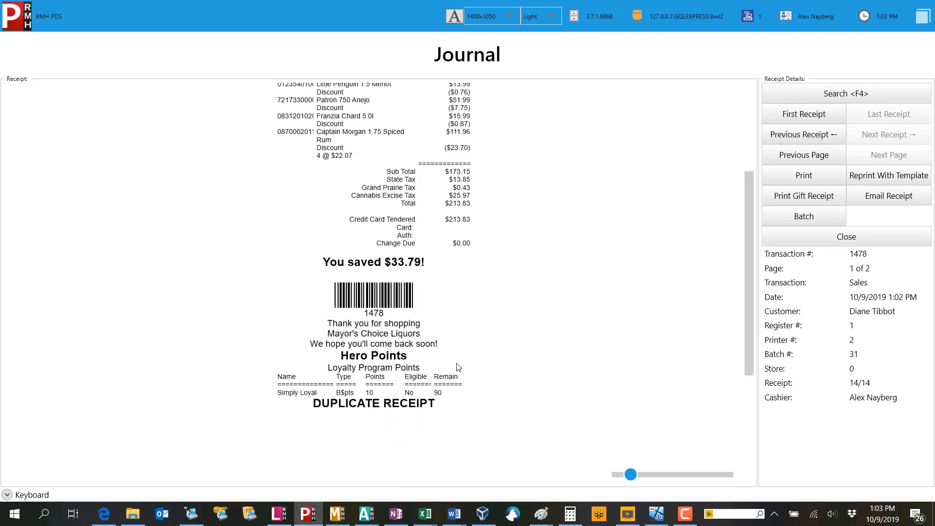
mouse_move(491, 336)
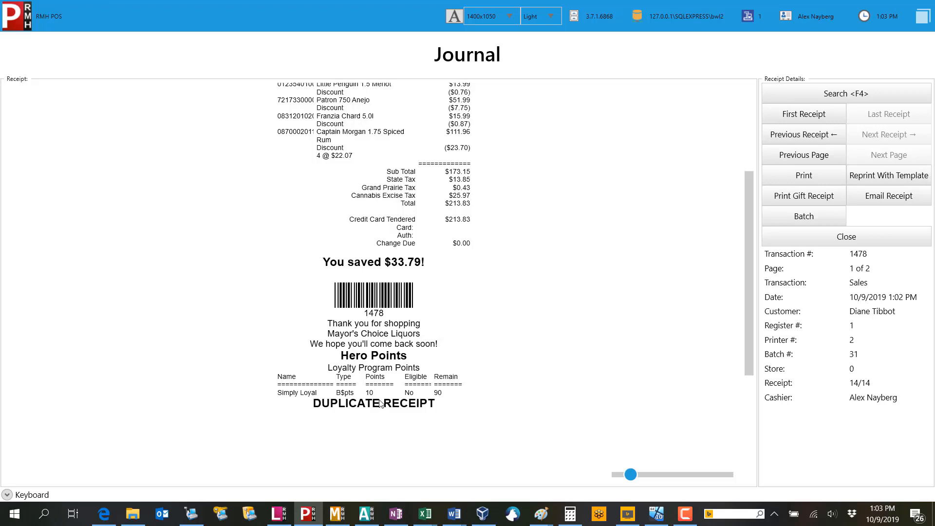
mouse_move(380, 403)
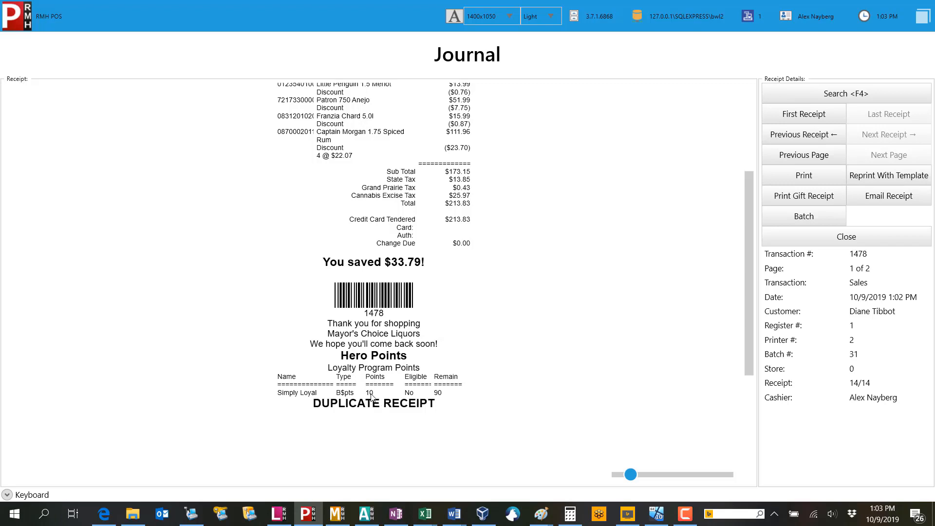
mouse_move(434, 401)
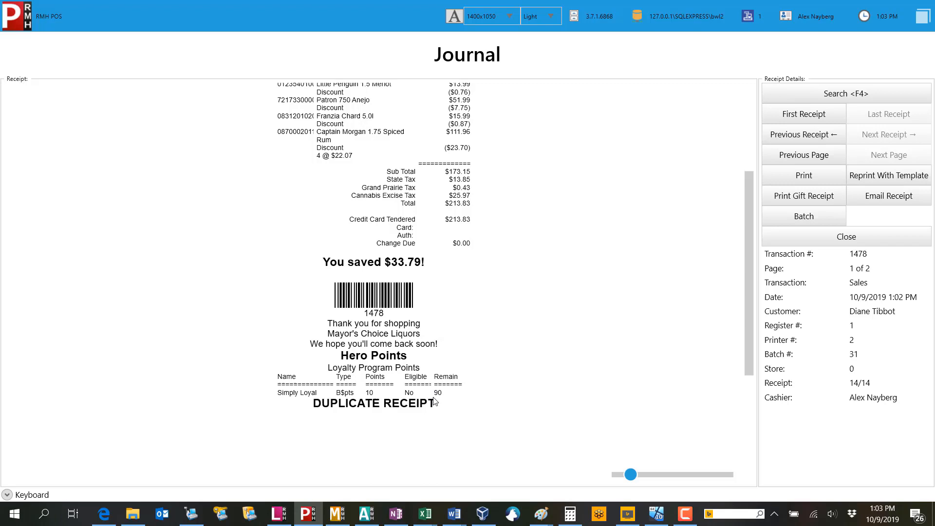
mouse_move(475, 406)
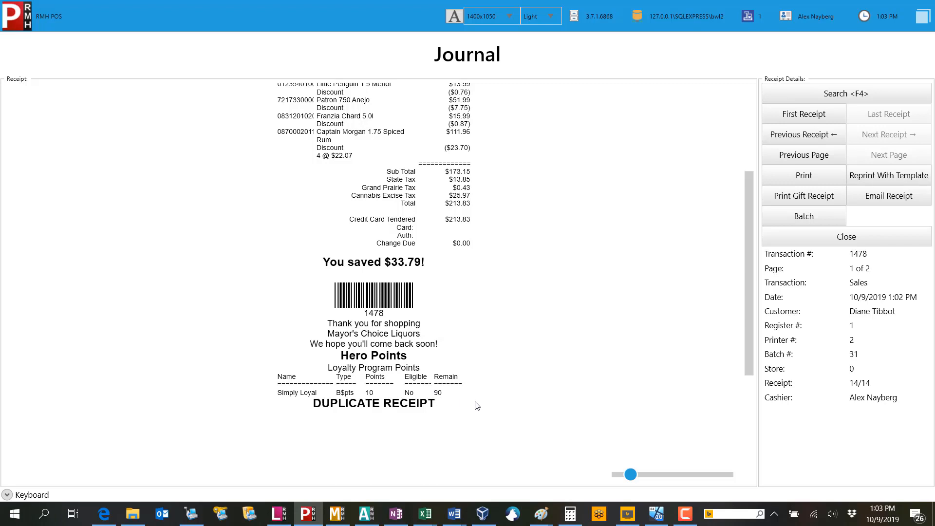
click(845, 236)
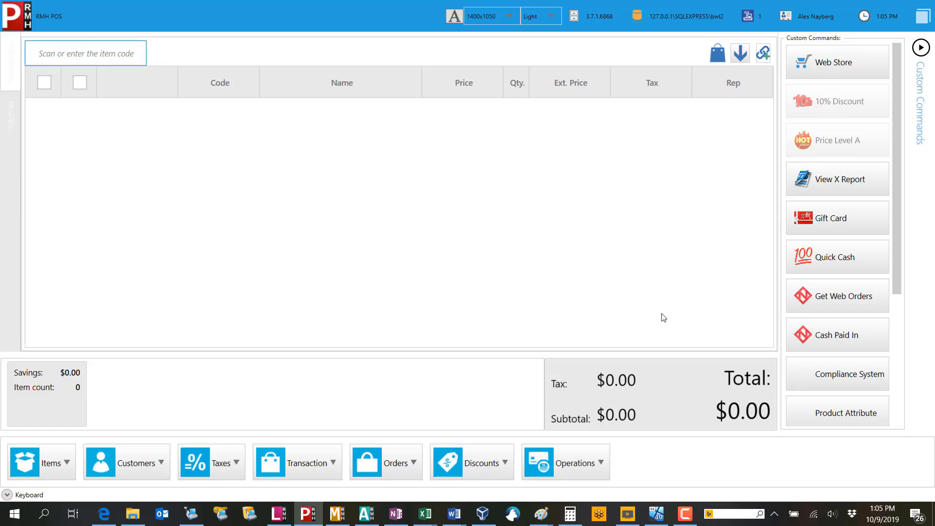
Step: Scan the items and apply the CD02 Military 10% discount to the sale
text(01650008004)
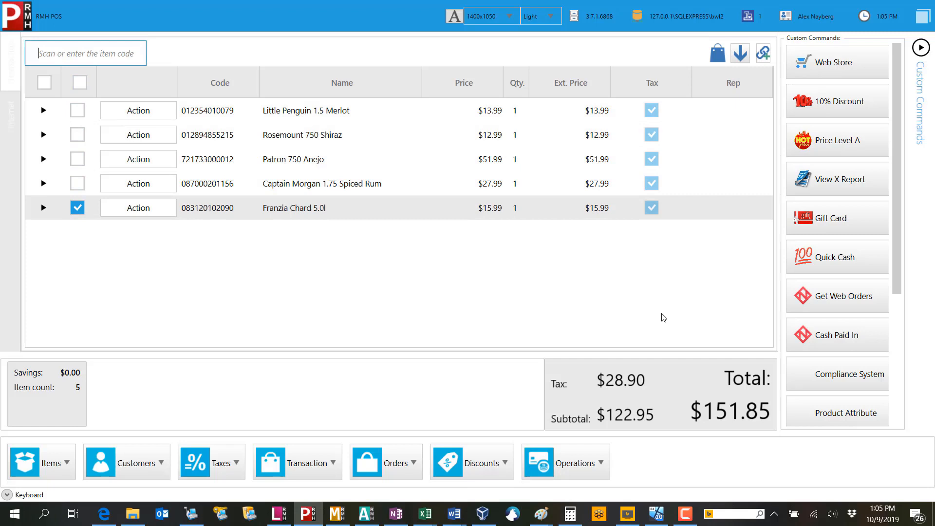
mouse_move(793, 176)
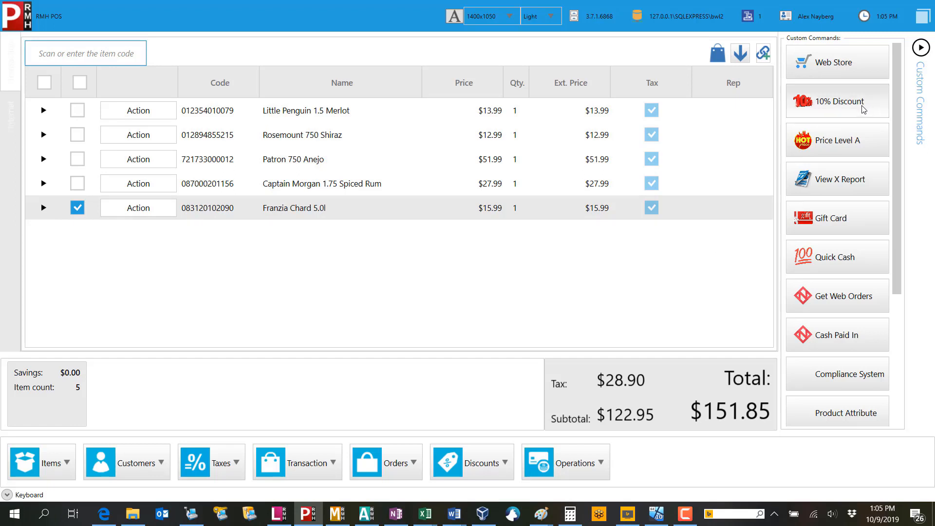
click(837, 101)
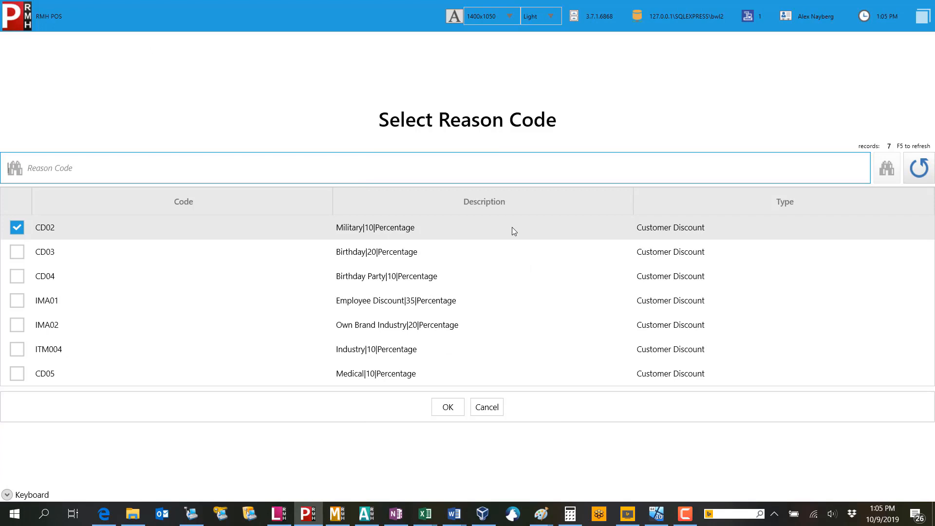
click(447, 407)
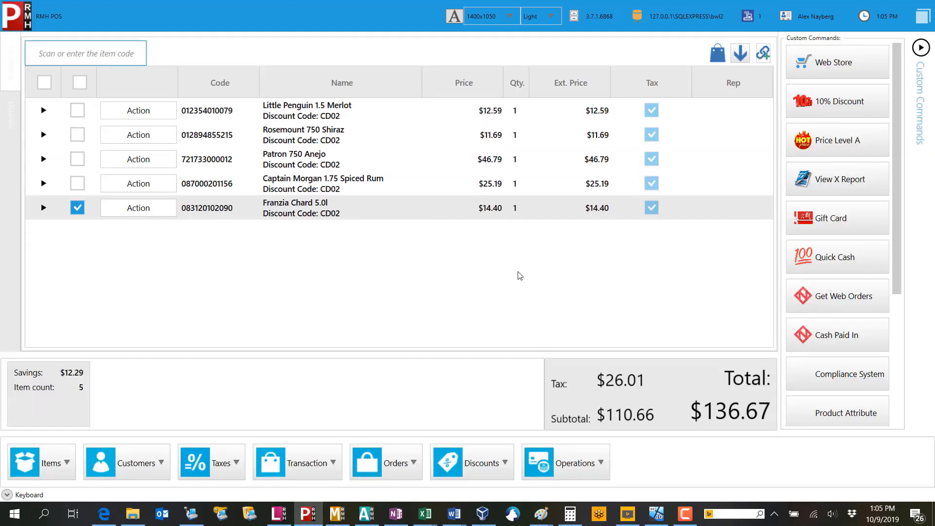
mouse_move(354, 284)
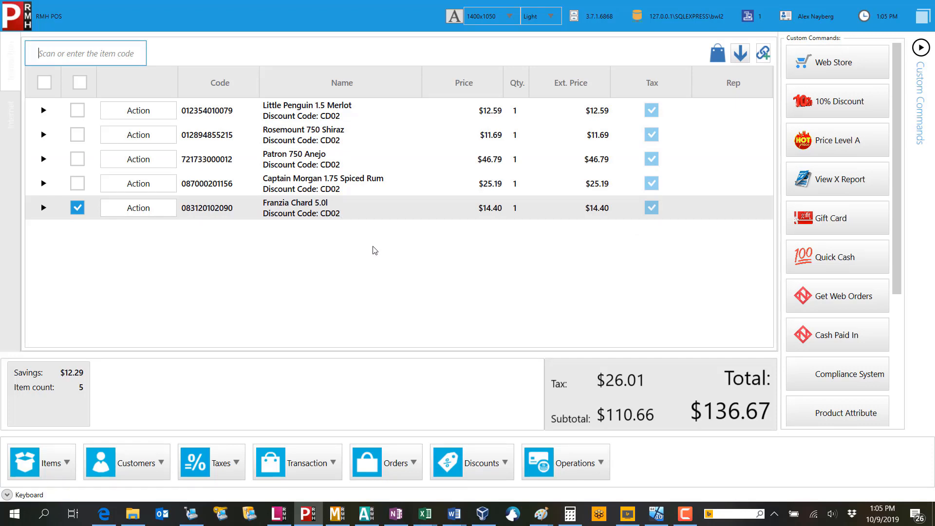
mouse_move(393, 261)
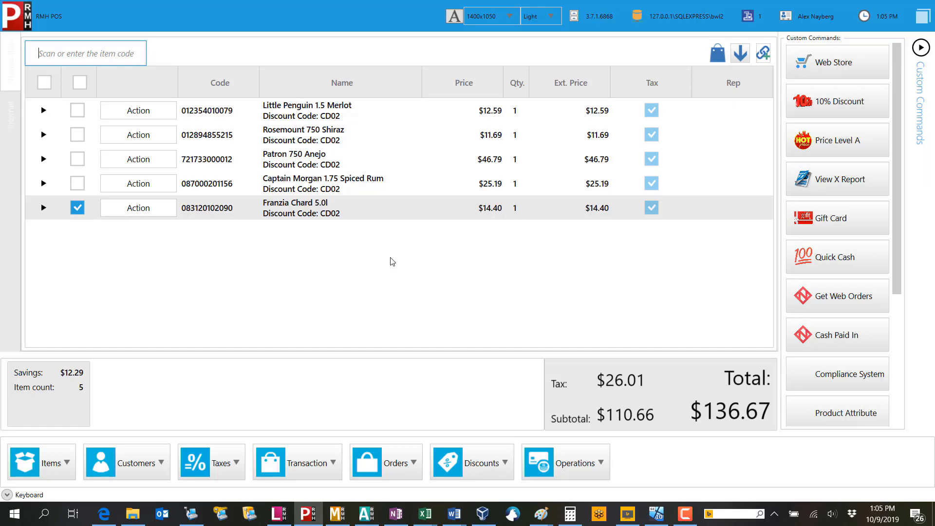
mouse_move(429, 278)
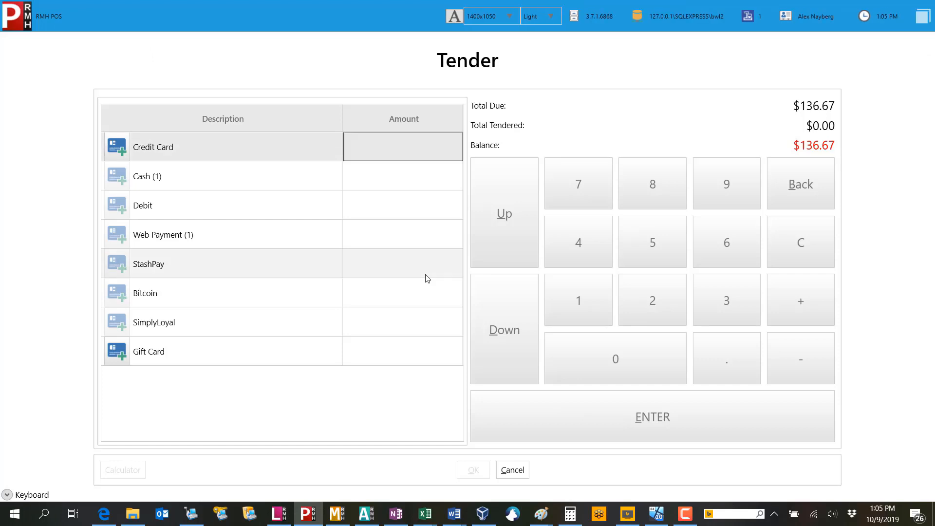
Step: Tender the $136.67 balance, then ring up and clear a two-item sale, and open Operations
click(512, 470)
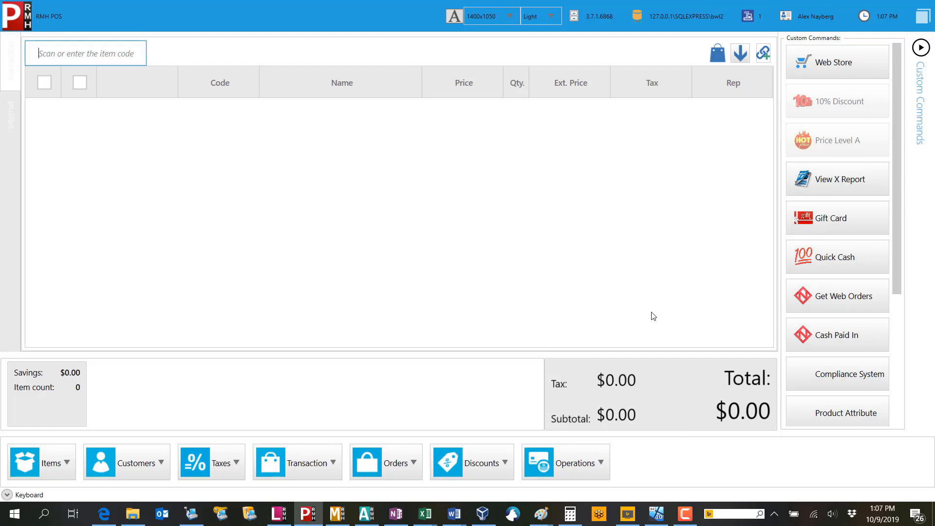
mouse_move(654, 309)
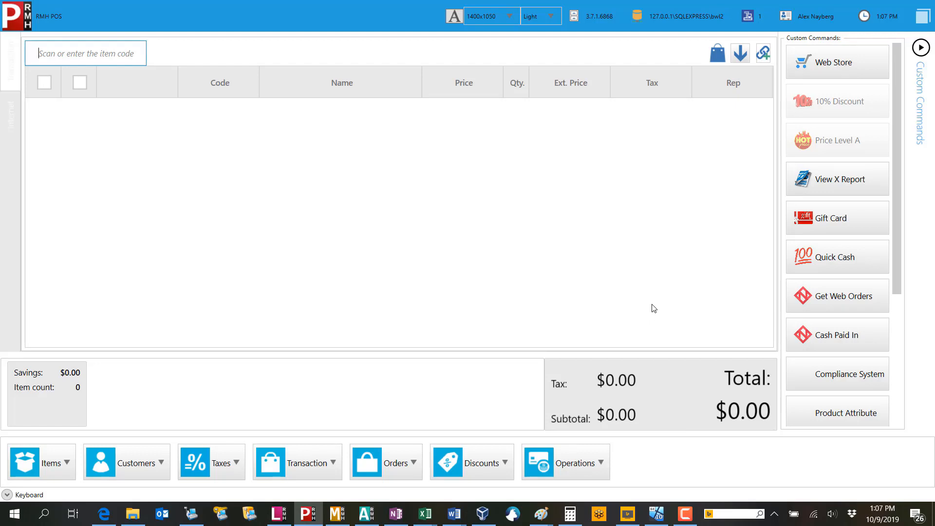
mouse_move(654, 302)
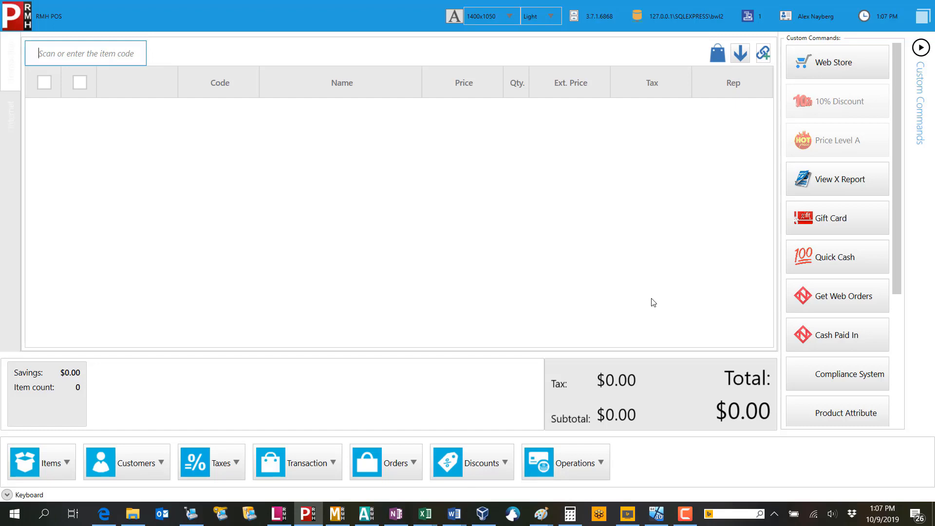
text(012894855215)
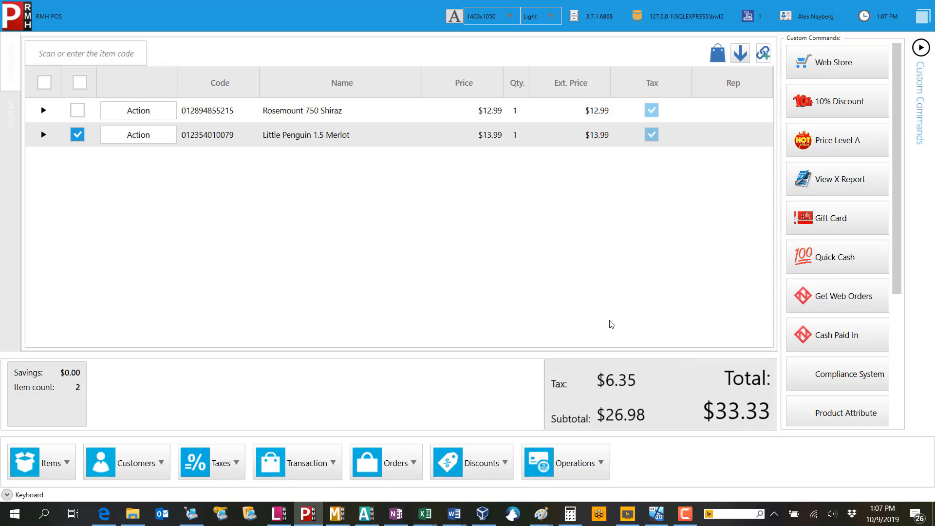
click(85, 53)
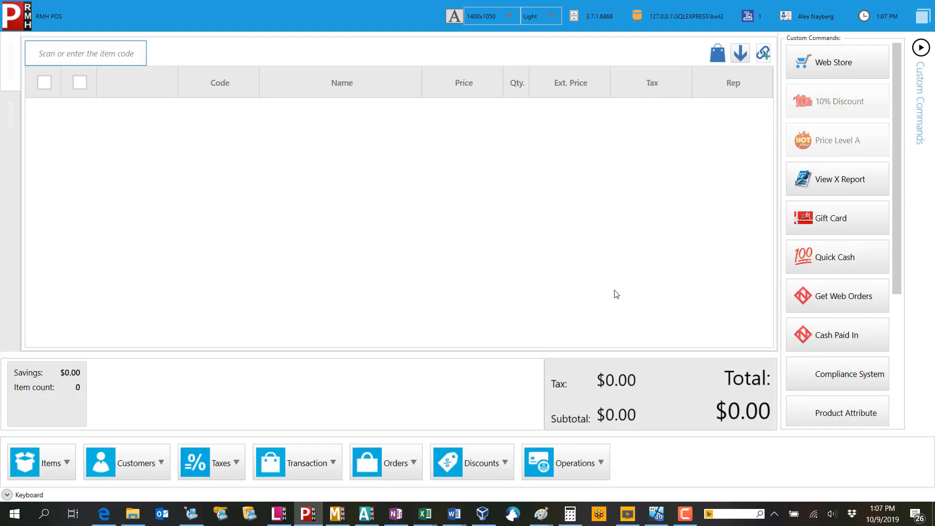
click(564, 462)
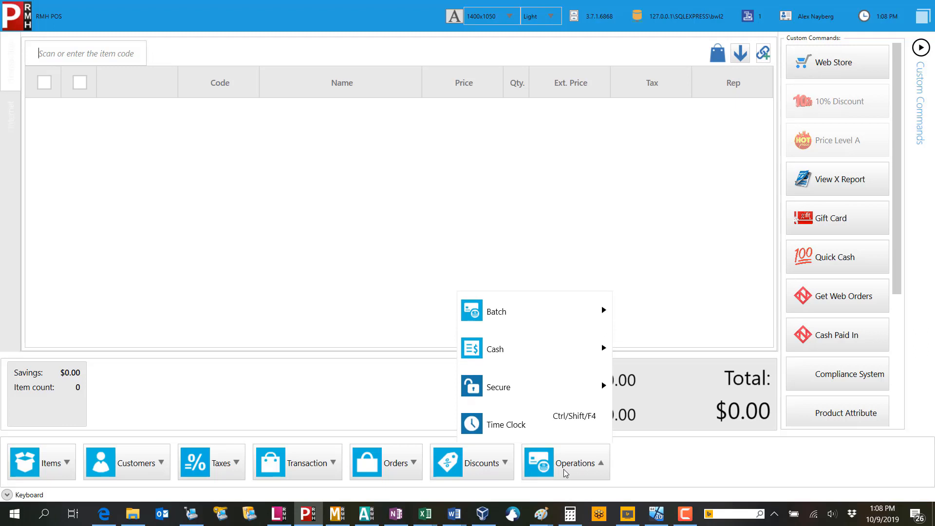
mouse_move(578, 423)
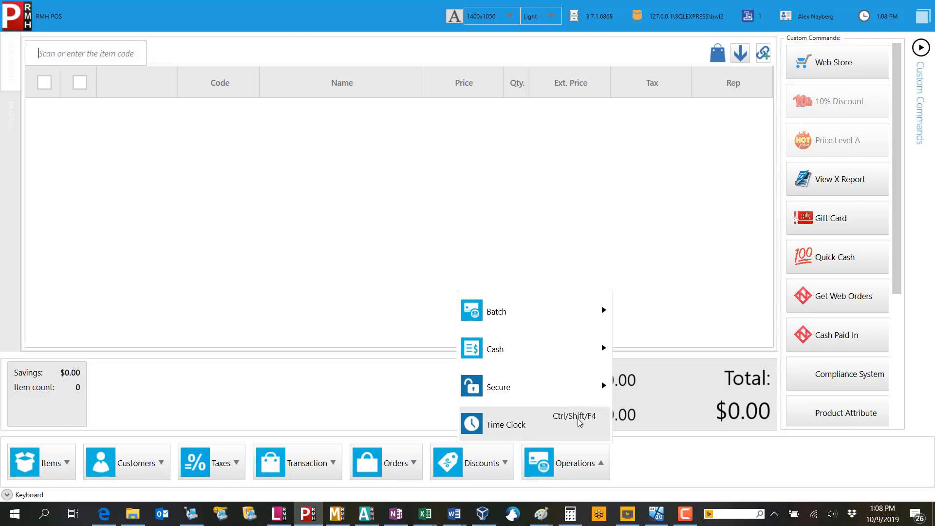
Step: View the cashier's time clock, cancel without punching in, and show the Batch commands
click(505, 424)
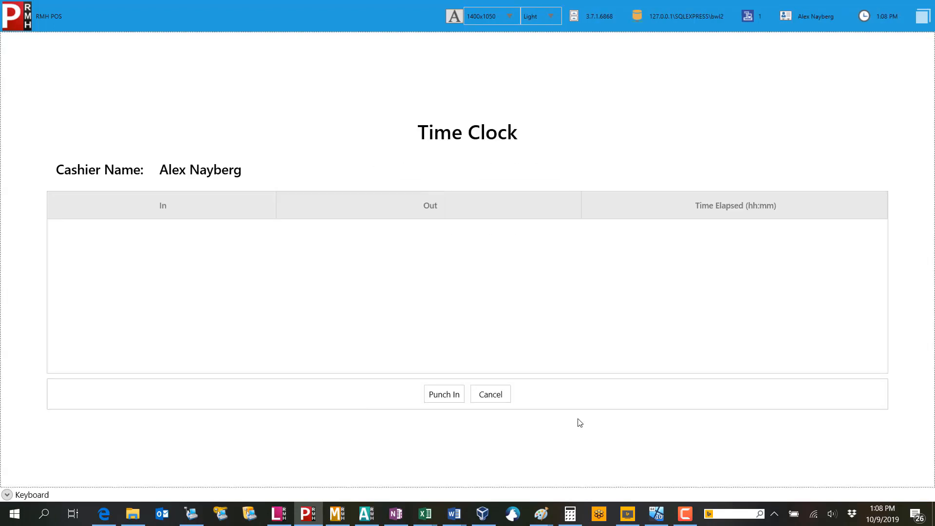
click(490, 393)
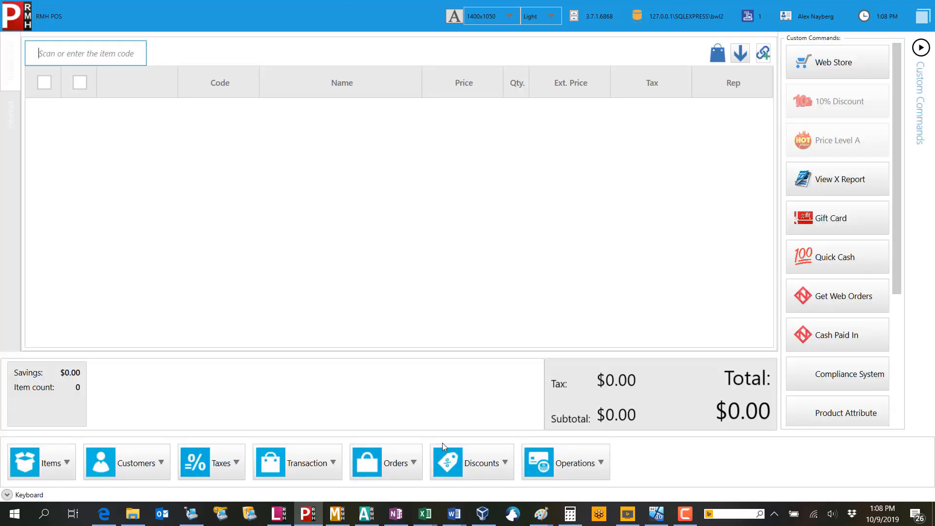
mouse_move(447, 427)
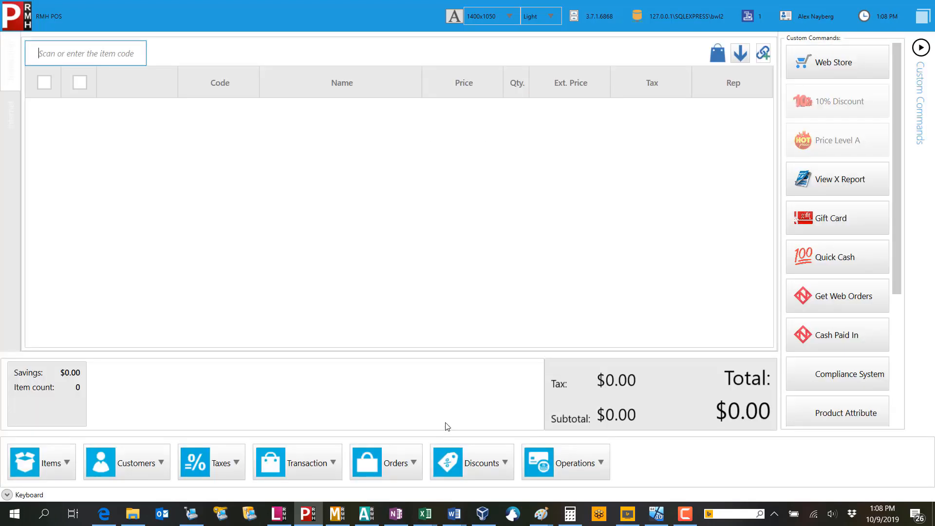
click(574, 463)
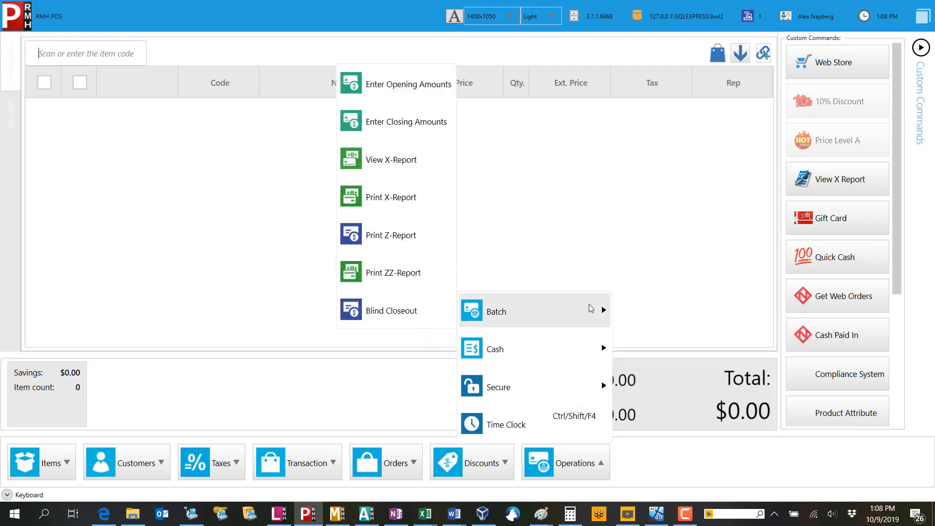
Step: Enter a batch opening cash amount of 150 and save it
click(410, 84)
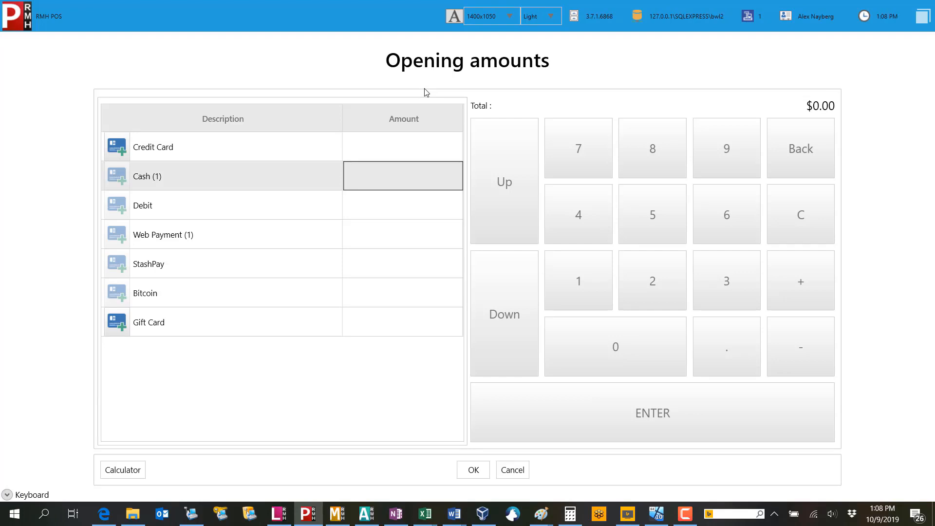
text(150)
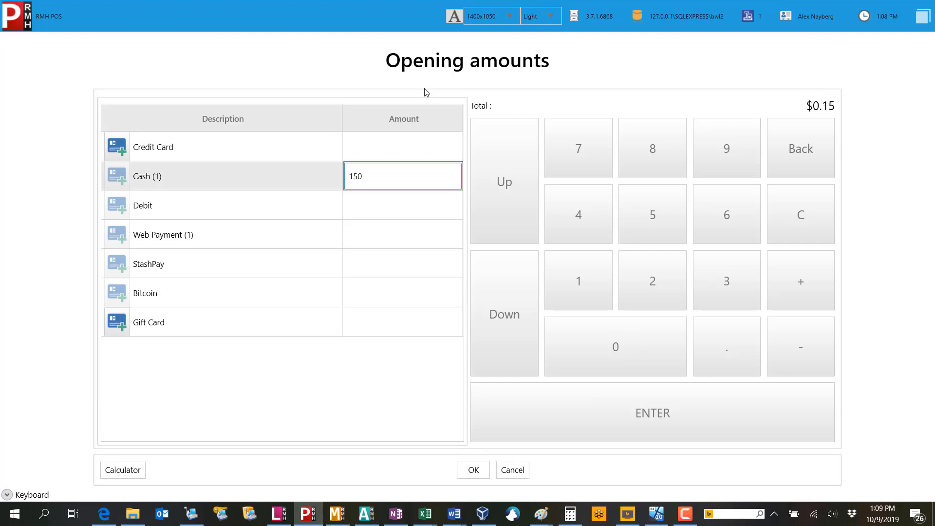
click(473, 470)
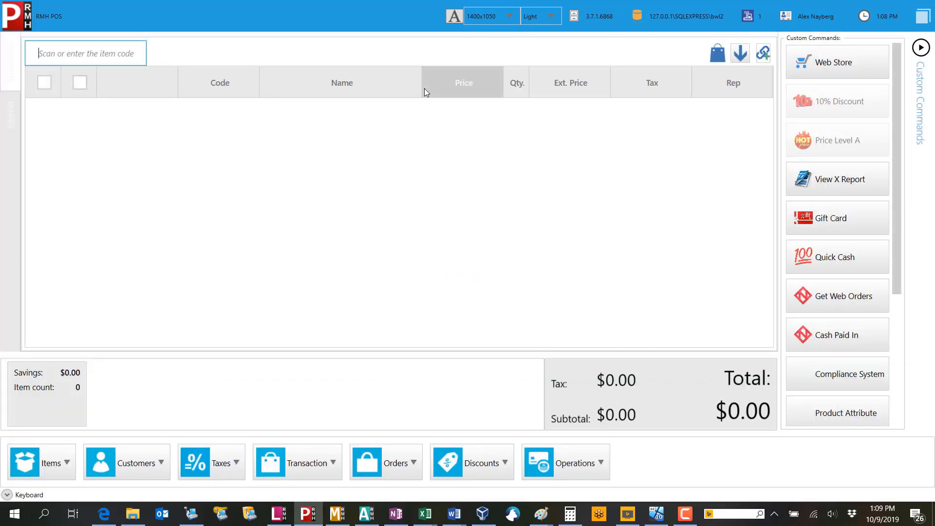
mouse_move(631, 278)
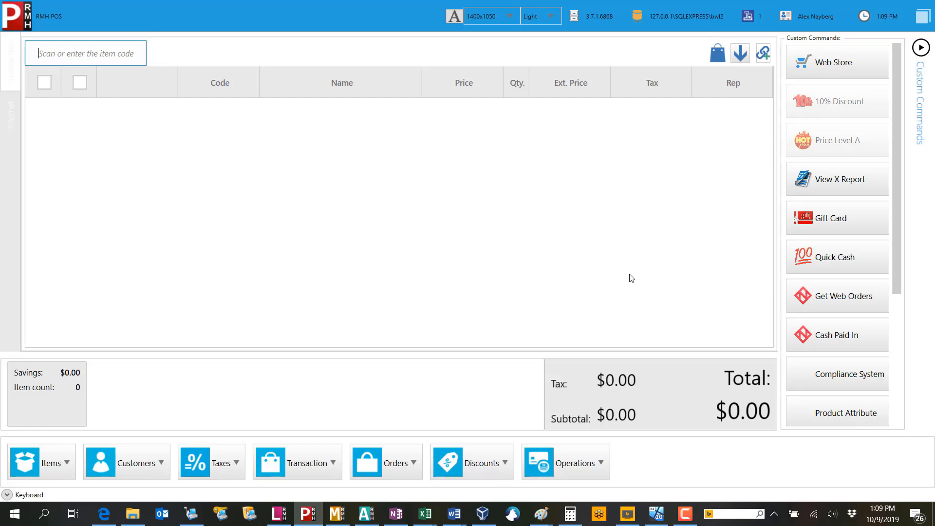
Step: Scan three bottles and apply a 10% discount under cashier override, then log out
text(0779140071)
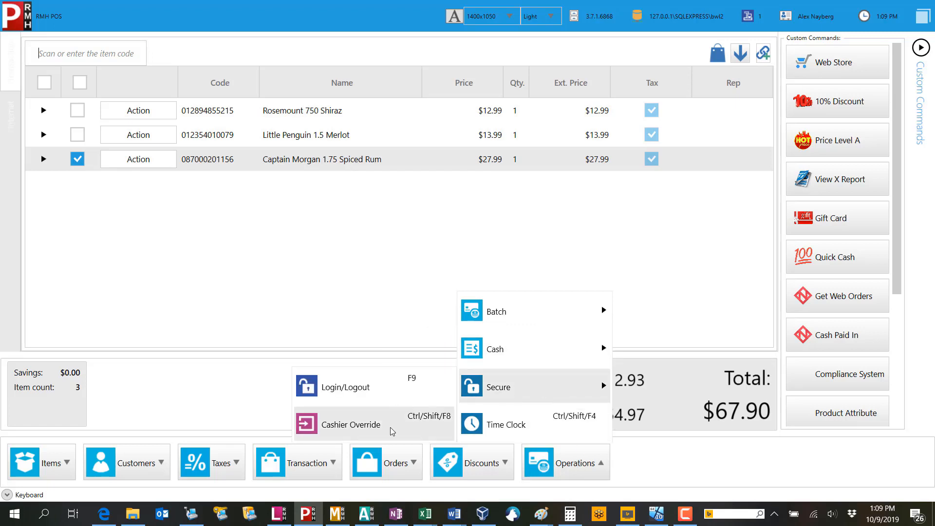
click(351, 425)
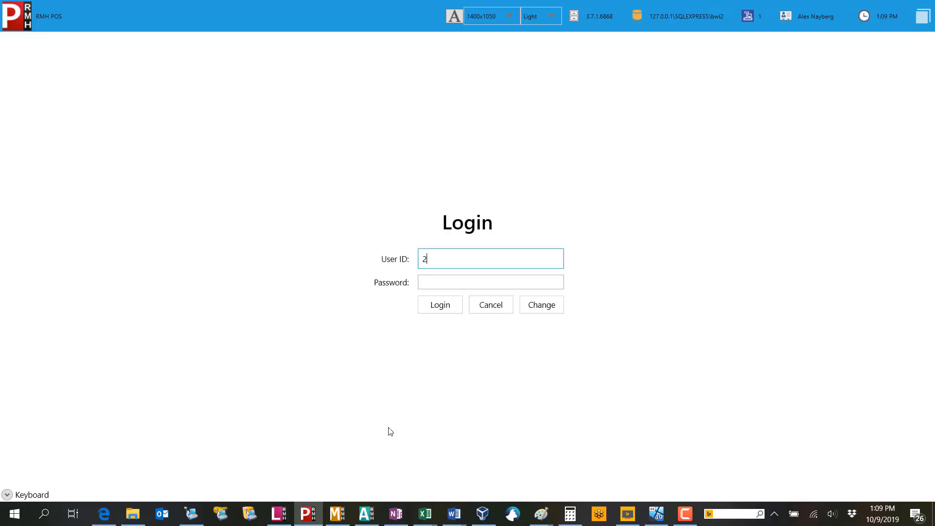
click(439, 304)
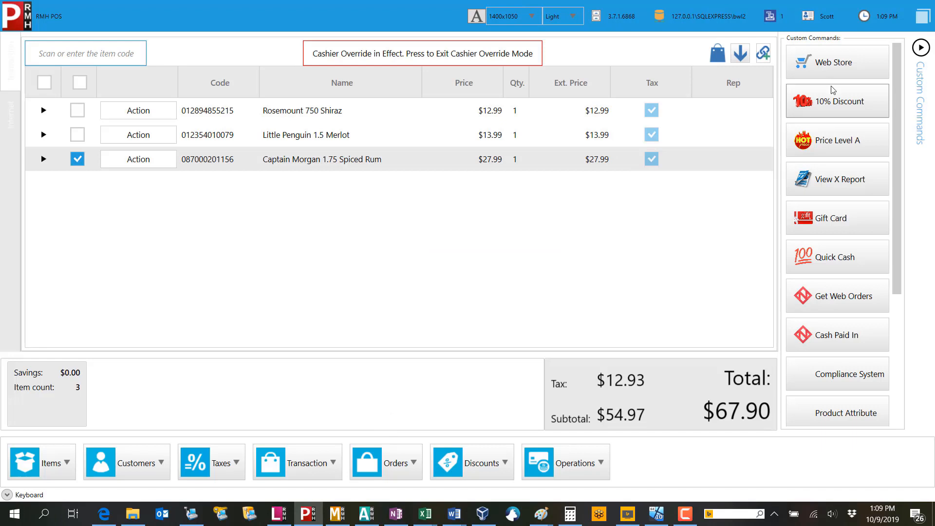
click(836, 101)
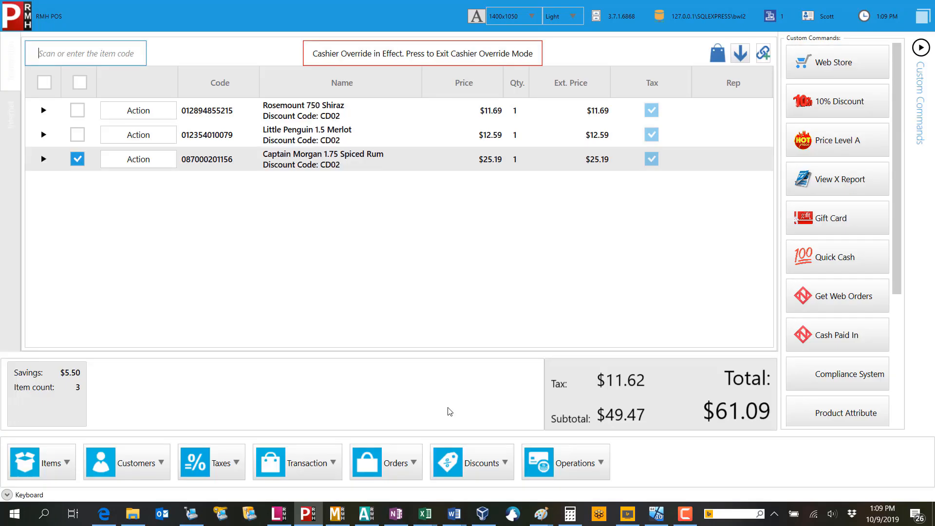
click(573, 463)
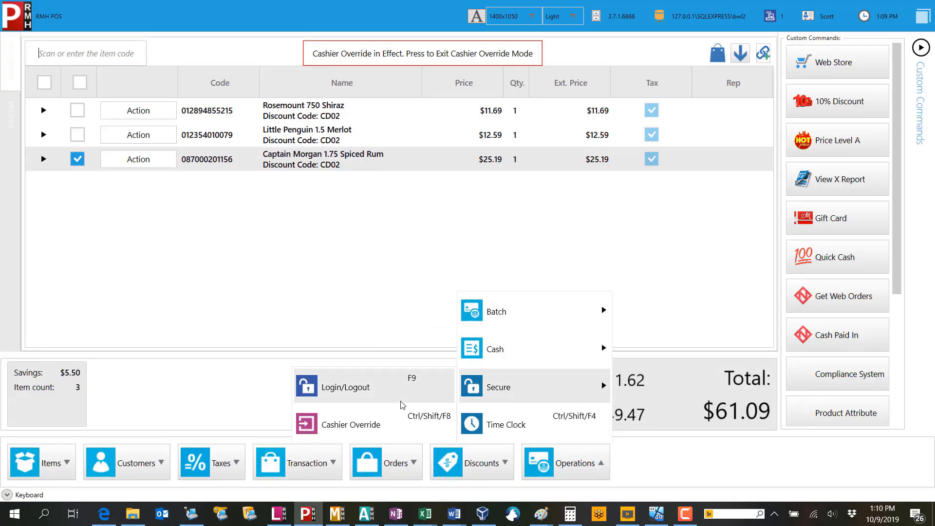
click(350, 425)
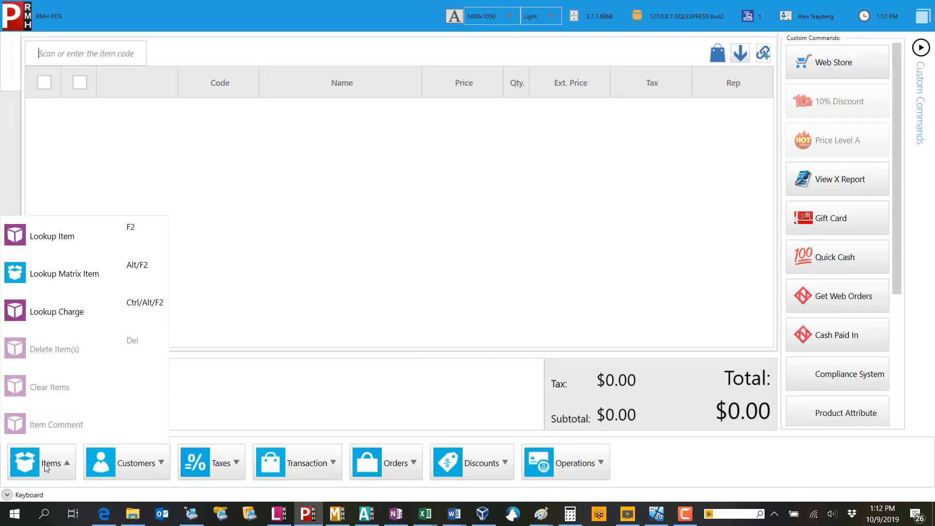
Step: Add Discovery Tour Wine Club, Mixed Red & White, 12 Months to the sale
click(64, 274)
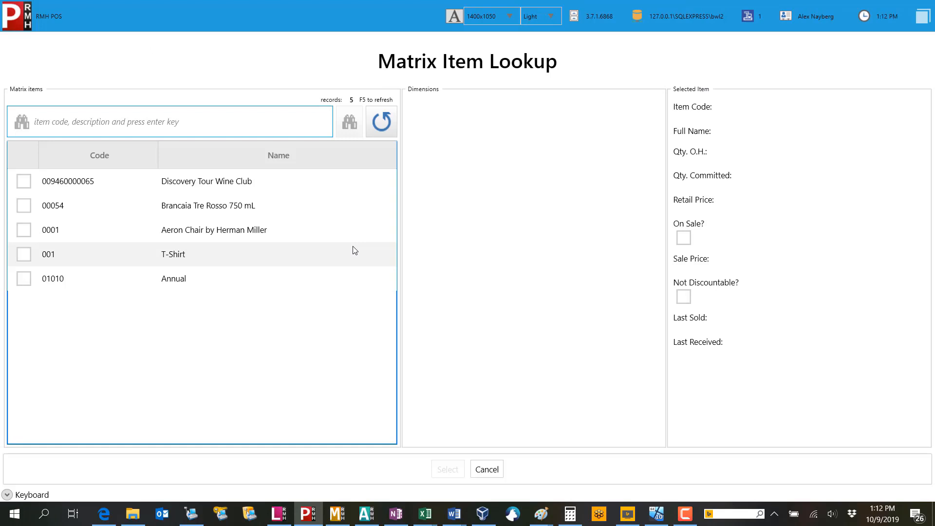
mouse_move(235, 181)
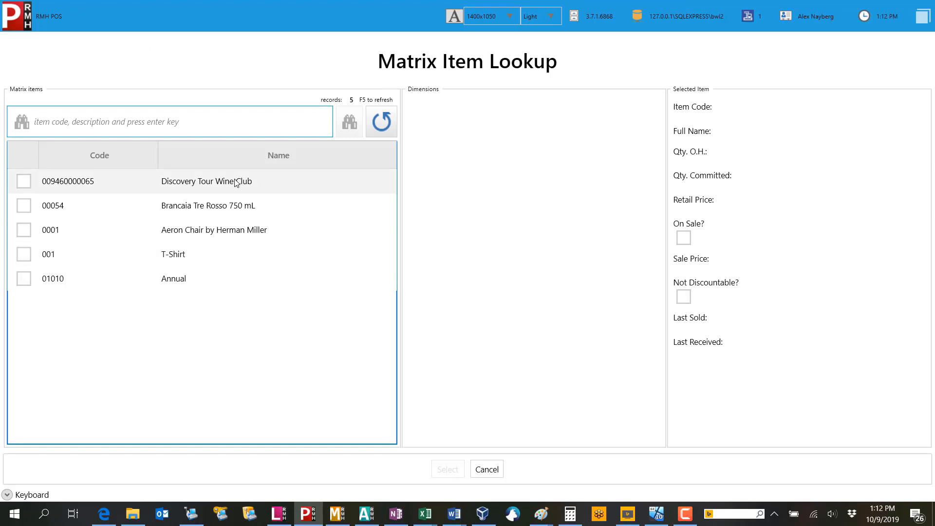
click(24, 180)
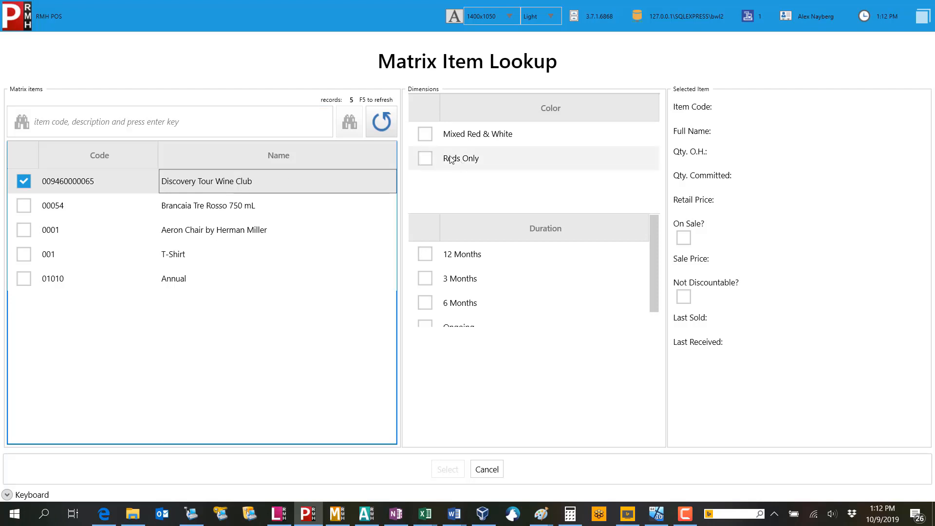
click(425, 134)
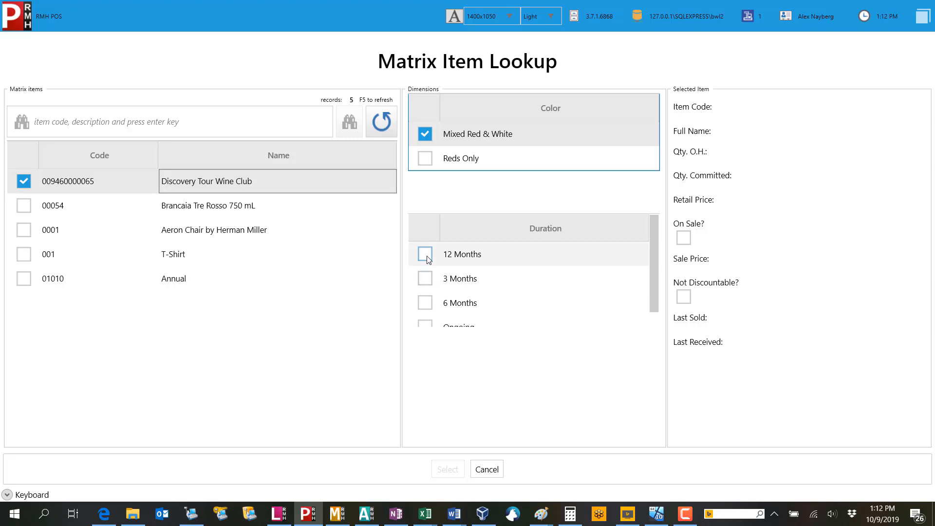
click(425, 254)
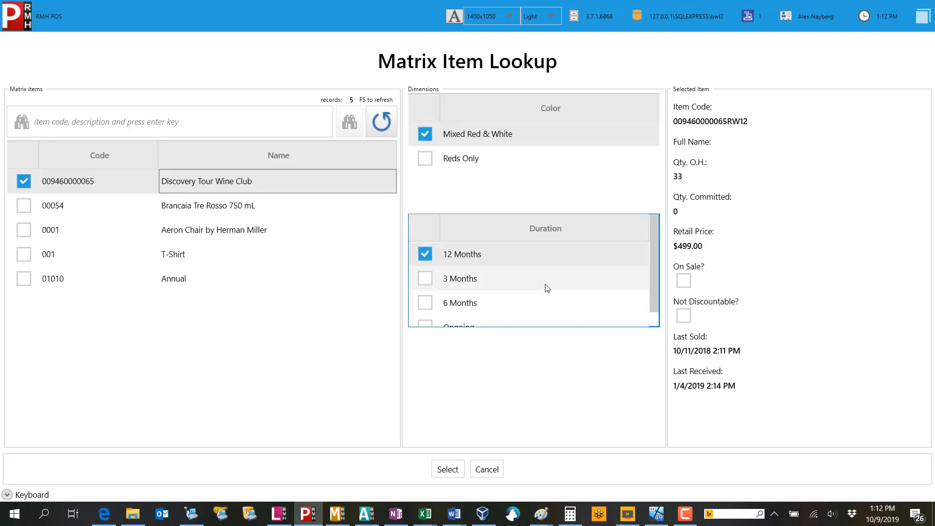
mouse_move(683, 156)
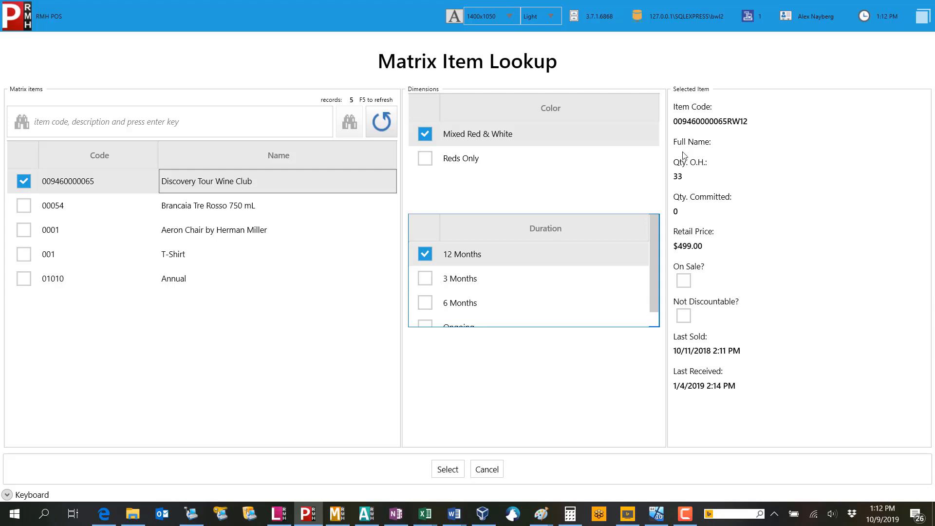
mouse_move(747, 131)
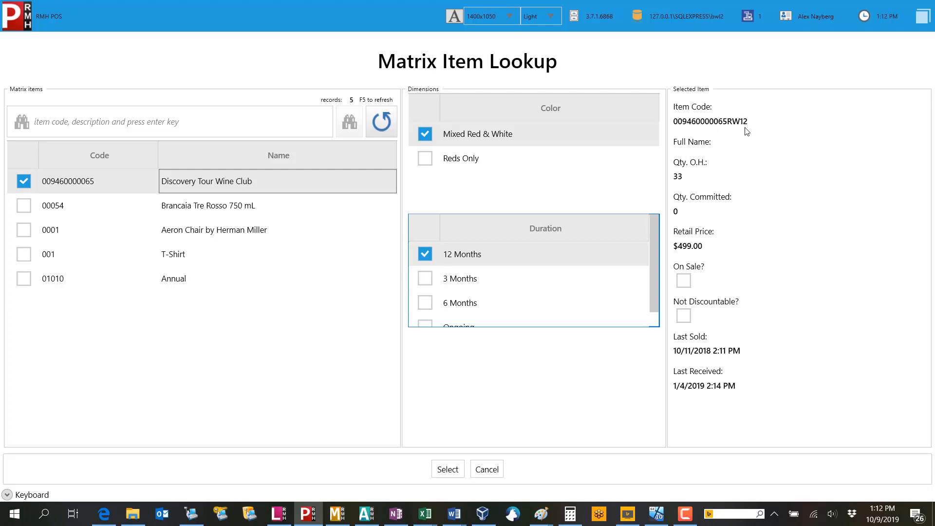
mouse_move(726, 200)
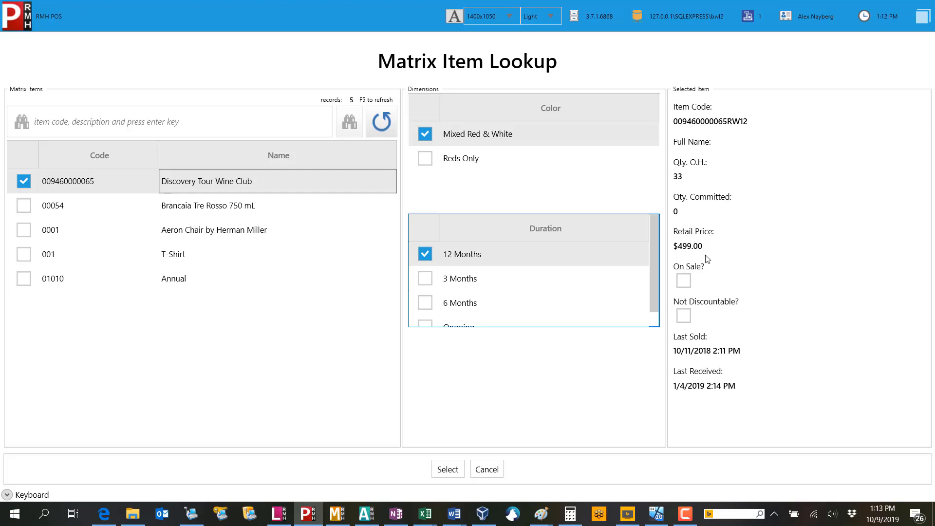
click(447, 468)
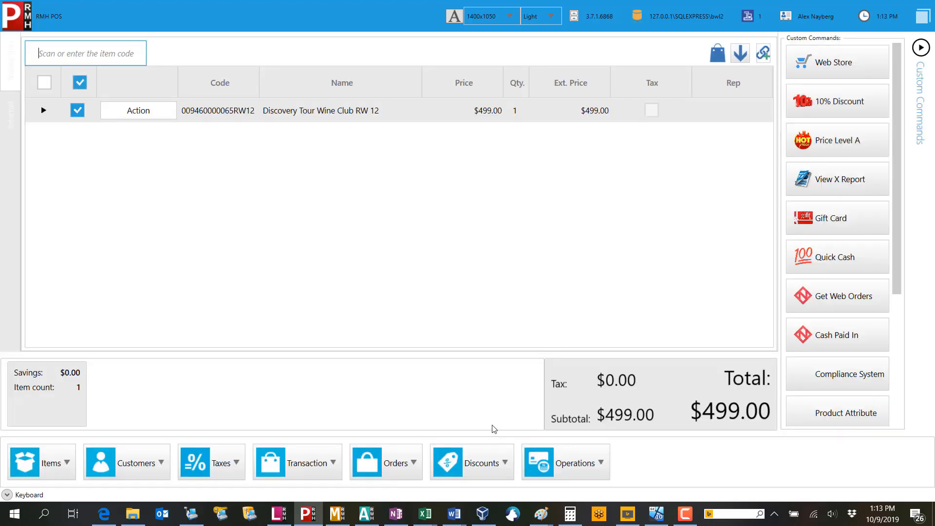
Step: Check out, confirm the customer, and tender the $499.00 balance
click(126, 463)
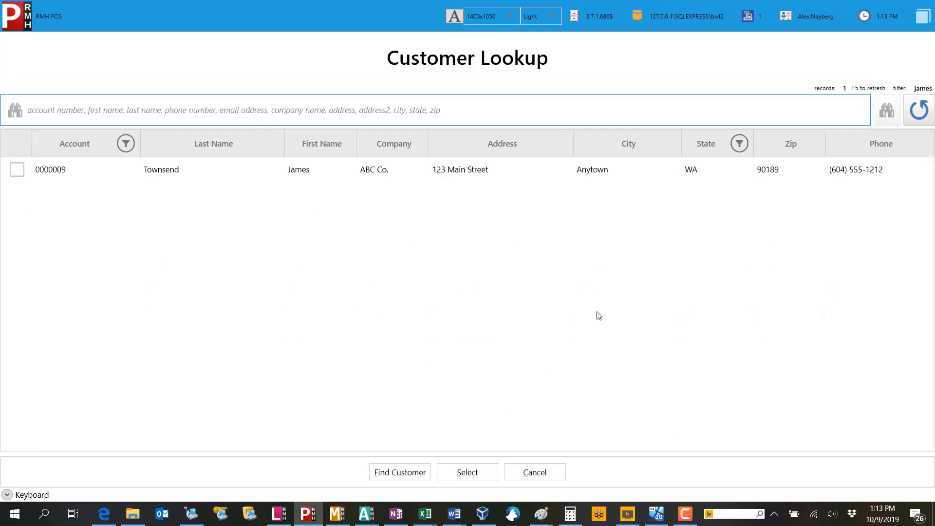
click(467, 472)
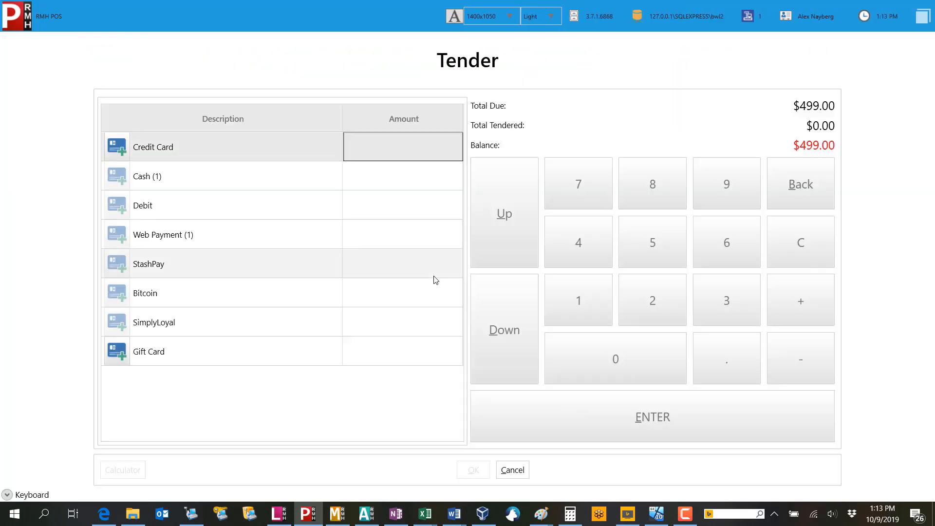
click(512, 469)
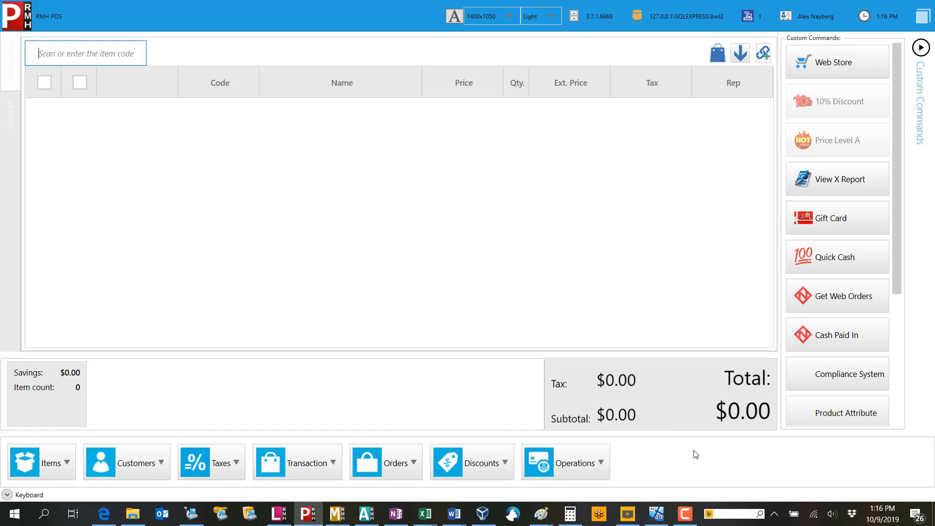
mouse_move(845, 322)
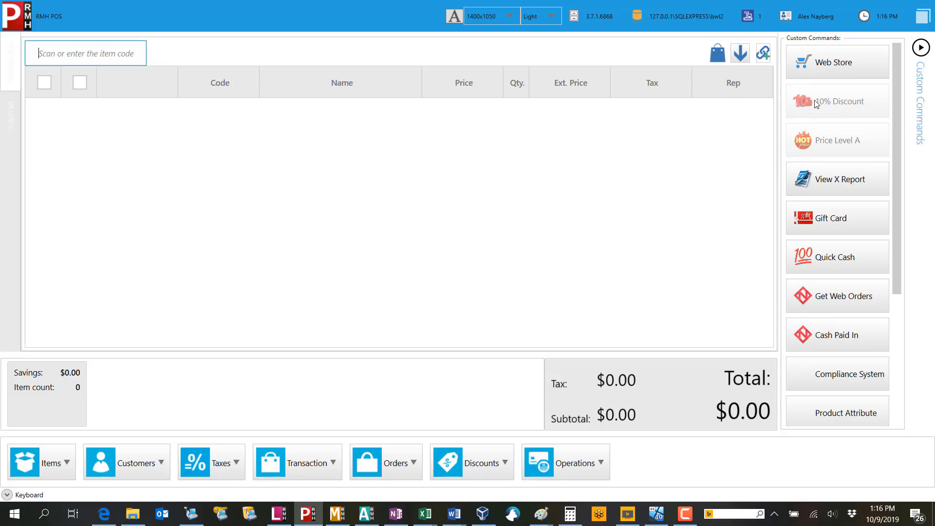
Step: Open the GreenForce POS web store and scroll through new products like Dewars 1.75L
click(836, 61)
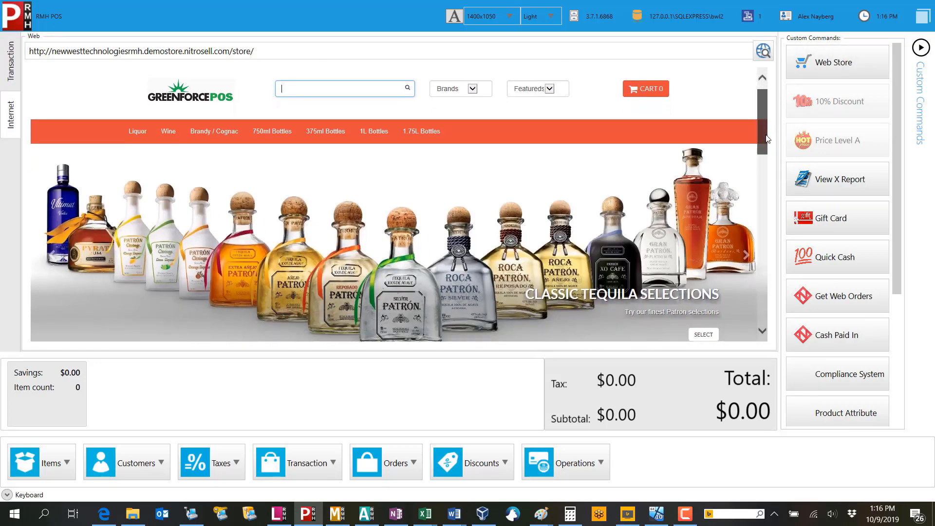
scroll(down, 3)
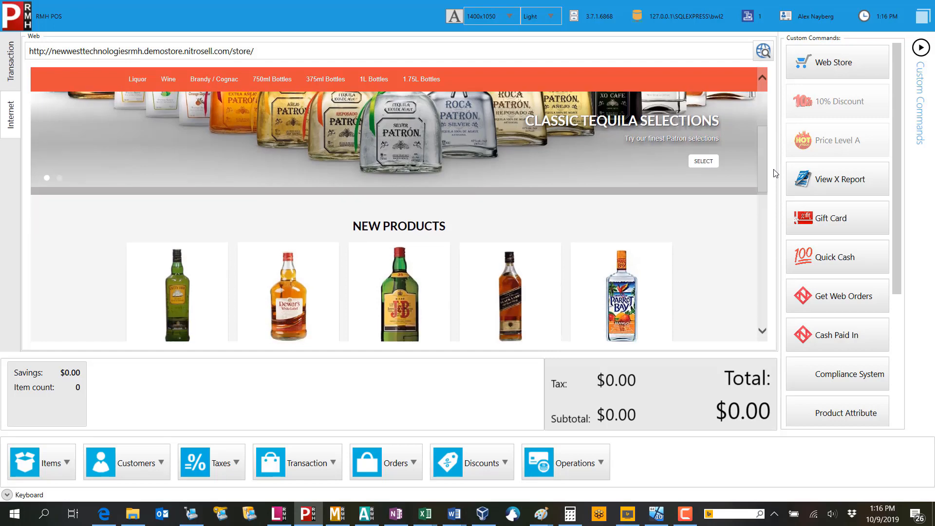
scroll(down, 3)
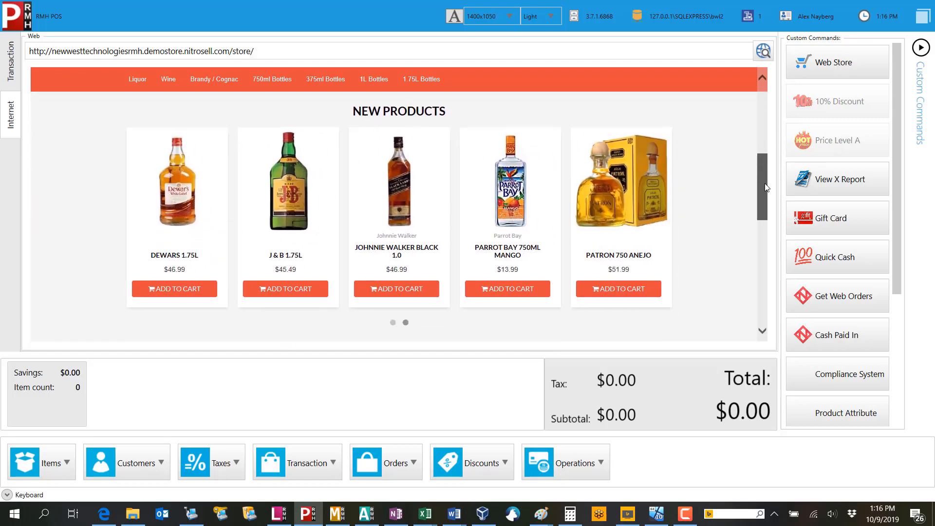
scroll(down, 3)
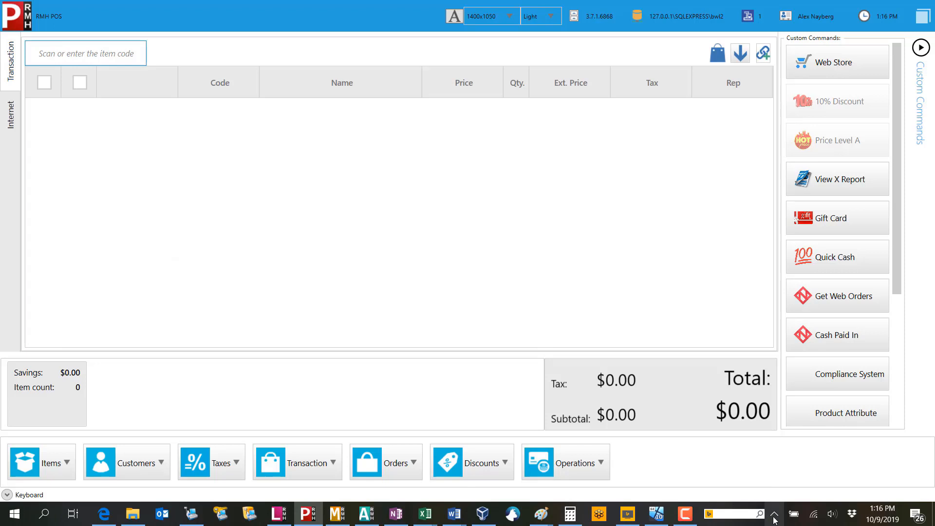
Step: Run Synchronize Now from the NitroSell sync tray icon
click(773, 513)
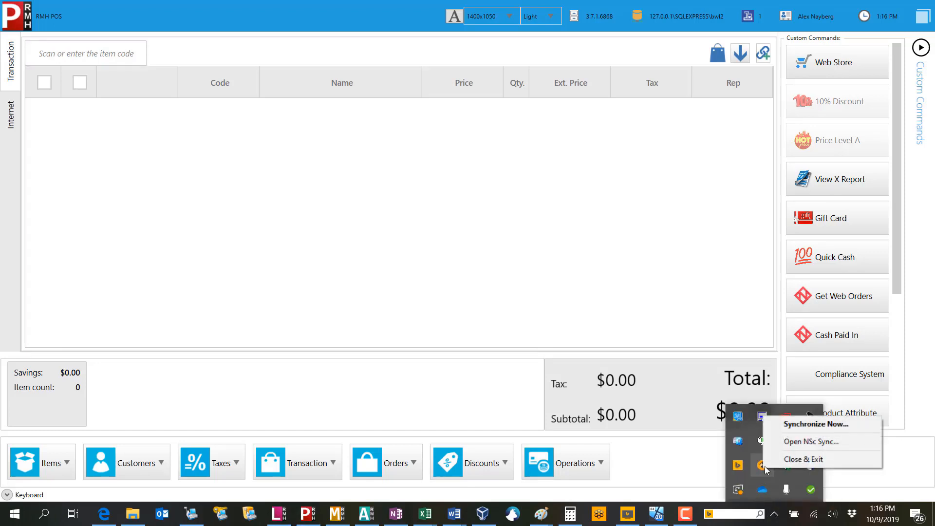
click(668, 460)
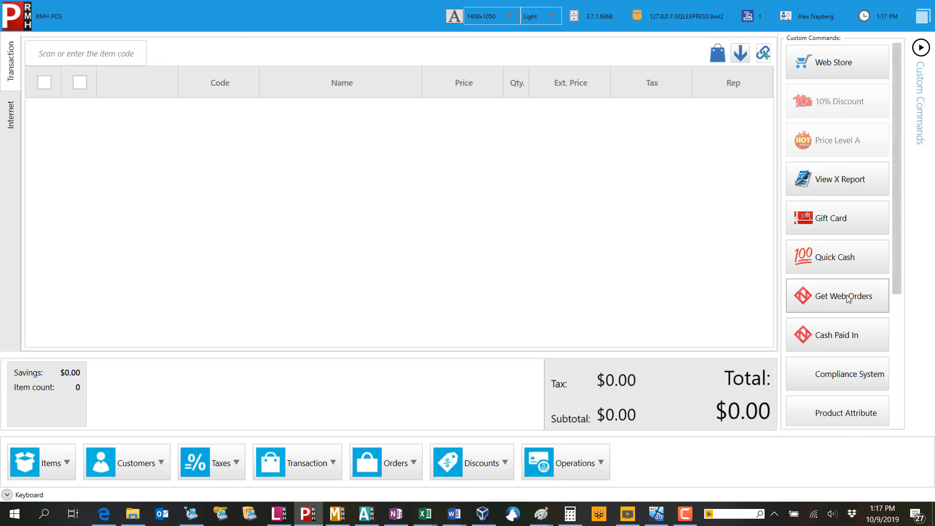
Step: Fetch Jack Bauer's newest web order and complete it with the $193.65 web payment
click(837, 296)
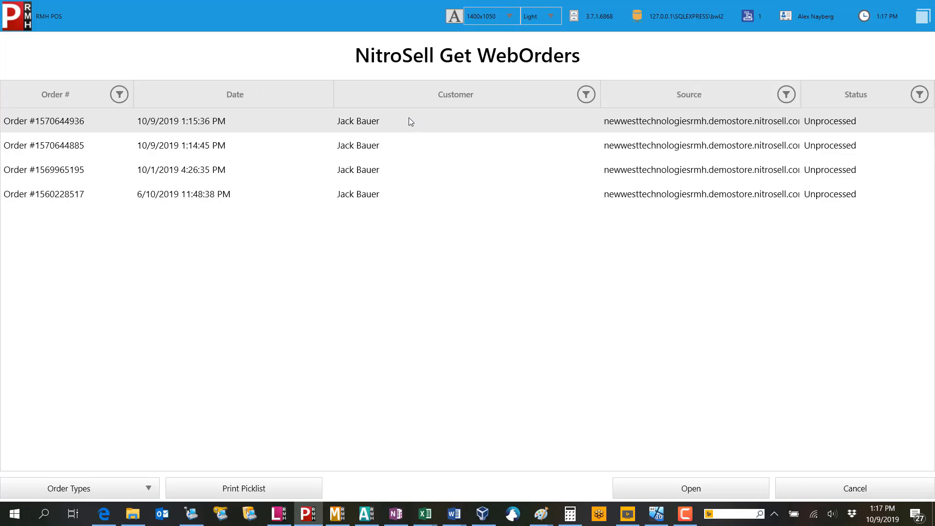
click(467, 120)
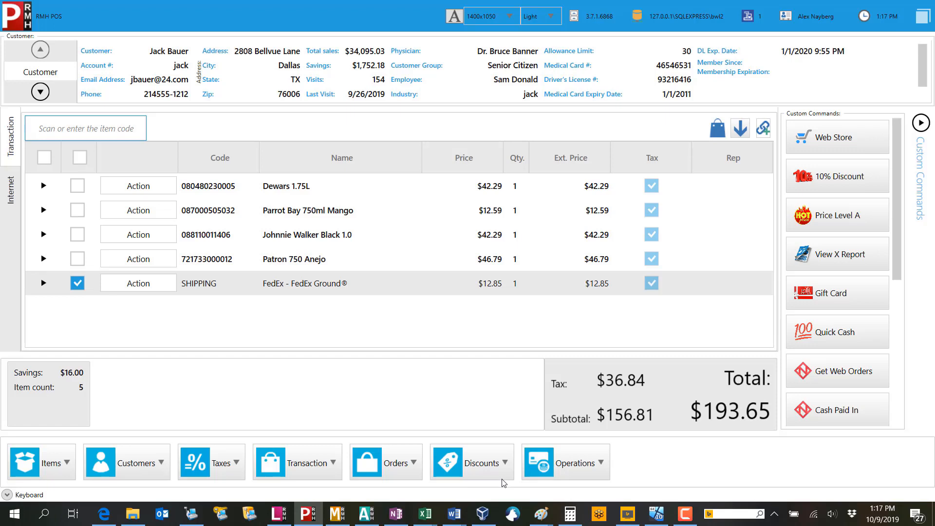
mouse_move(413, 322)
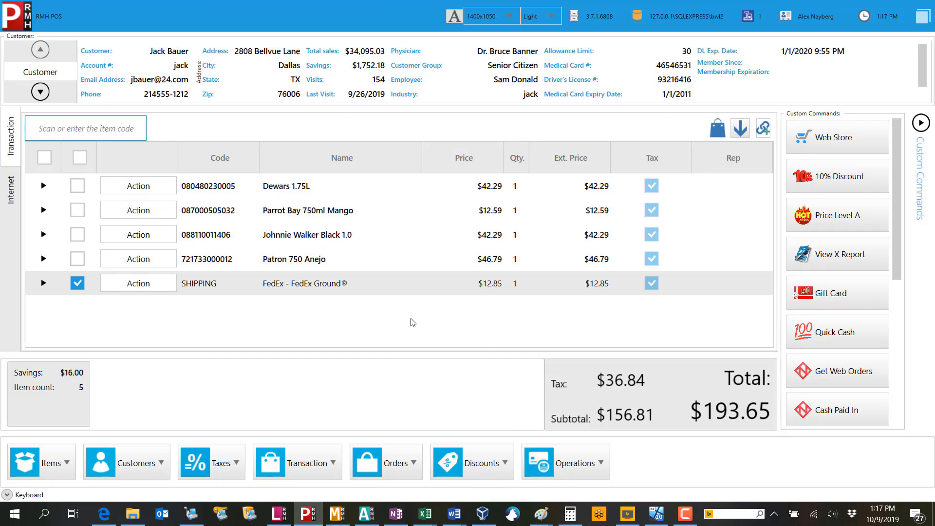
mouse_move(345, 292)
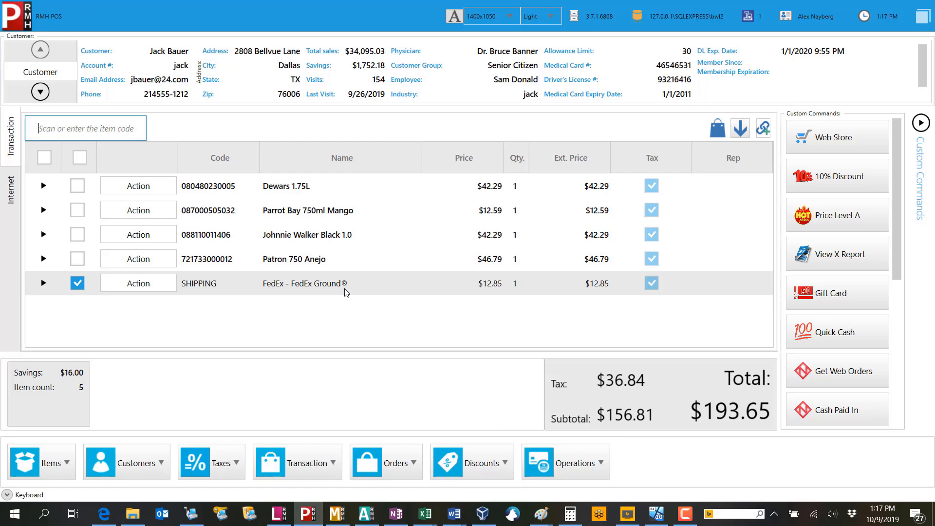
mouse_move(347, 331)
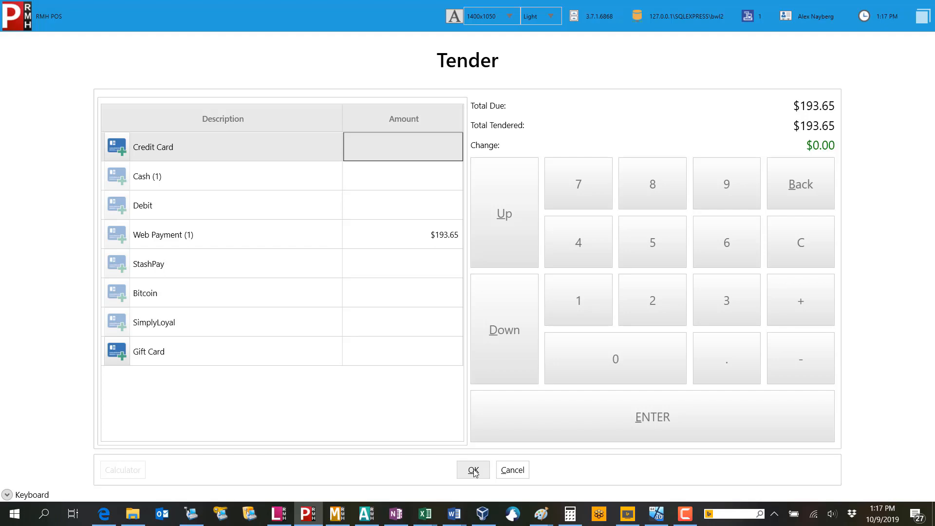
click(473, 470)
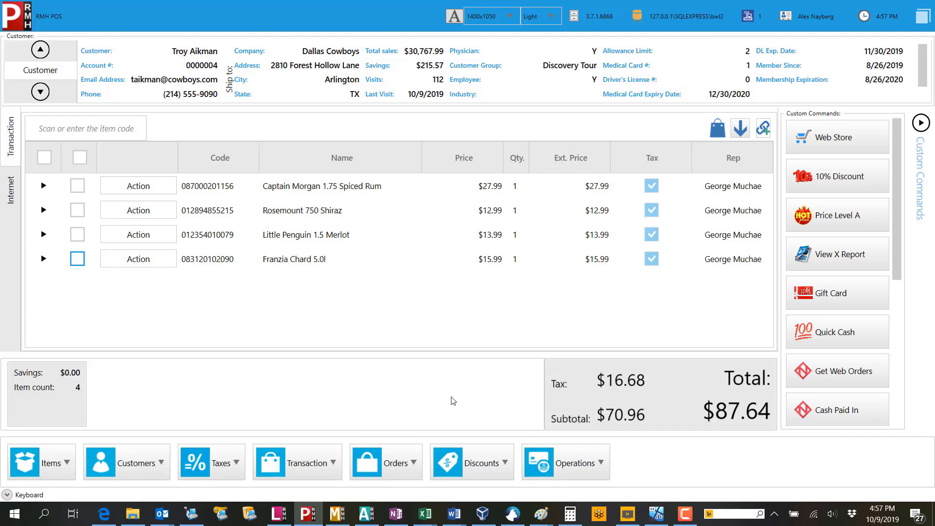
mouse_move(445, 343)
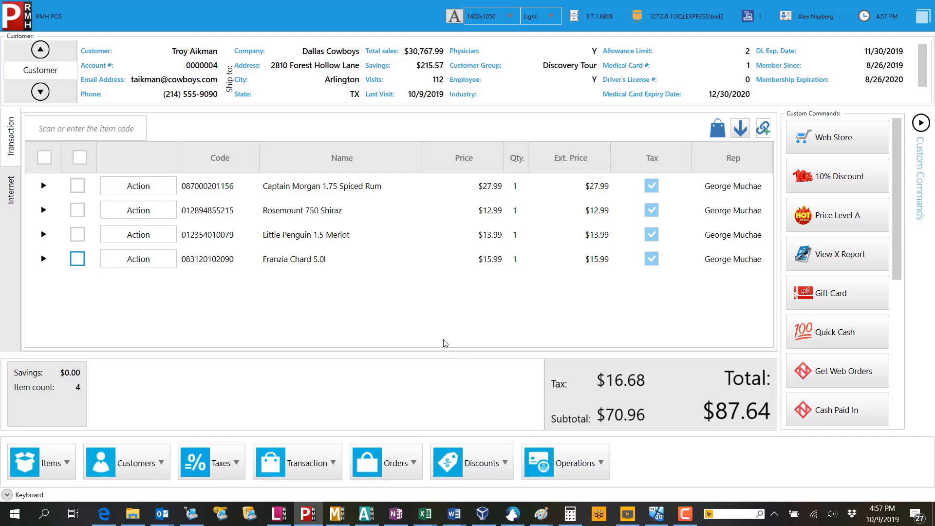
mouse_move(419, 140)
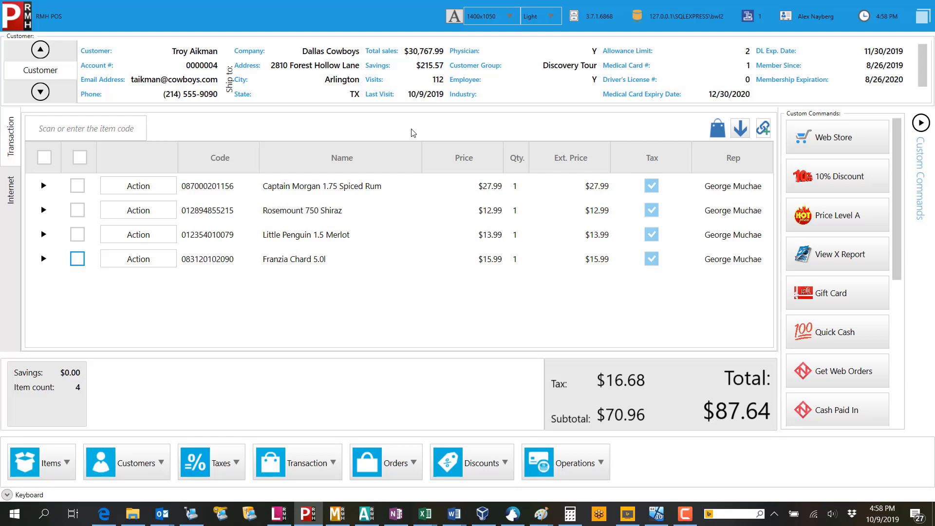
mouse_move(172, 89)
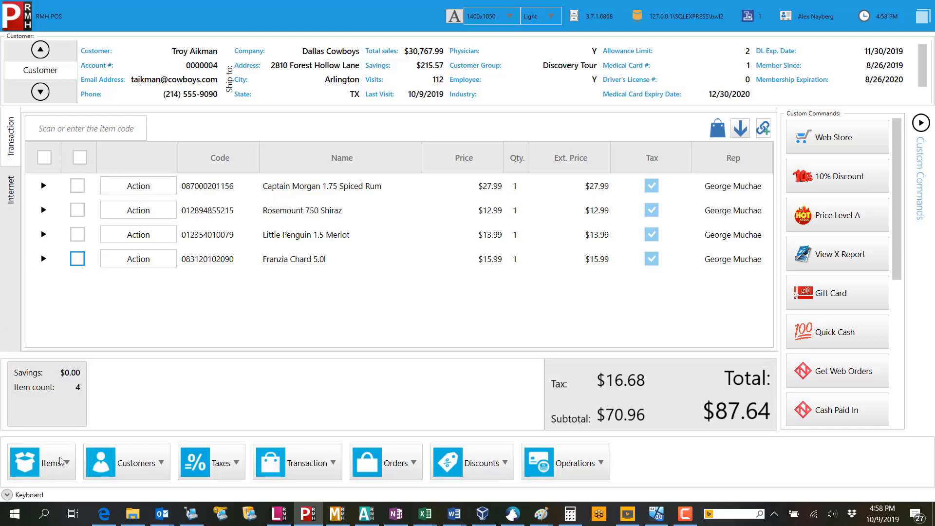
click(41, 462)
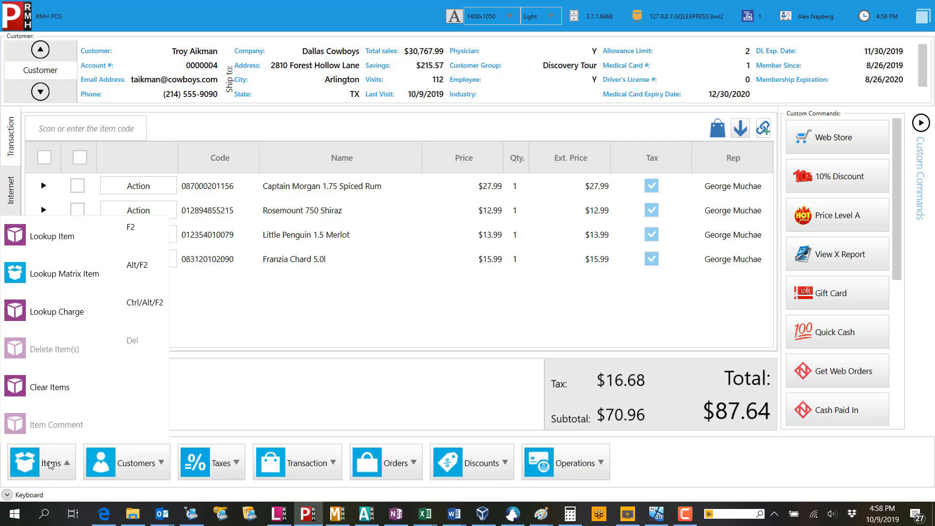
mouse_move(132, 459)
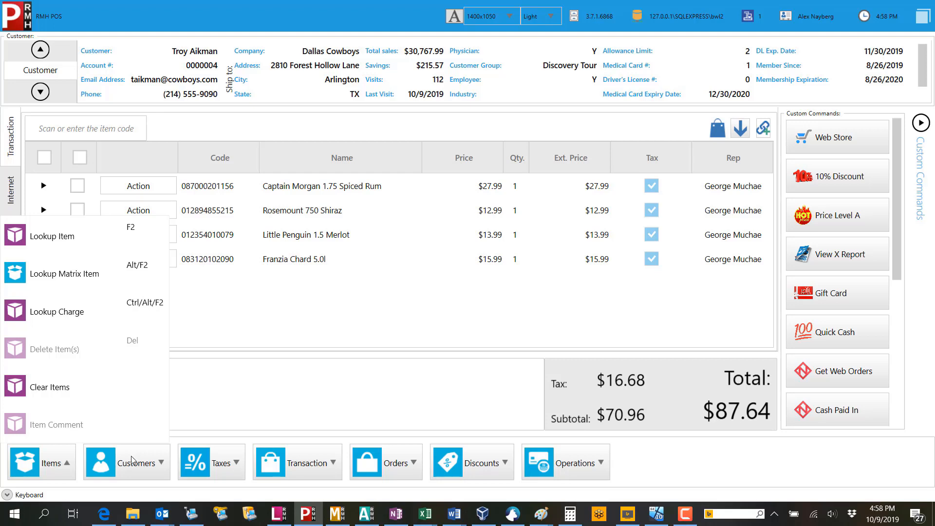
click(125, 462)
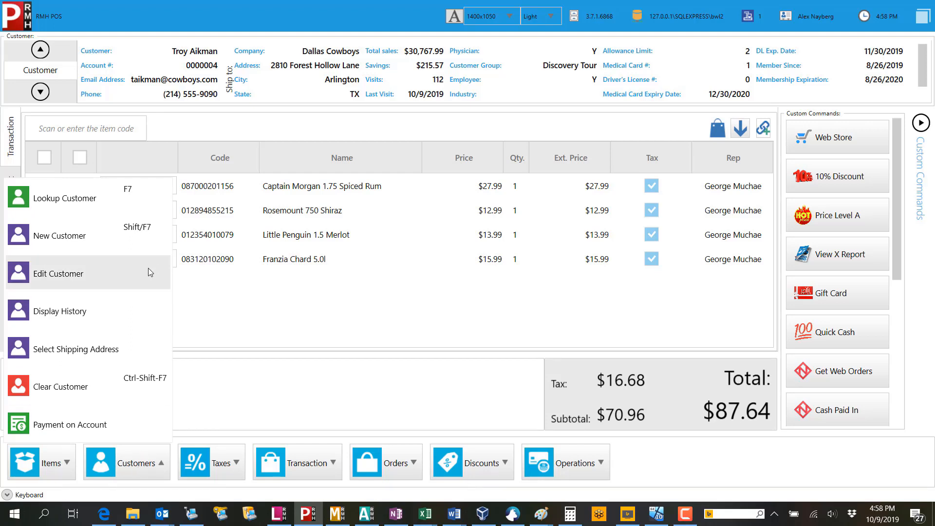
mouse_move(130, 311)
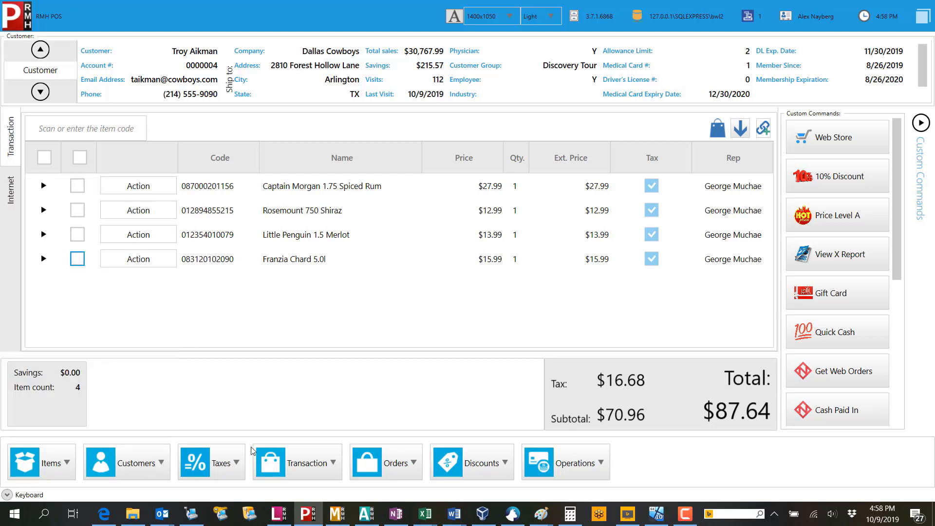
click(211, 462)
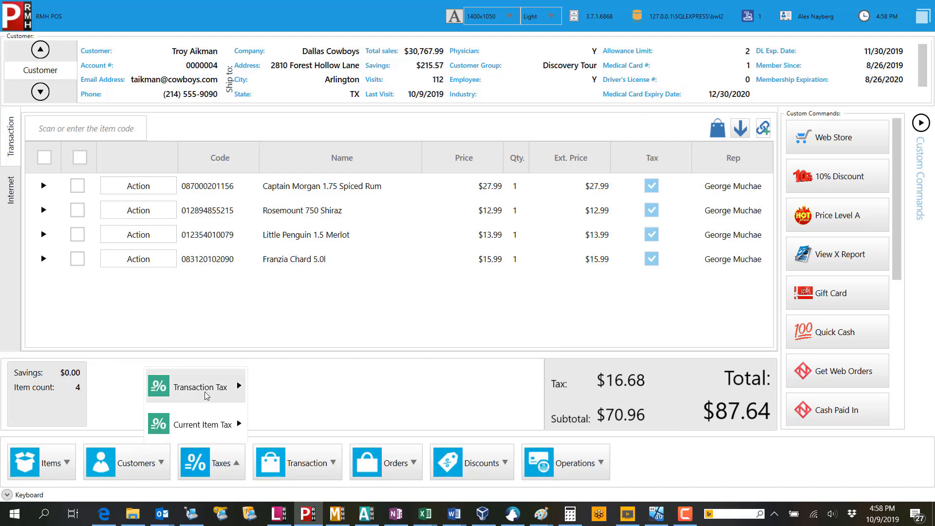
click(200, 387)
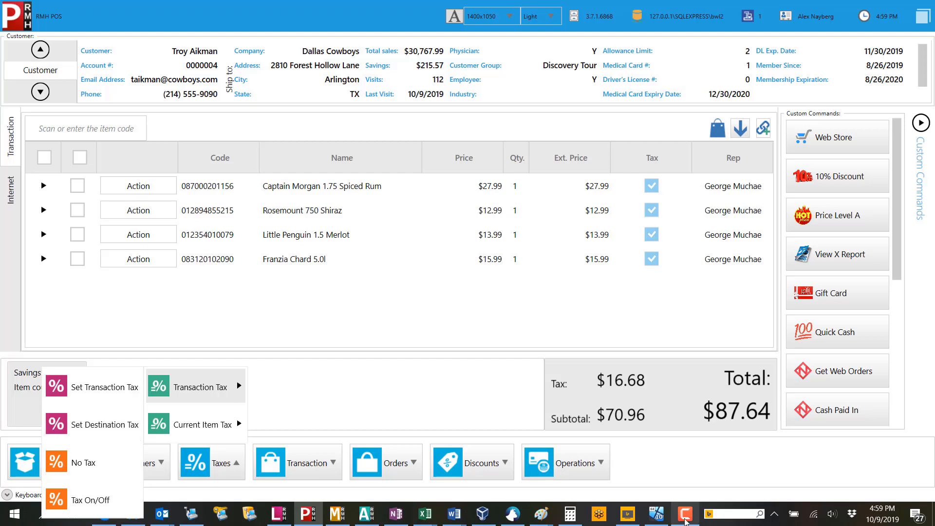
click(77, 259)
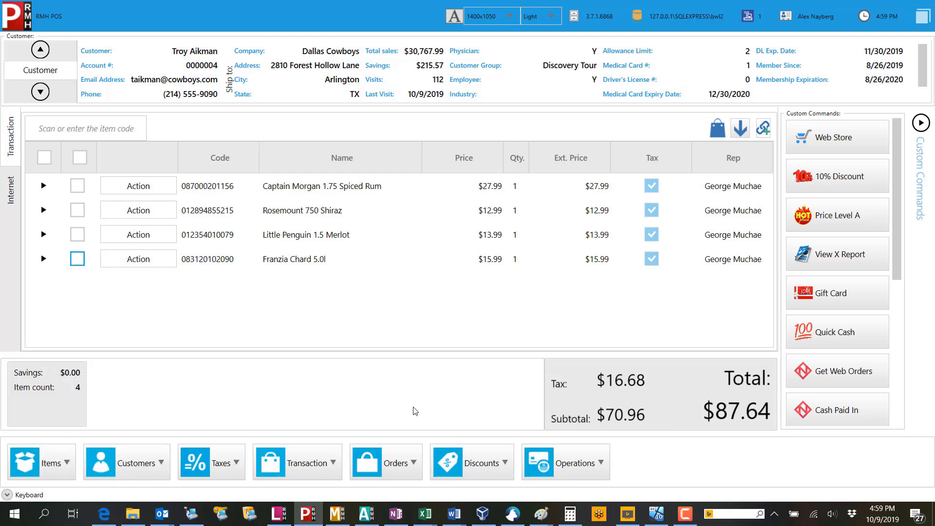
click(297, 463)
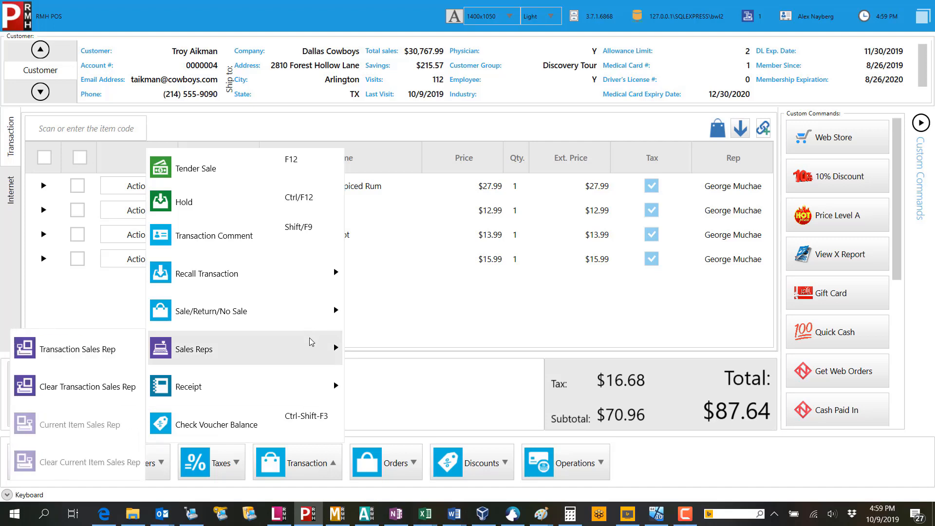
mouse_move(245, 273)
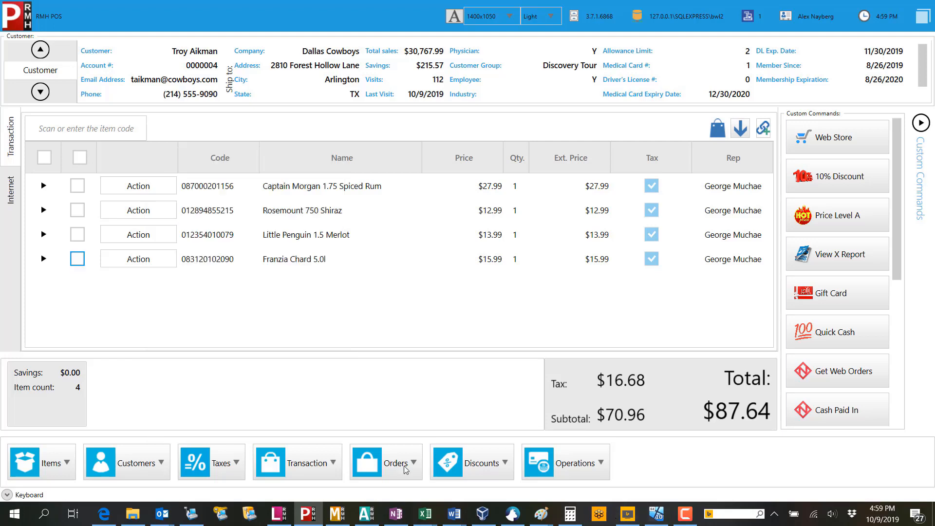
Step: Show the Orders commands (Quote, Work Order, Layaway, Payments) for Troy Aikman's sale
click(386, 462)
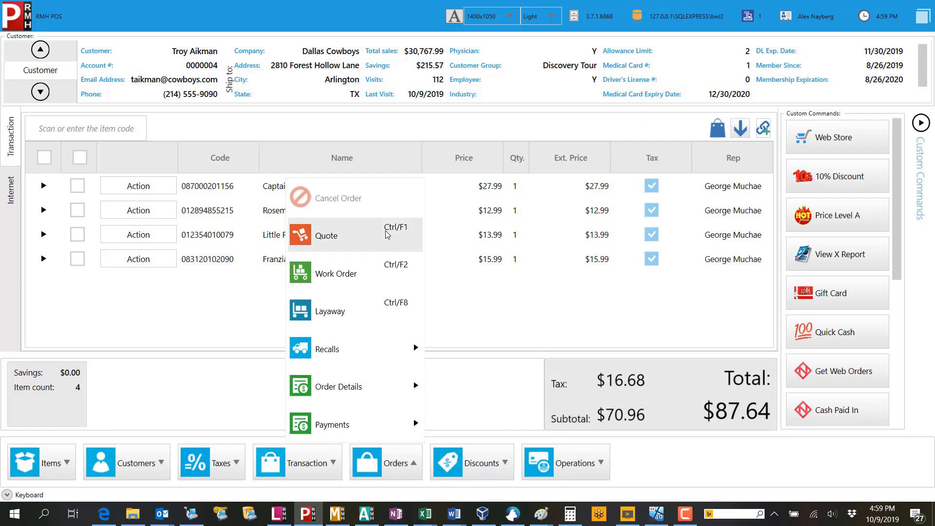
mouse_move(380, 315)
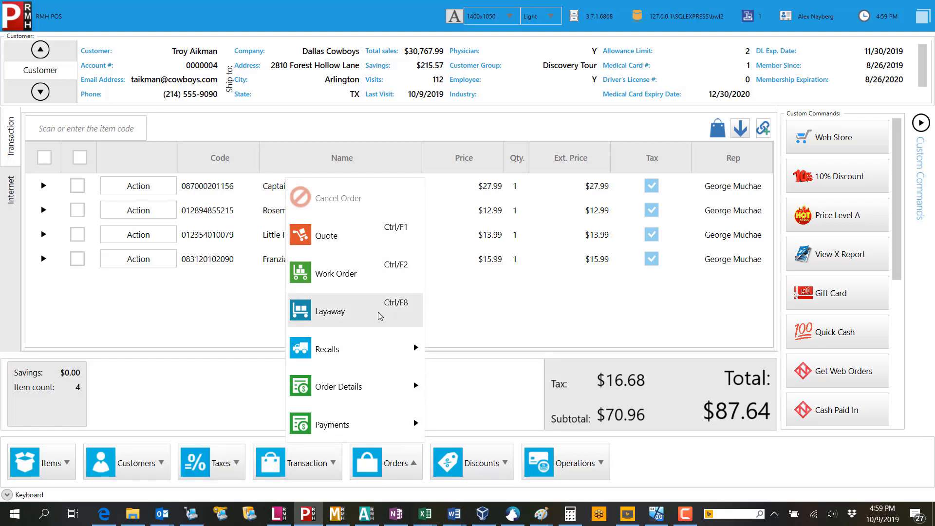
mouse_move(327, 348)
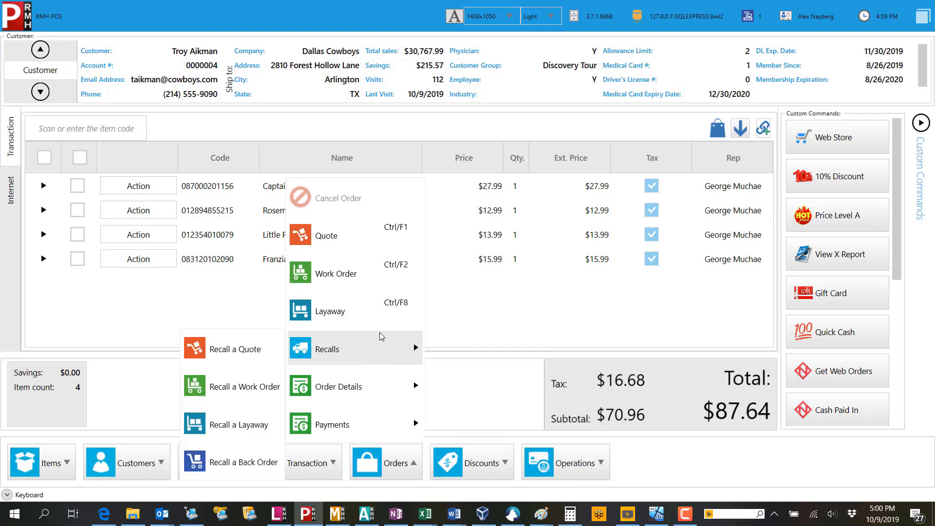
mouse_move(375, 346)
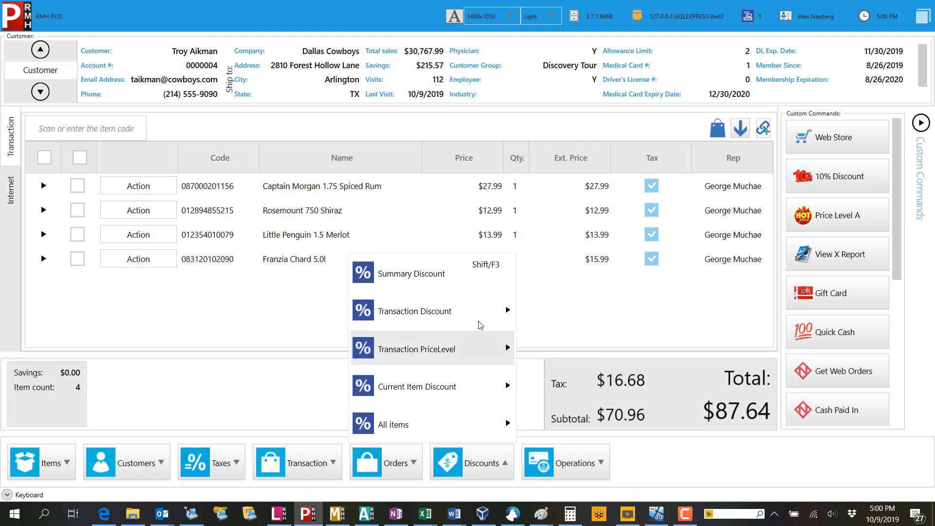
mouse_move(417, 311)
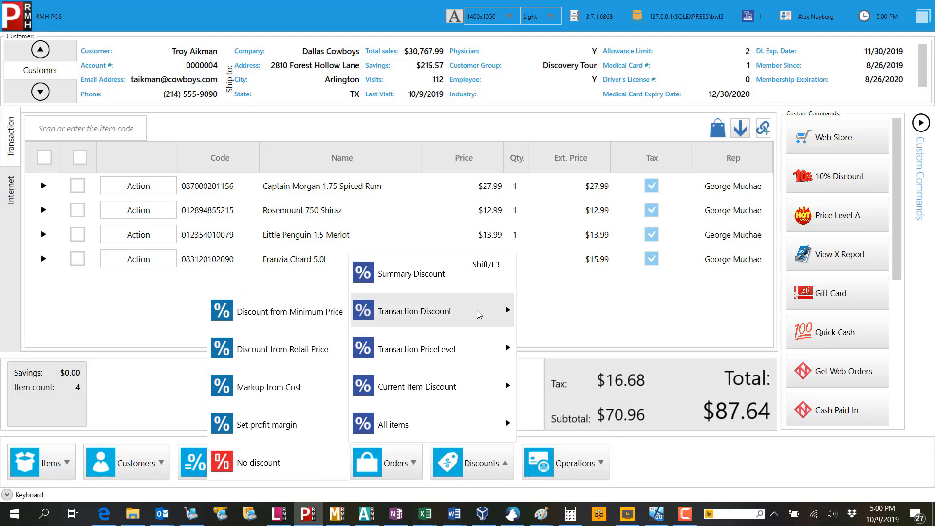
mouse_move(282, 348)
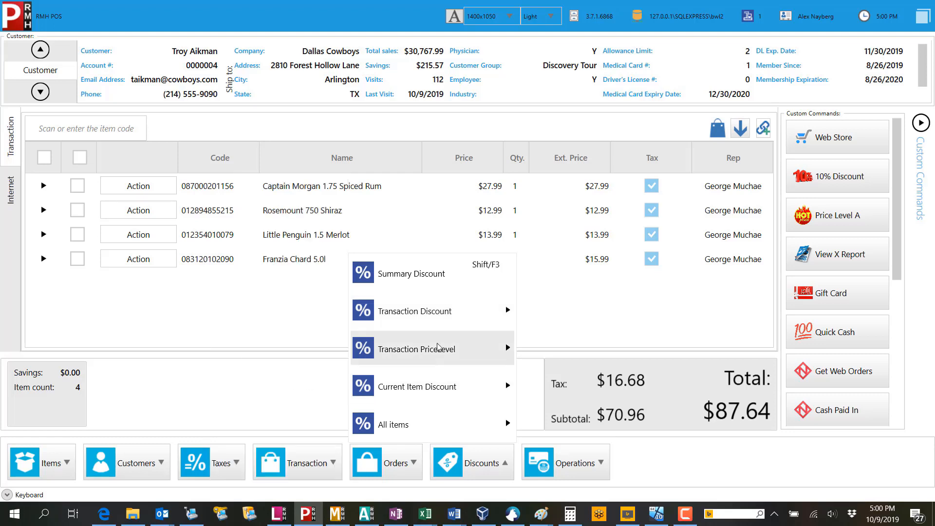
mouse_move(426, 349)
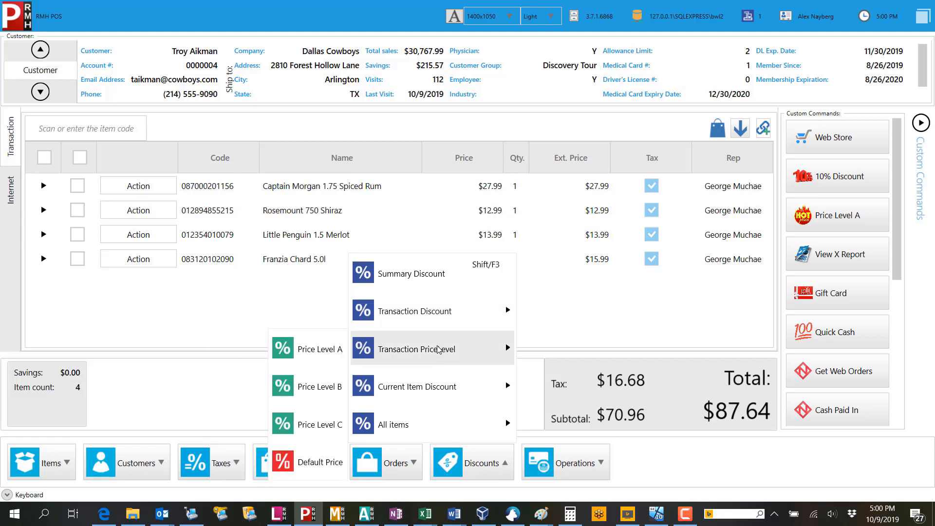